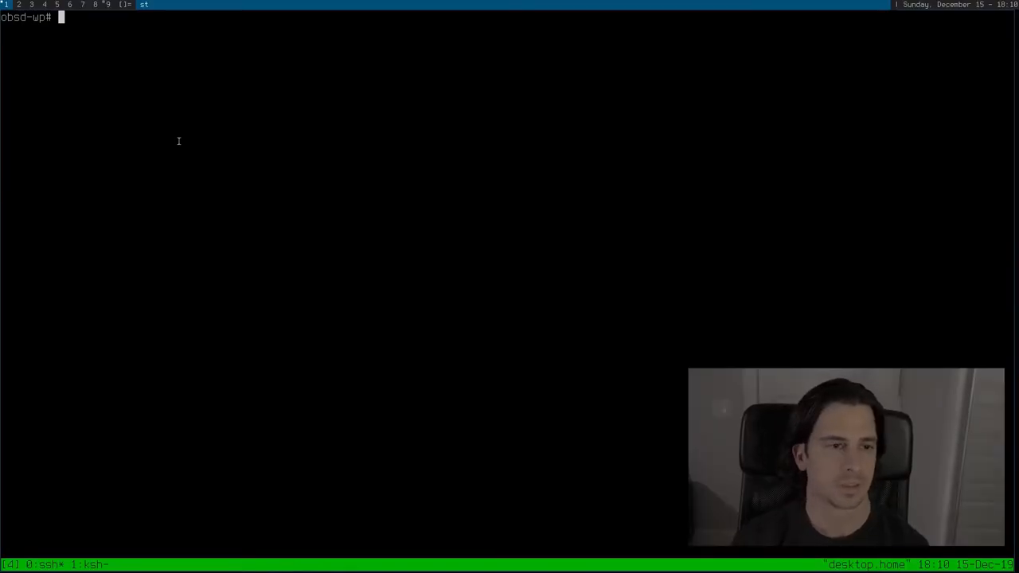
Install mariadb-server, php-curl and php-mysqli with pkg_add, choosing the 7.3.12 PHP versions.
{"action": "type", "text": "pkg_add"}
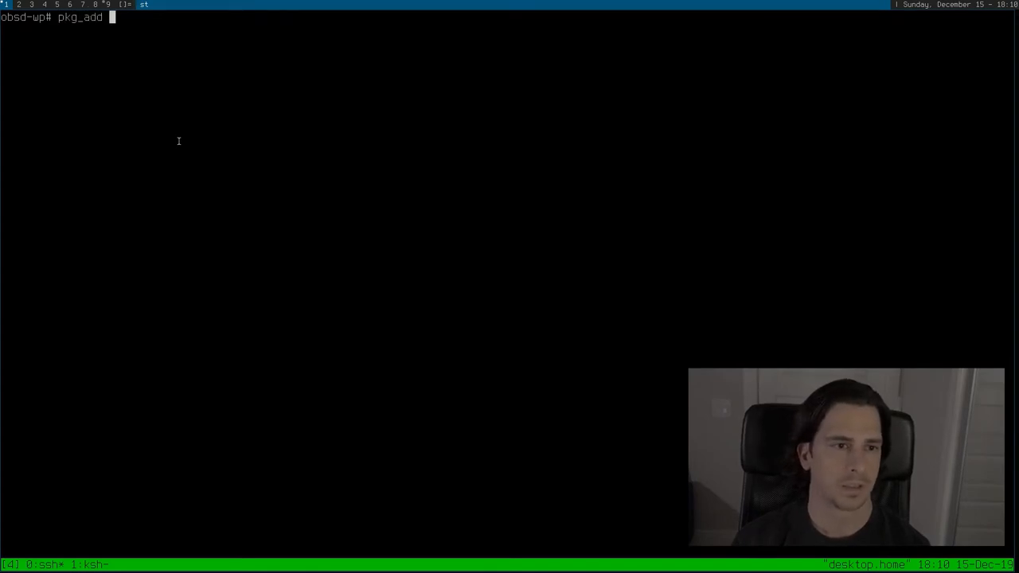
{"action": "type", "text": "mariadb"}
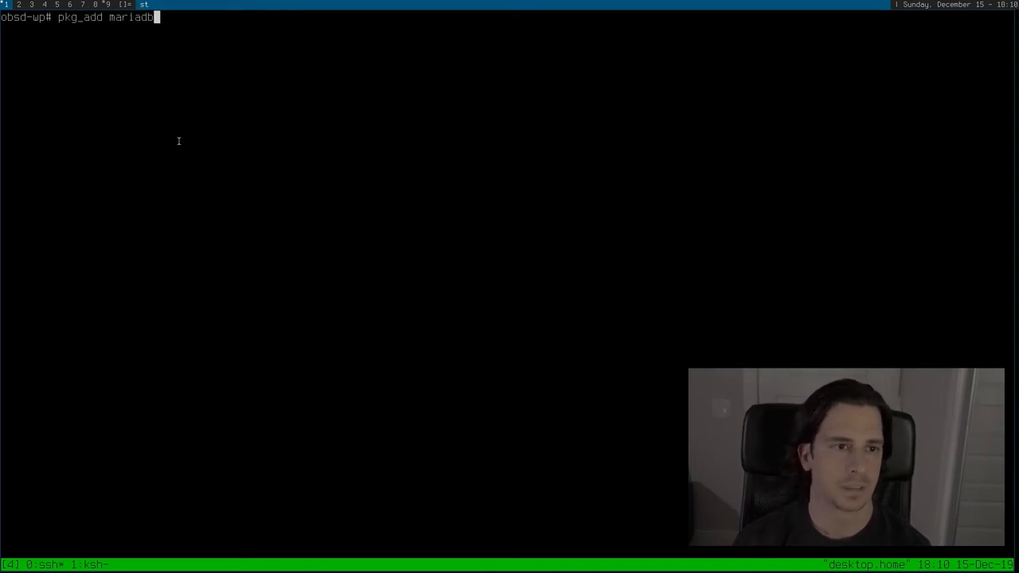
{"action": "type", "text": "-server php"}
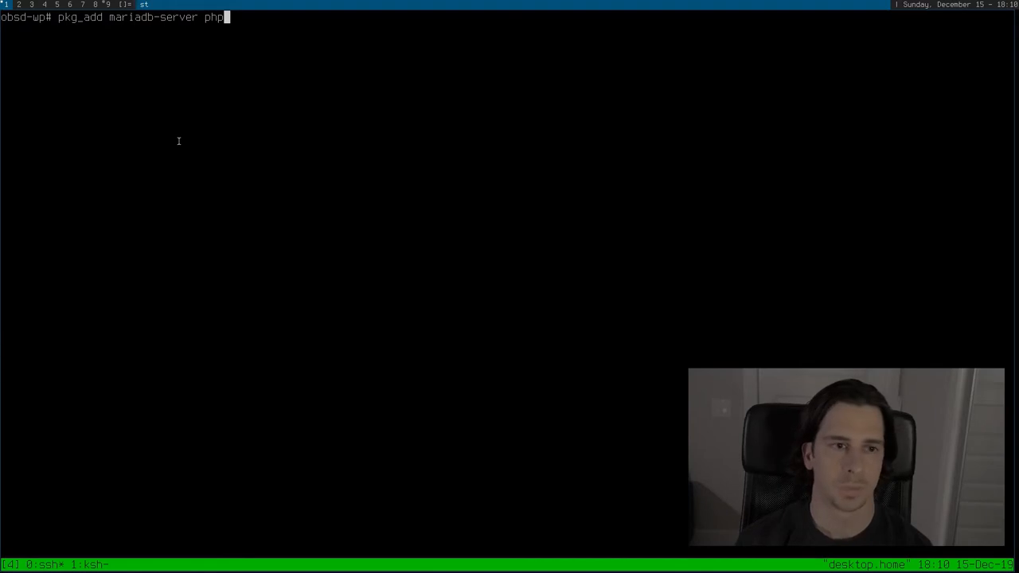
{"action": "type", "text": "-curl php-"}
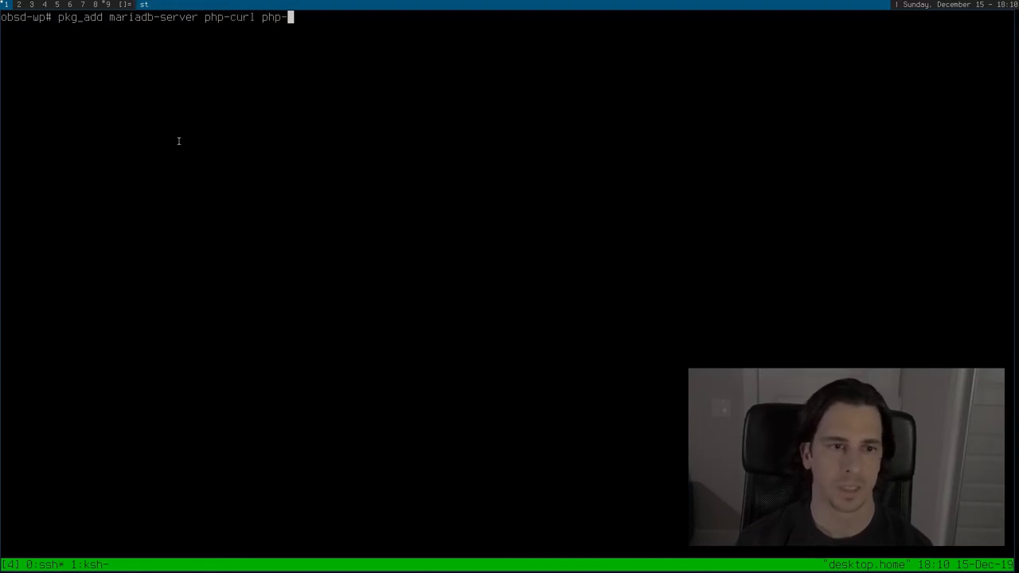
{"action": "type", "text": "mysqli"}
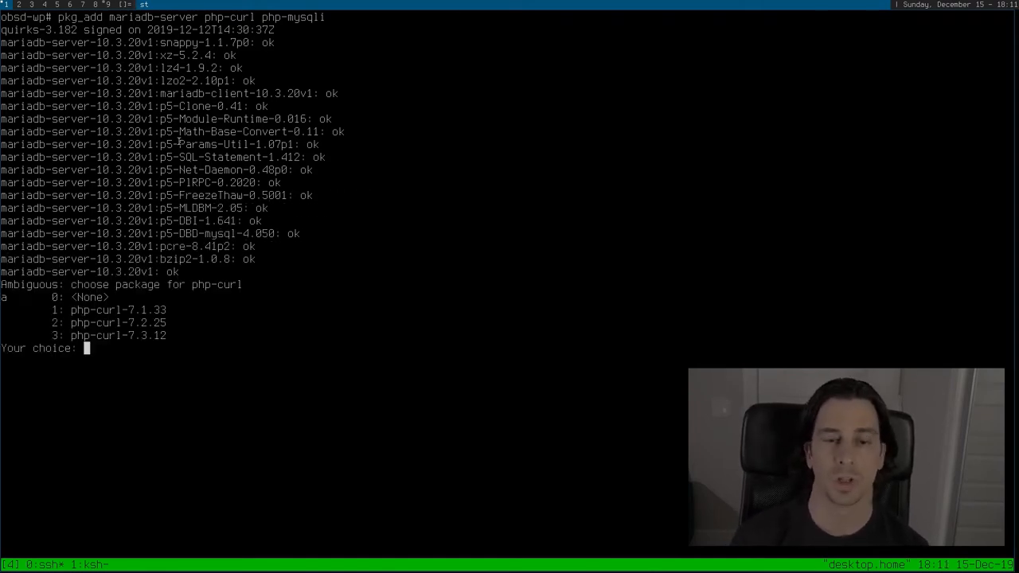
{"action": "type", "text": "3"}
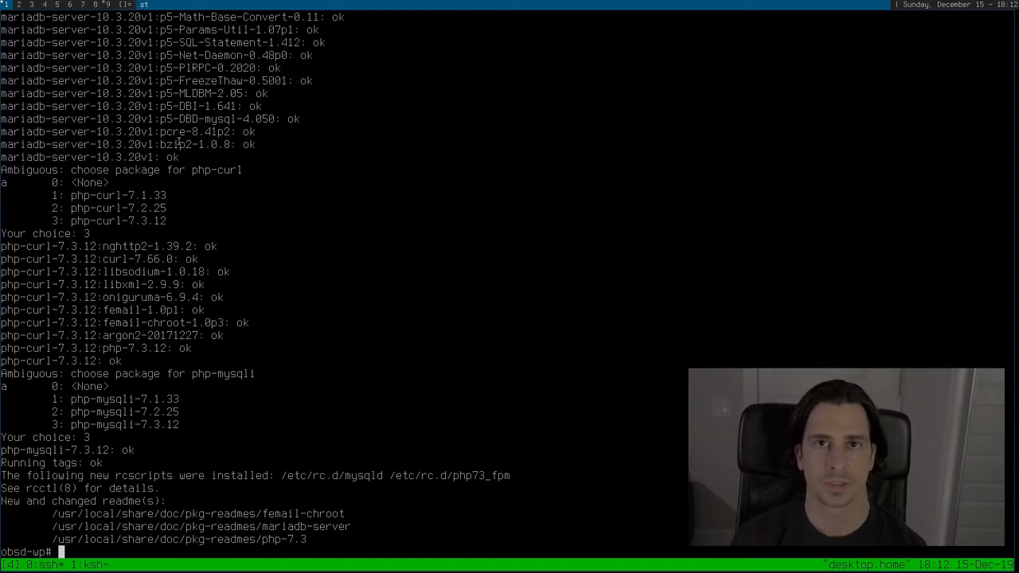
Open /etc/rc.conf.local in vim and add the line httpd_flags="".
{"action": "type", "text": "vim"}
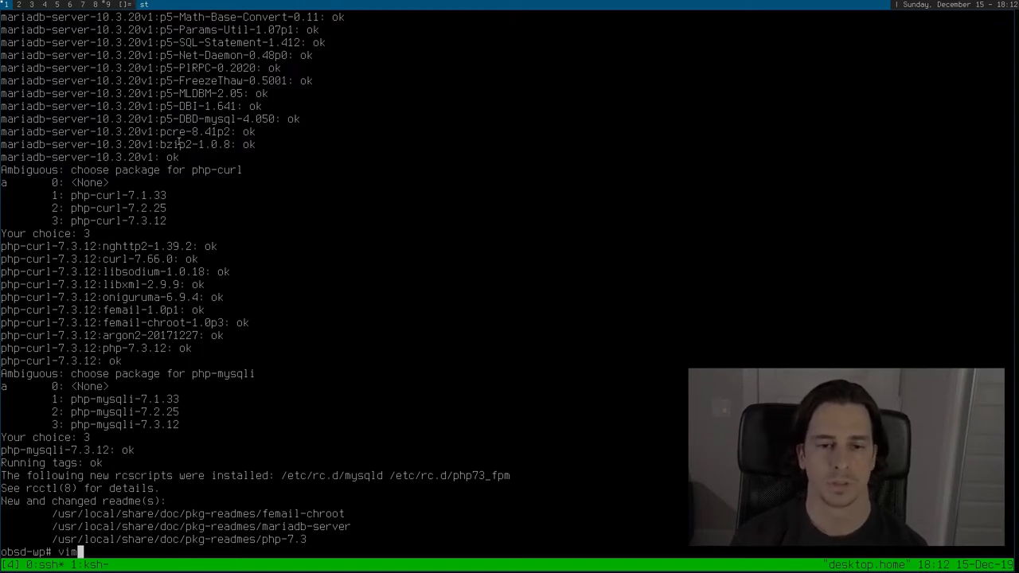
{"action": "type", "text": "/etc/r"}
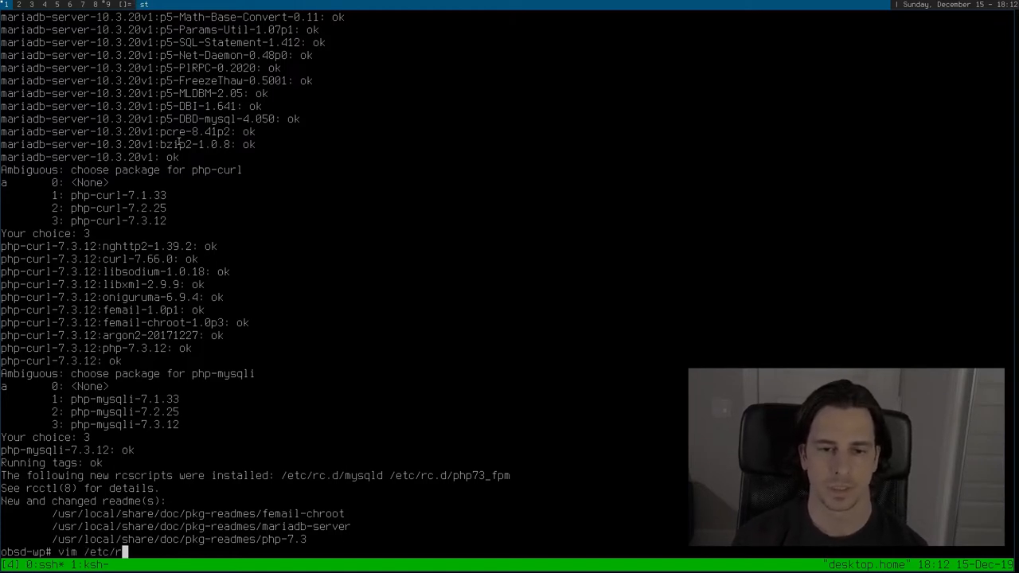
{"action": "type", "text": "c.conf.local"}
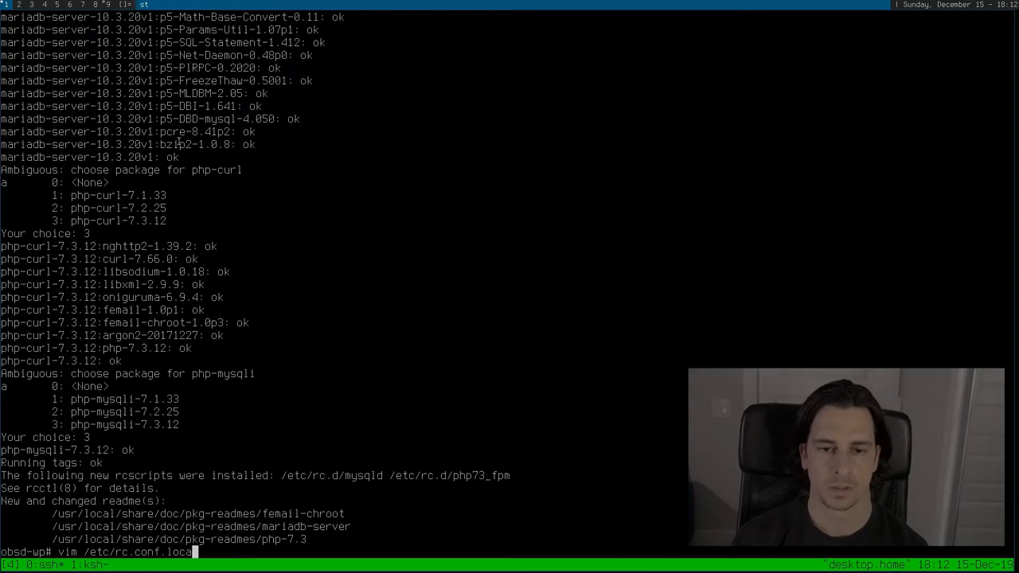
{"action": "key", "text": "Return"}
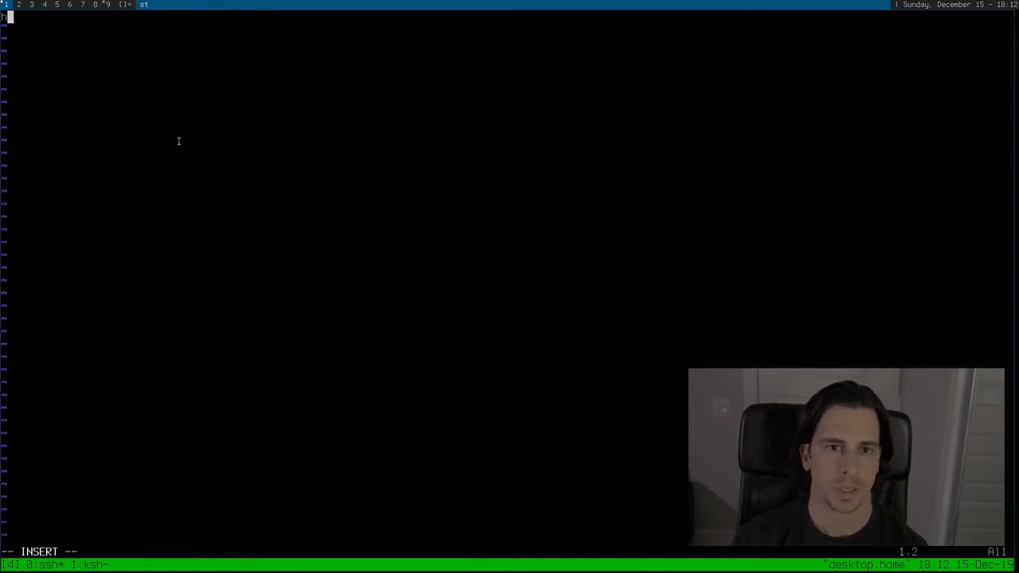
{"action": "type", "text": "httpd"}
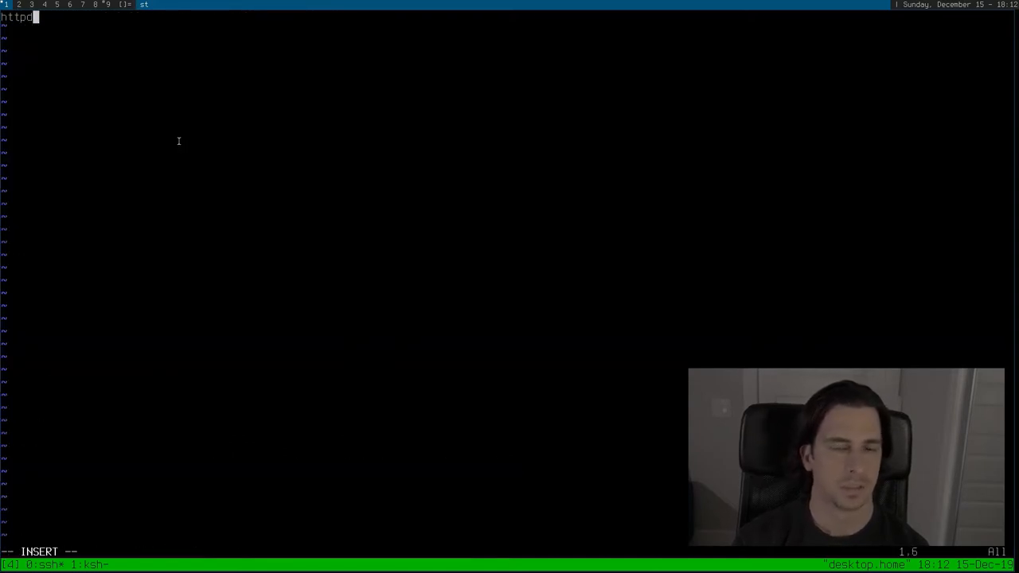
{"action": "type", "text": "_flag"}
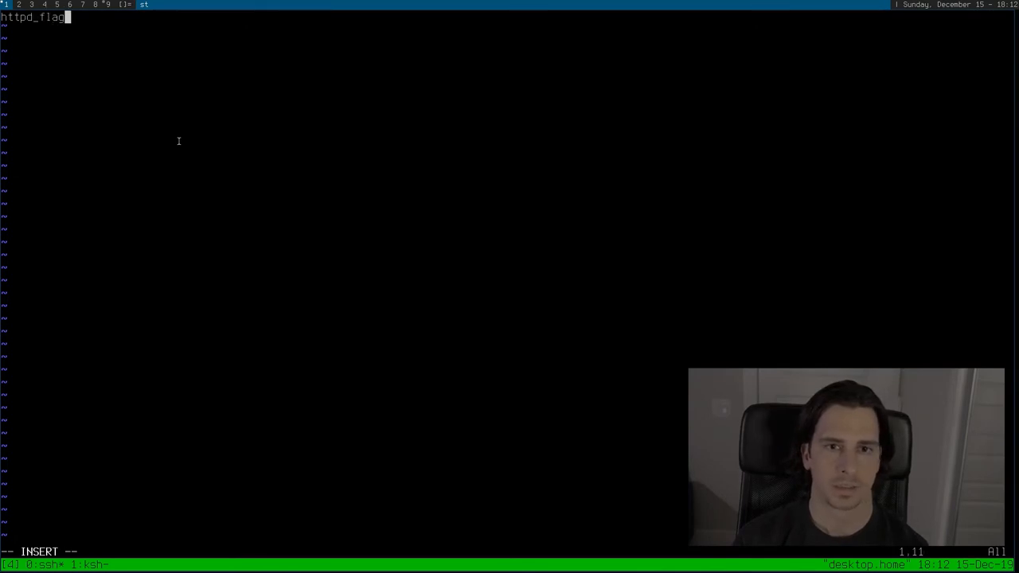
{"action": "type", "text": "s=\"\""}
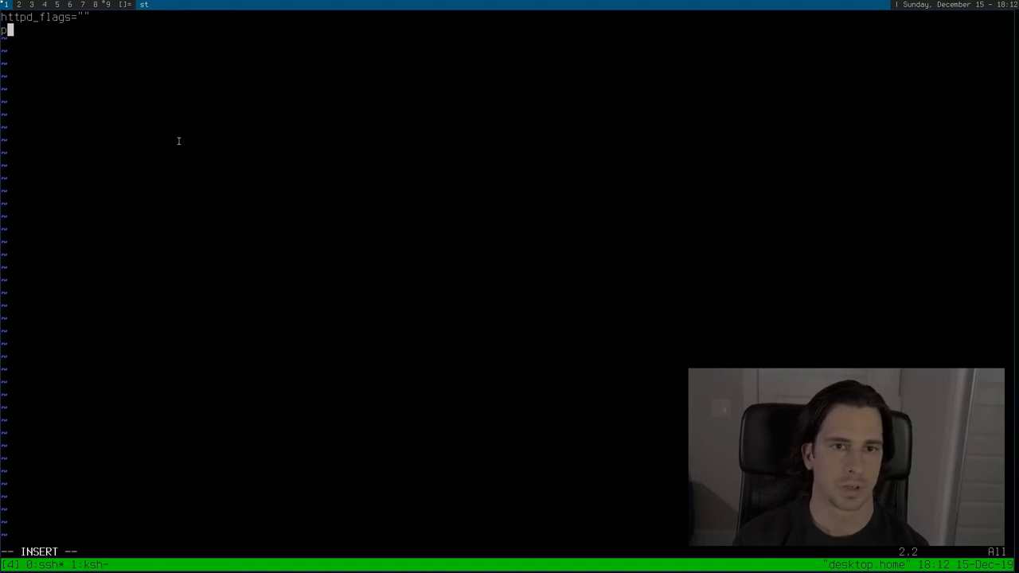
Add pkg_scripts="mysqld php73_fpm" to rc.conf.local and save.
{"action": "type", "text": "kg_"}
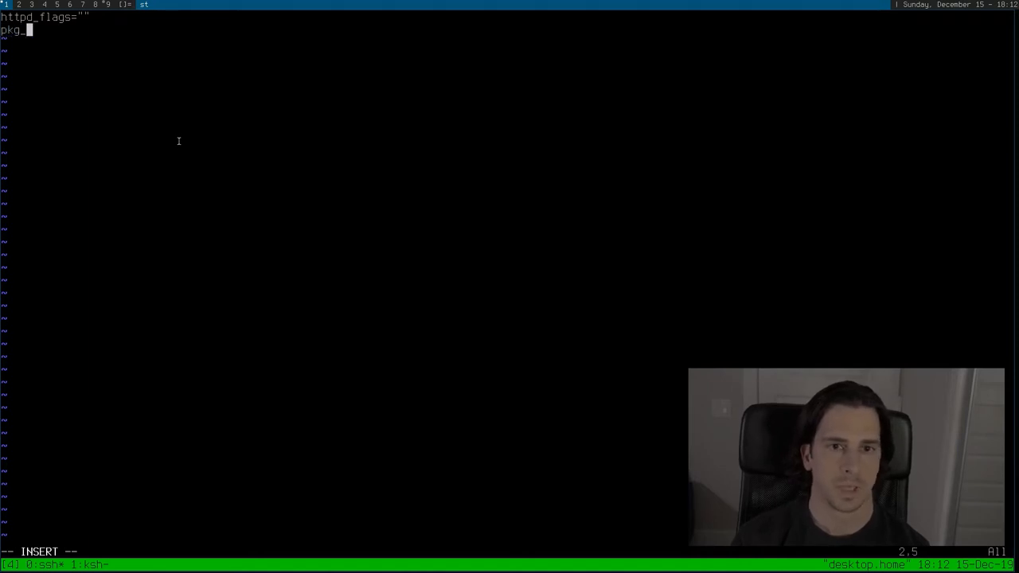
{"action": "type", "text": "scripts"}
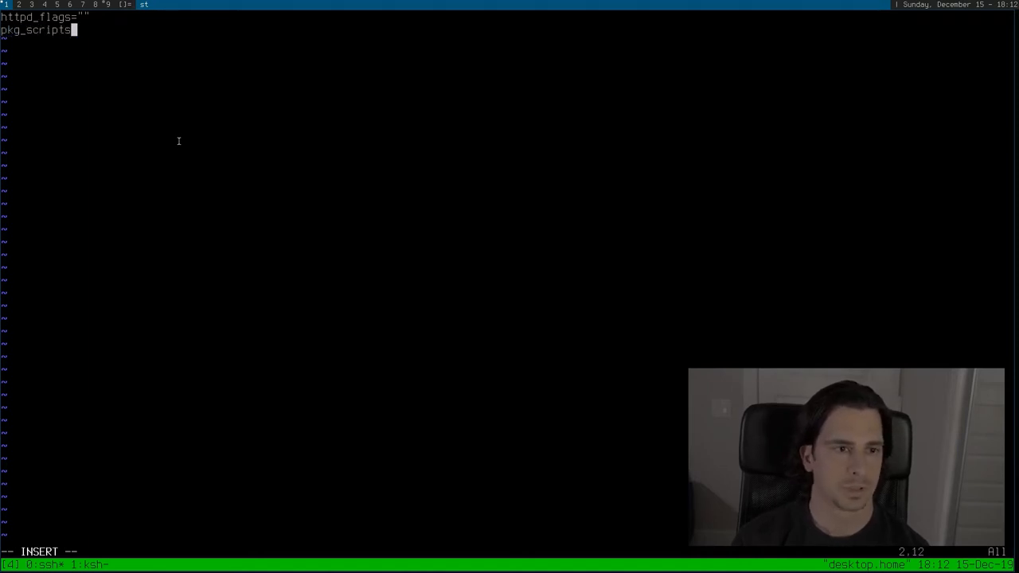
{"action": "type", "text": "\"m"}
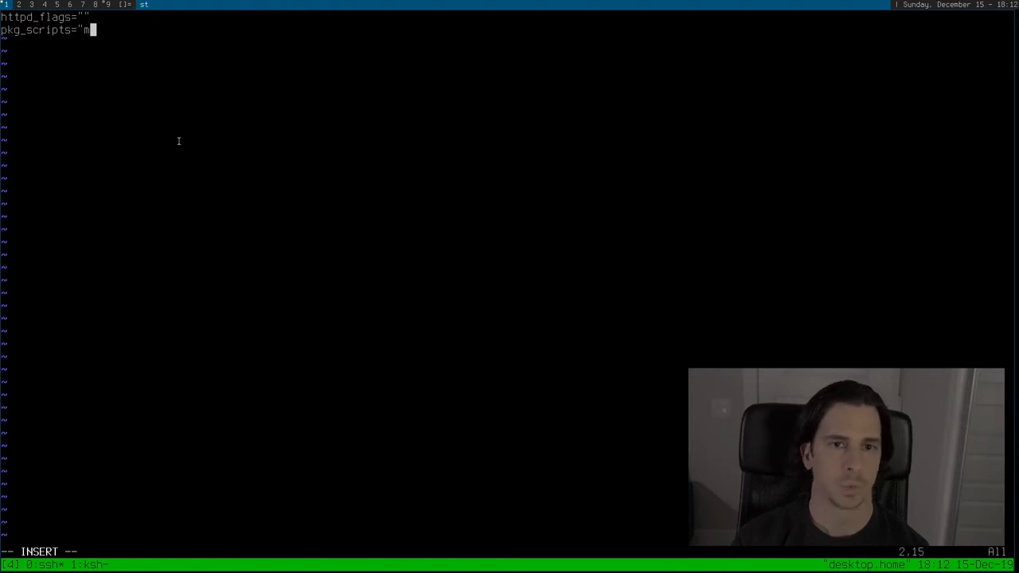
{"action": "type", "text": "ysqld"}
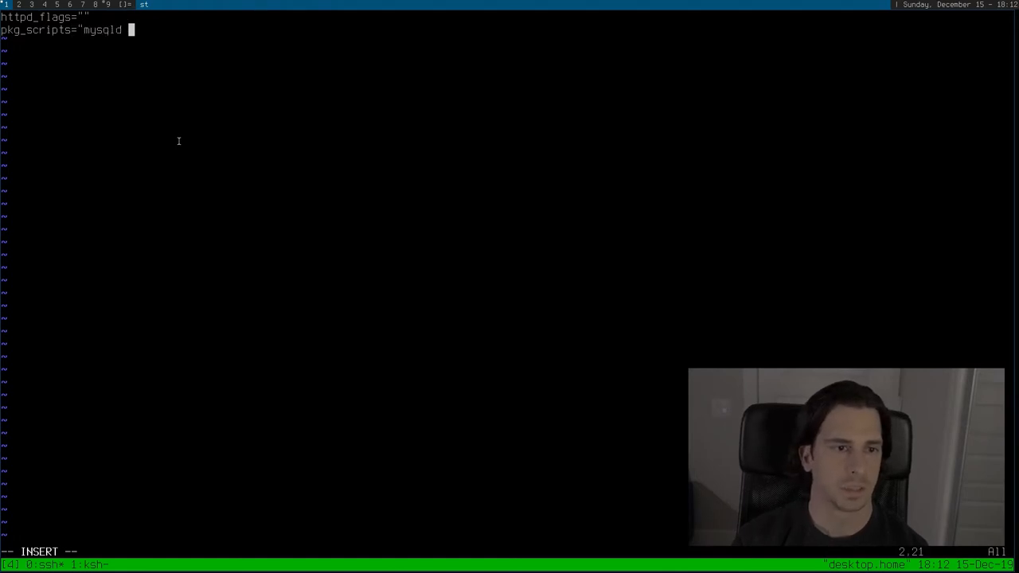
{"action": "type", "text": "php"}
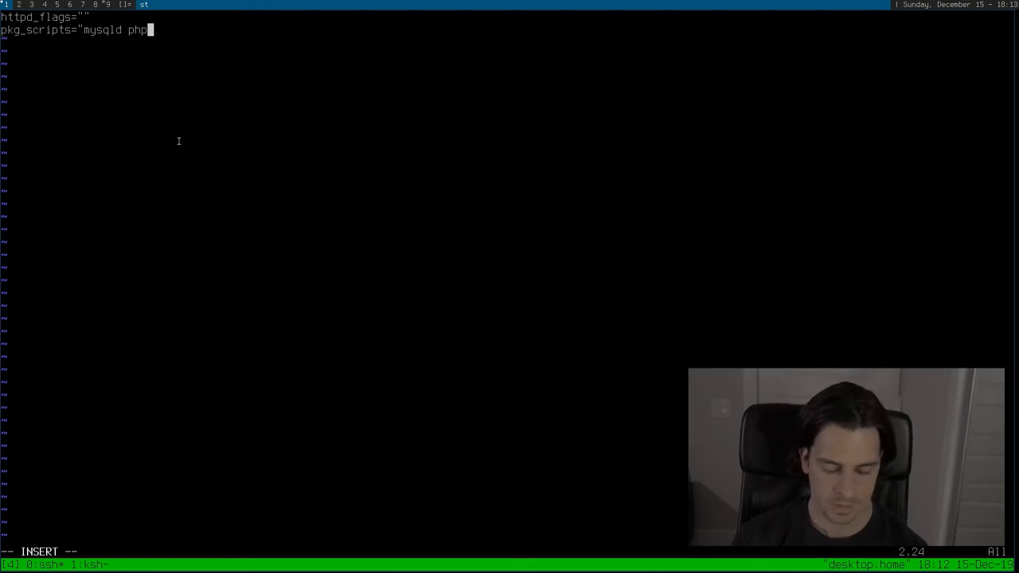
{"action": "type", "text": "73_f"}
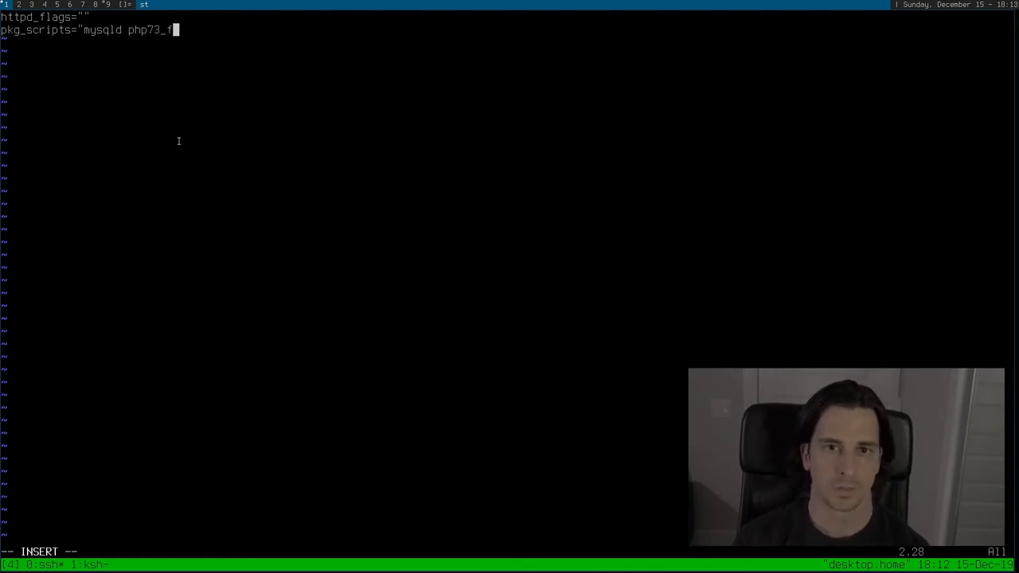
{"action": "type", "text": "pm\""}
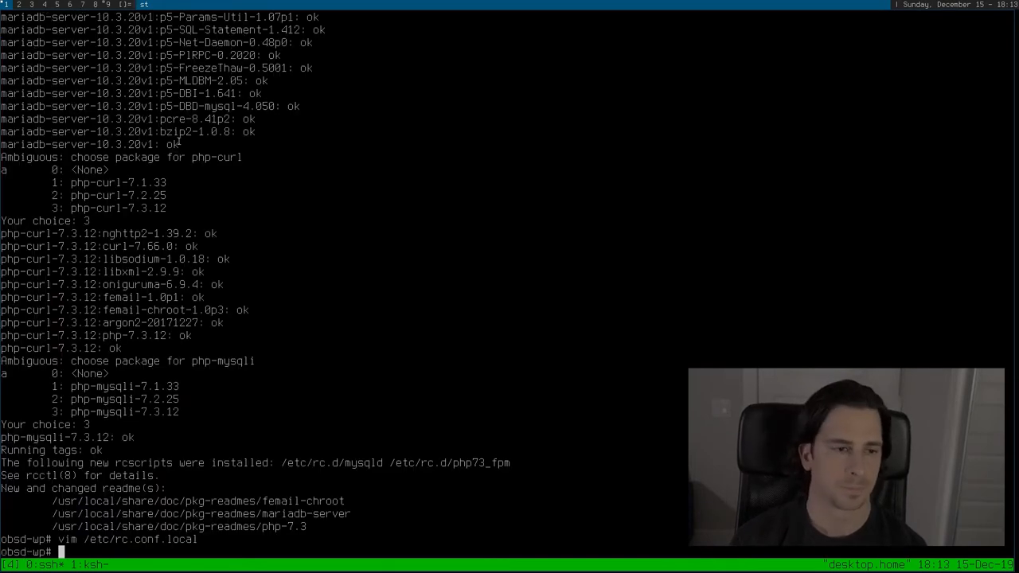
Create the /var/www/var/run/mysql directory with mkdir -p.
{"action": "type", "text": "mkdir"}
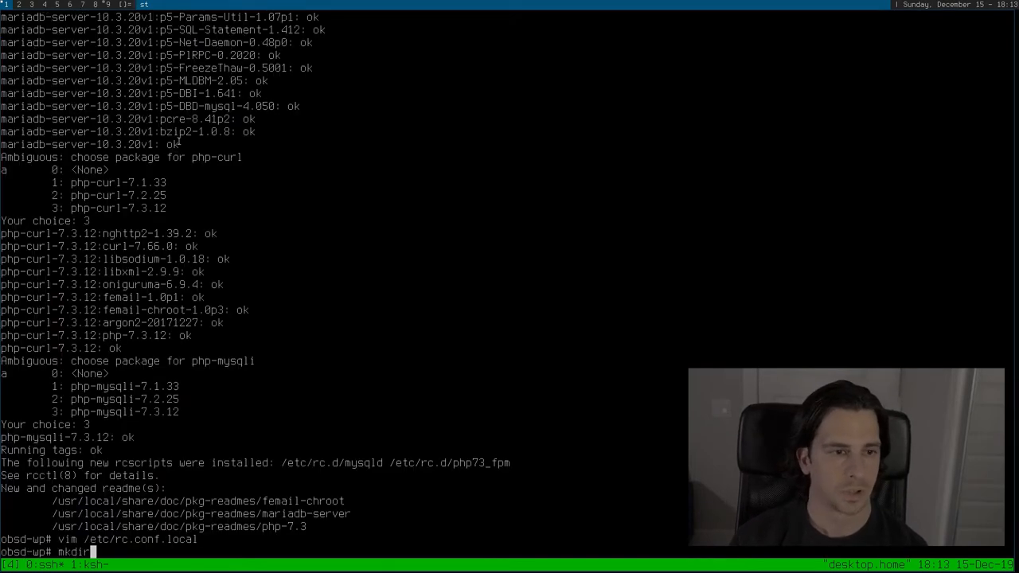
{"action": "type", "text": "-p /var/"}
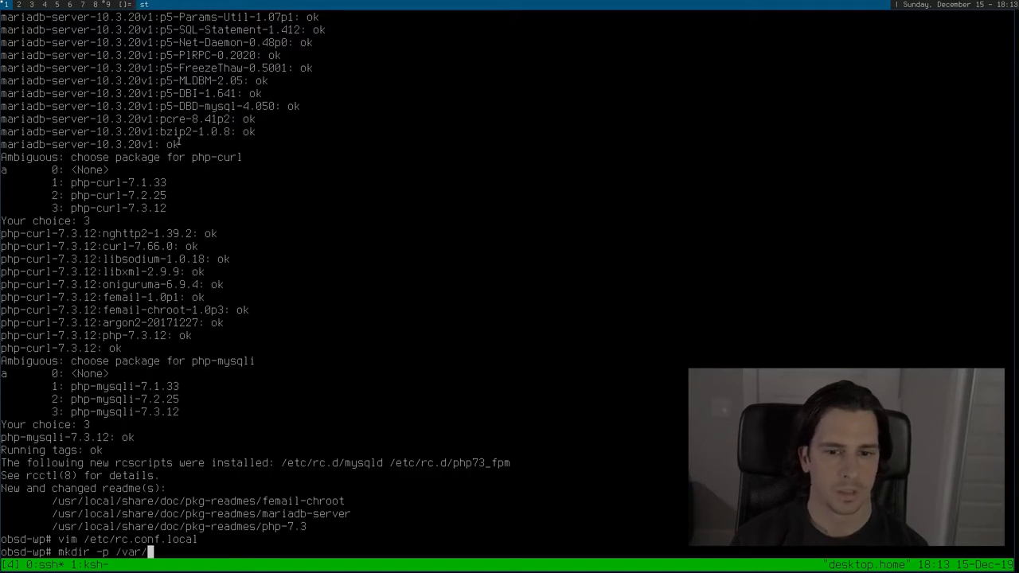
{"action": "type", "text": "www/"}
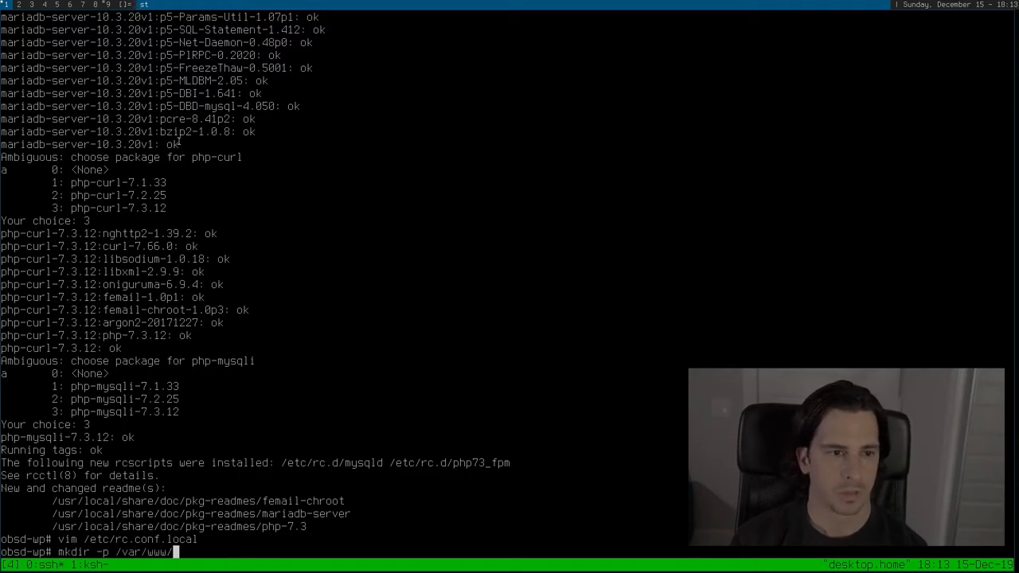
{"action": "type", "text": "var/ru"}
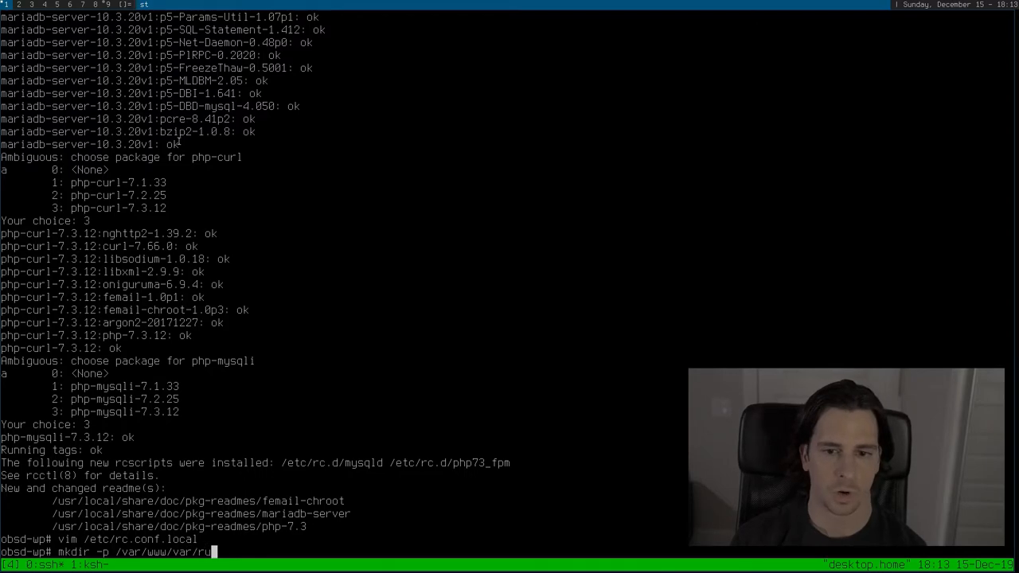
{"action": "type", "text": "n/mysql"}
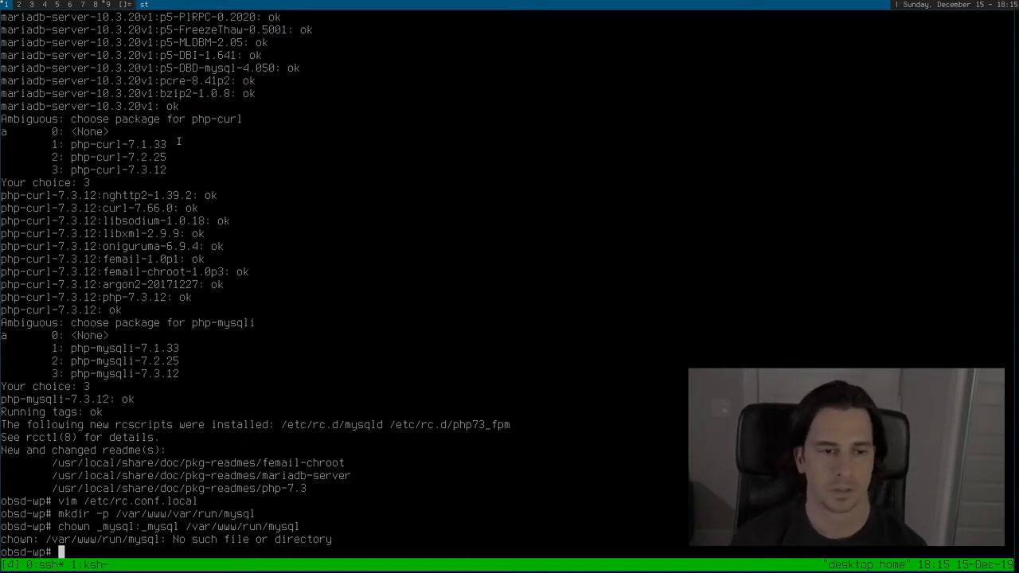
Change the owner of the mysql run directory to _mysql:_mysql.
{"action": "type", "text": "chown _m"}
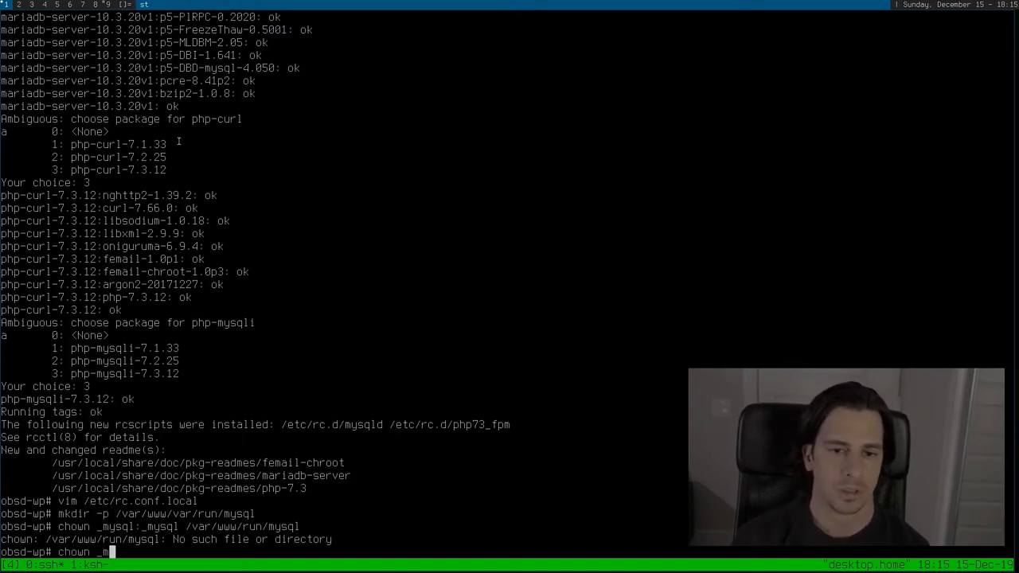
{"action": "type", "text": "sql"}
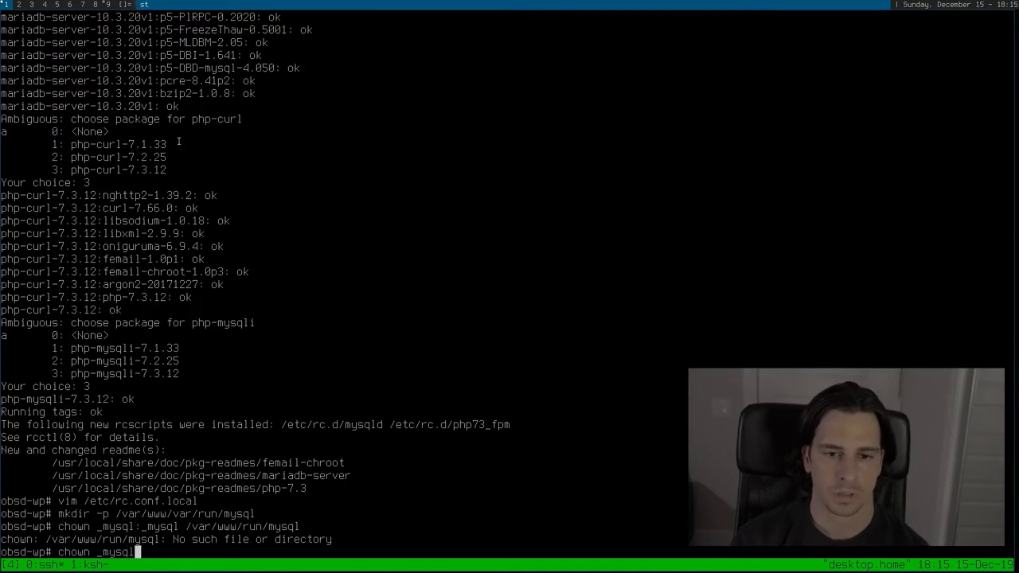
{"action": "type", "text": "_mysql"}
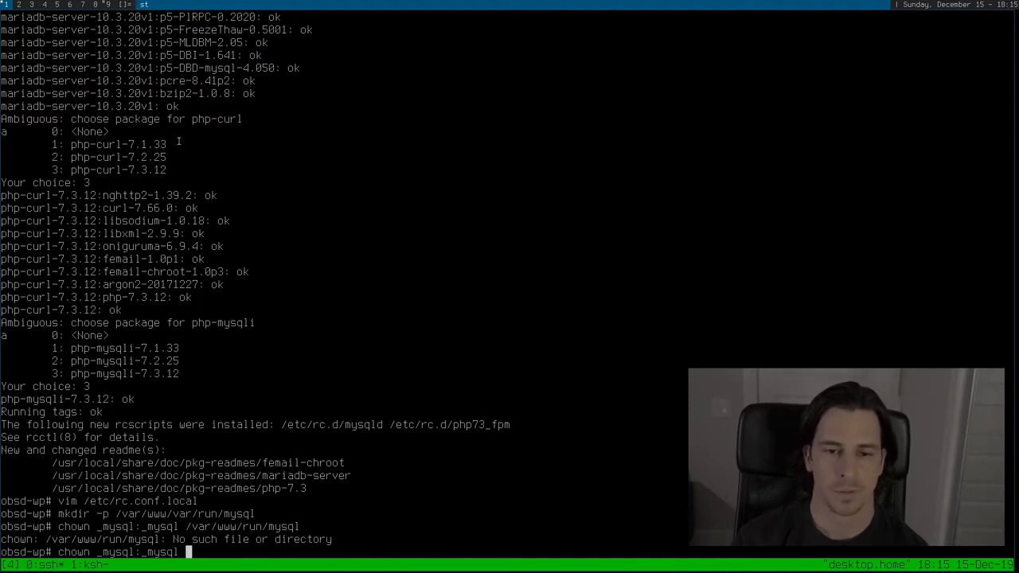
{"action": "type", "text": "/va"}
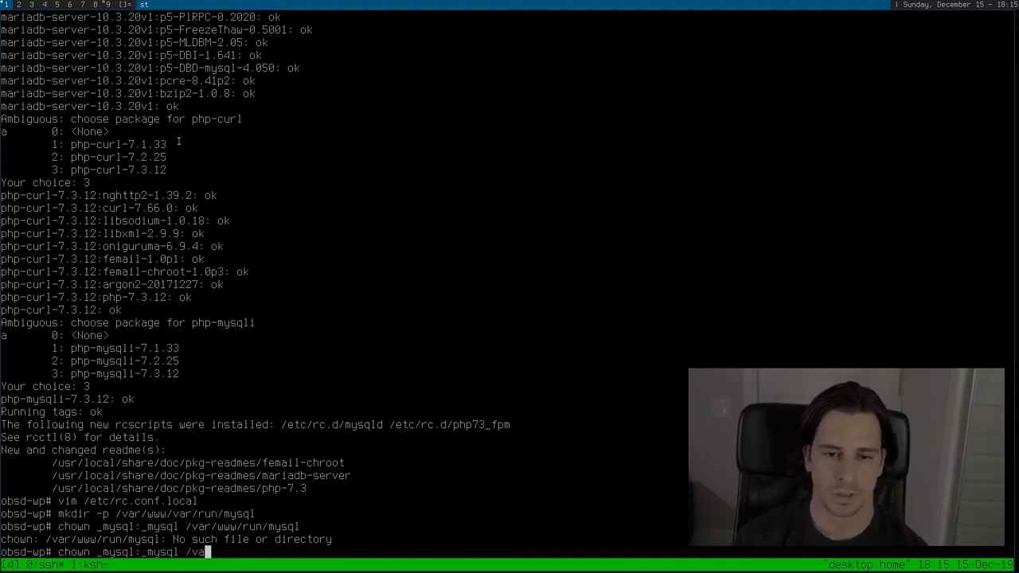
{"action": "type", "text": "r/run/mysql"}
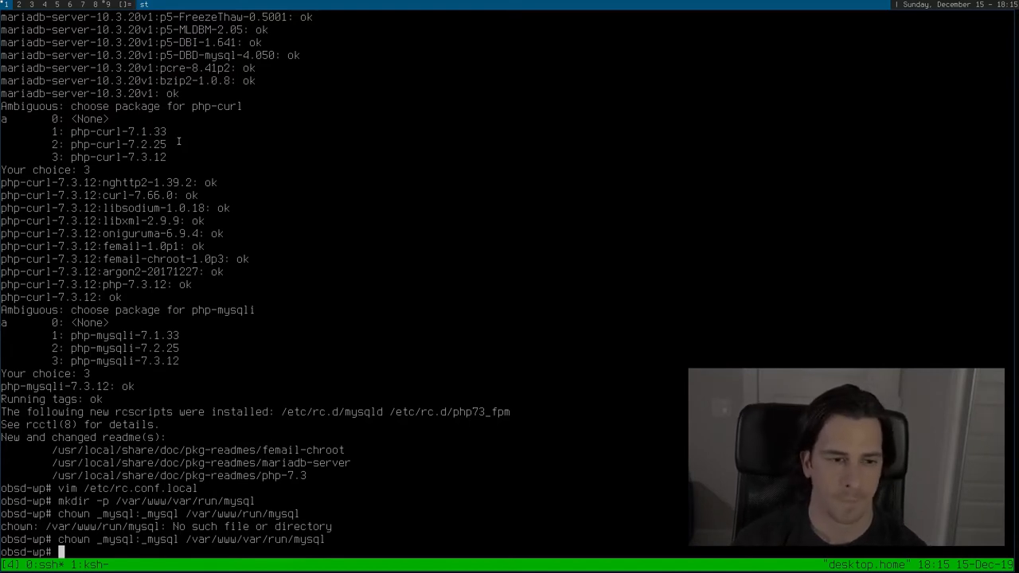
Open /etc/my.cnf and set the client socket to /var/www/var/run/mysql/mysql.sock.
{"action": "type", "text": "vim"}
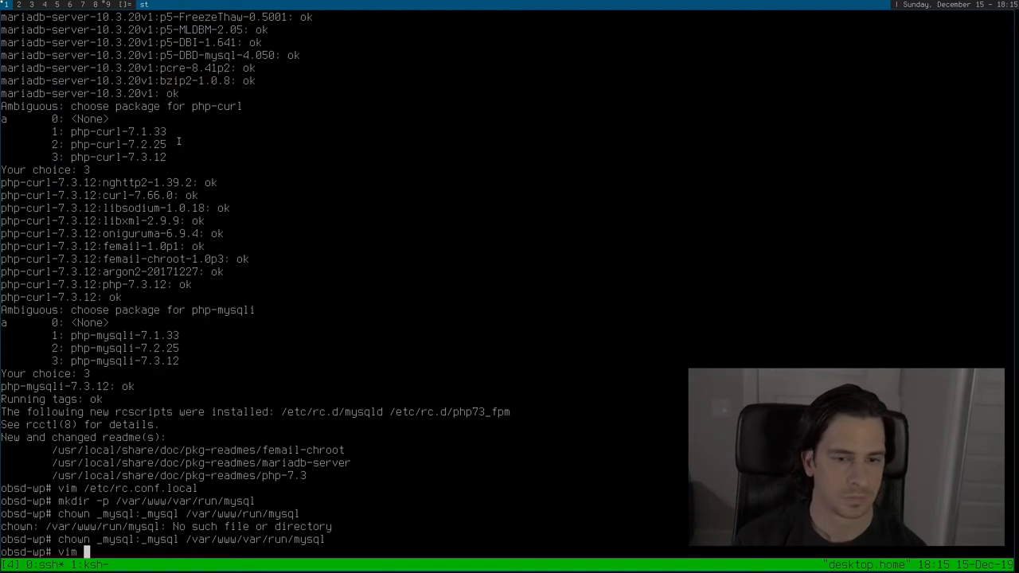
{"action": "type", "text": "/et"}
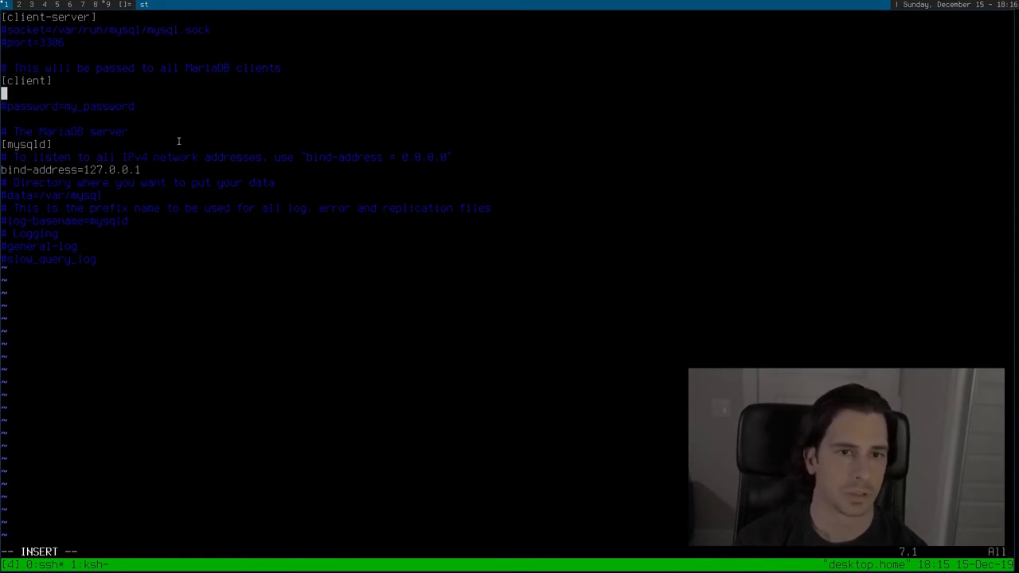
{"action": "type", "text": "socket =/"}
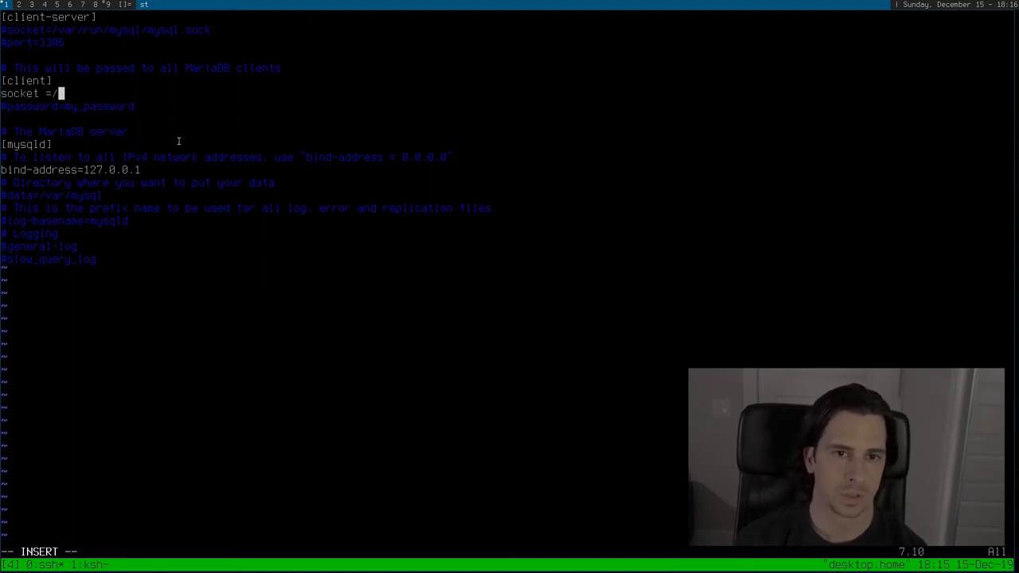
{"action": "type", "text": "var/www"}
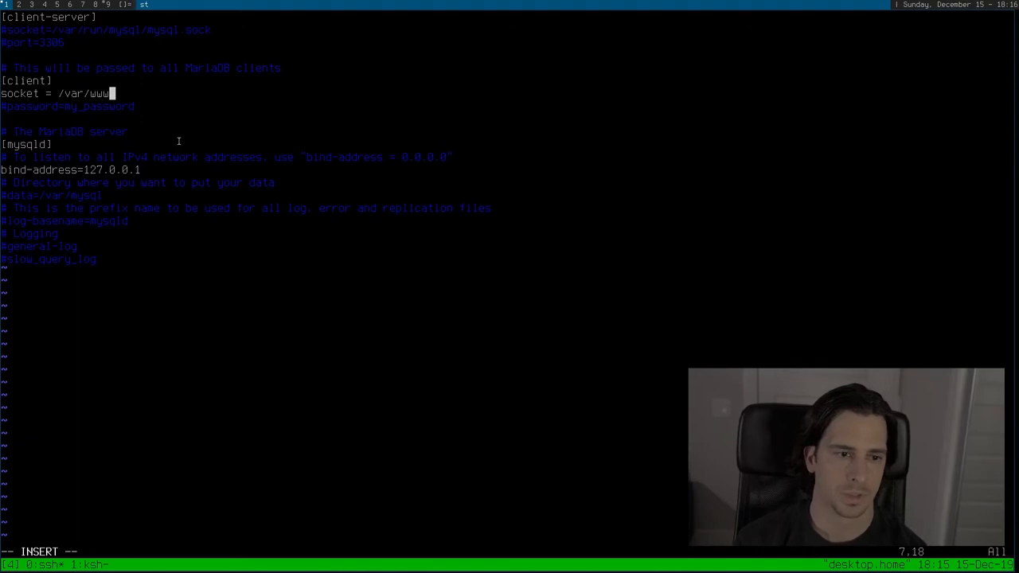
{"action": "type", "text": "/var/"}
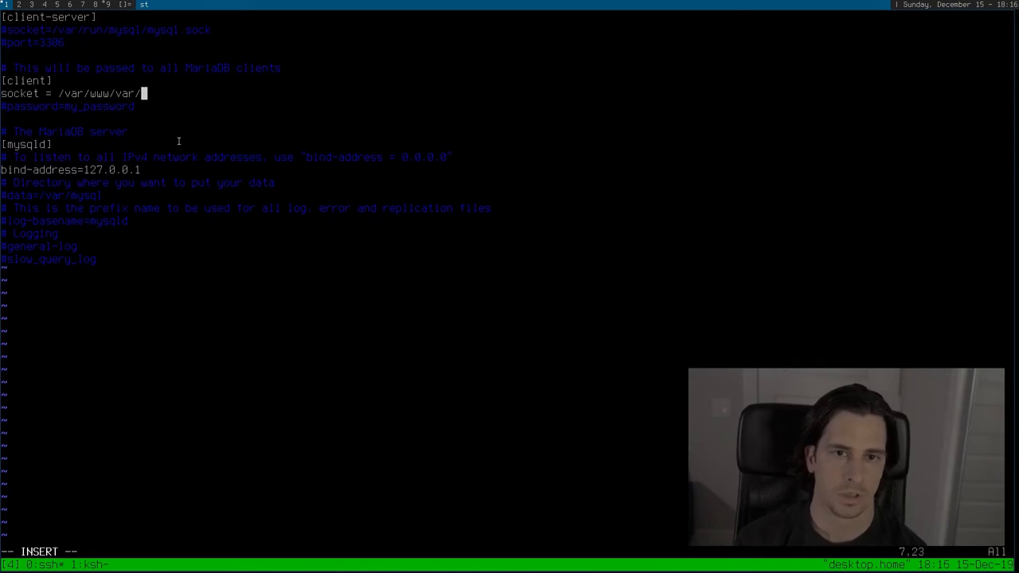
{"action": "type", "text": "run/mysql/"}
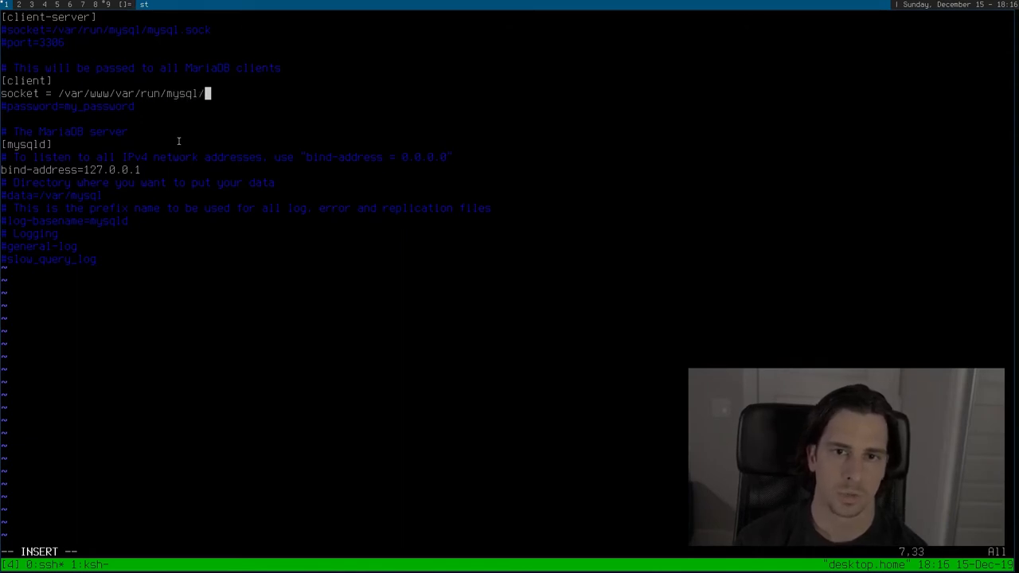
{"action": "type", "text": "mysql."}
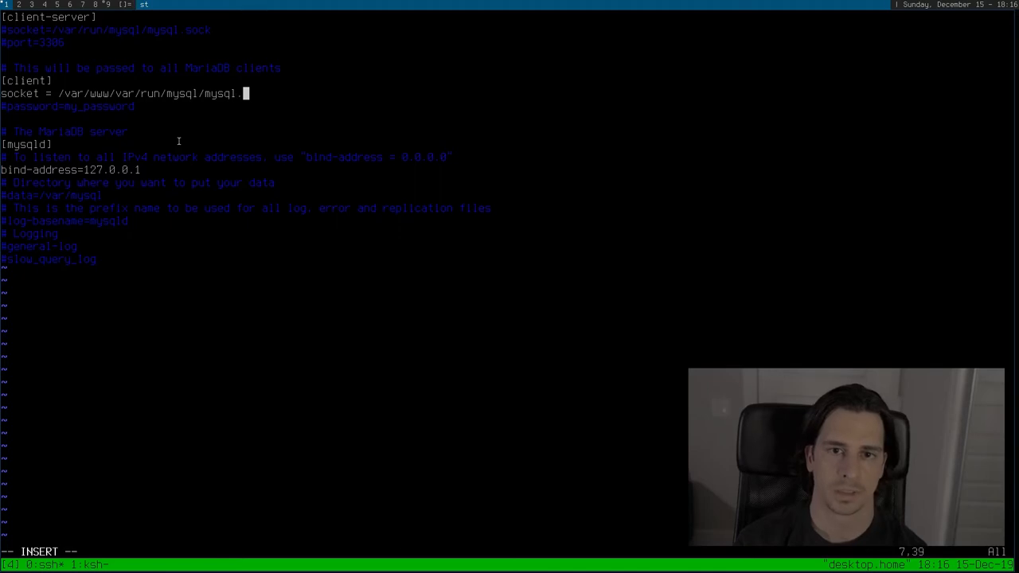
{"action": "type", "text": "sock"}
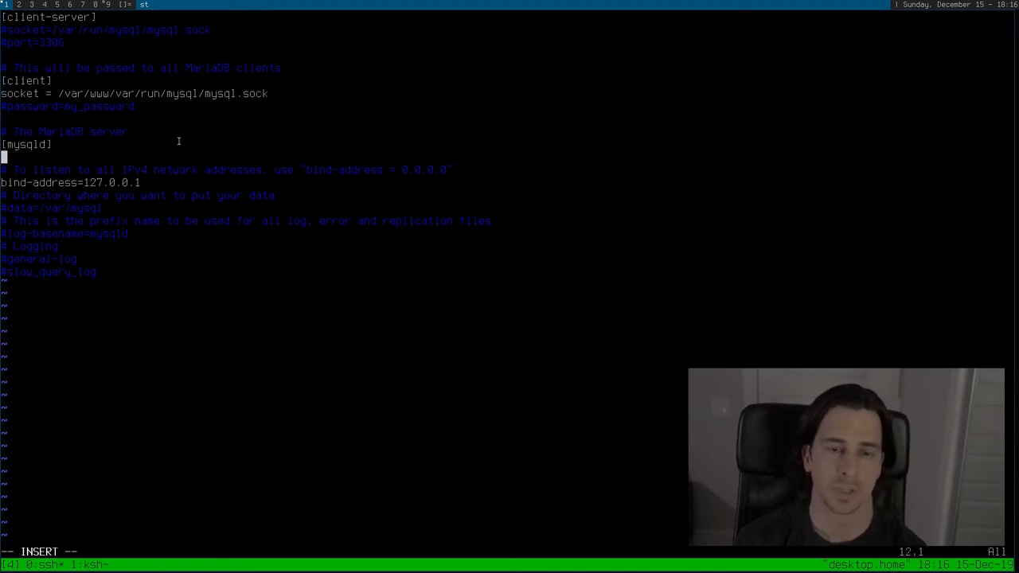
Add the same socket path under [mysqld] and save my.cnf.
{"action": "type", "text": "socket -"}
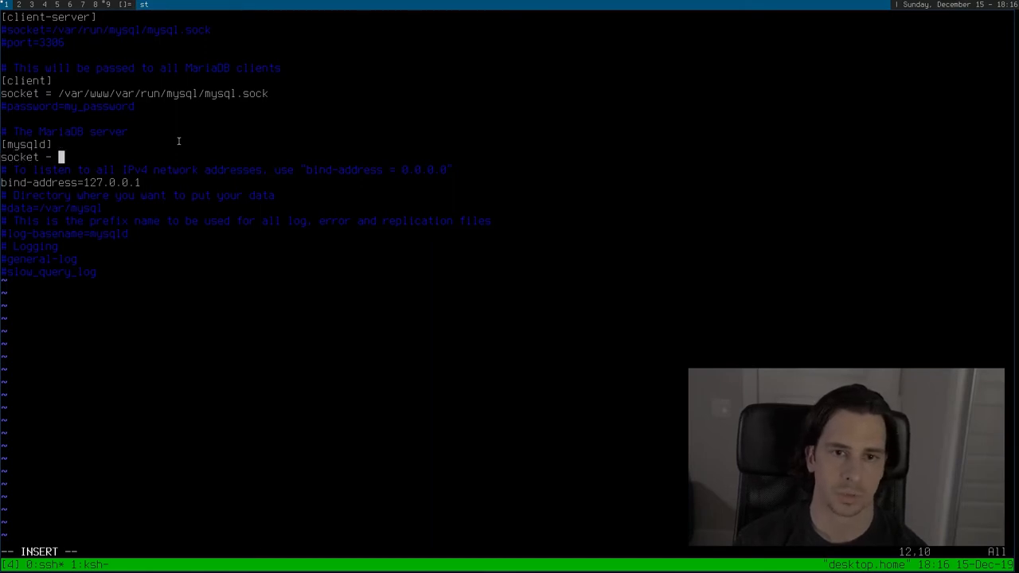
{"action": "type", "text": "/var/www/"}
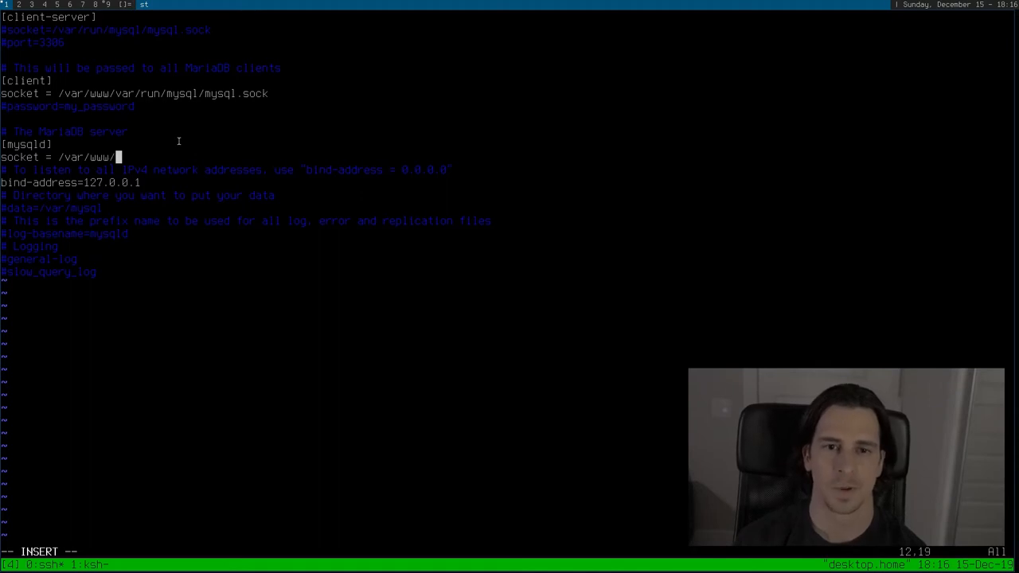
{"action": "type", "text": "va"}
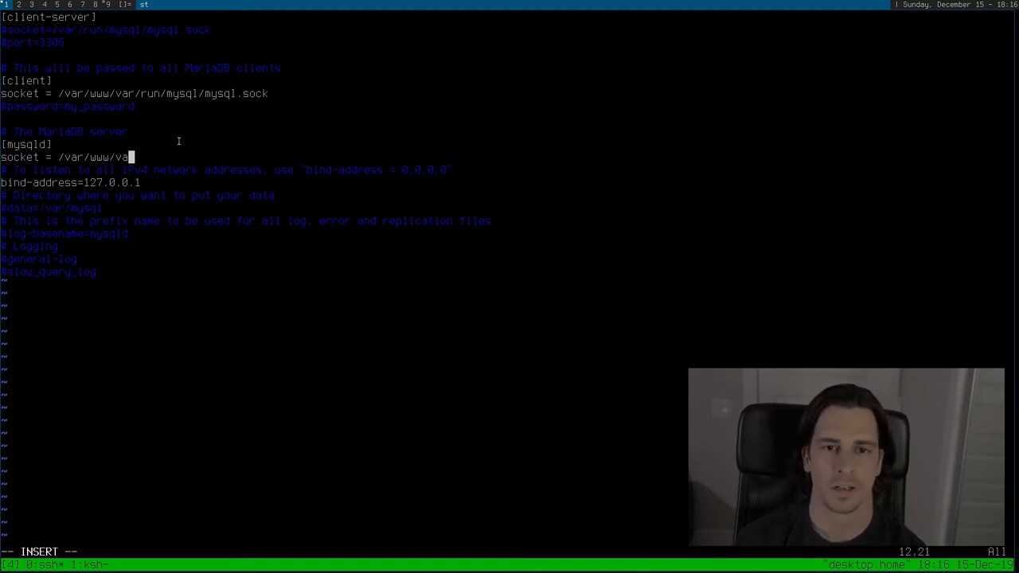
{"action": "type", "text": "r/run/m"}
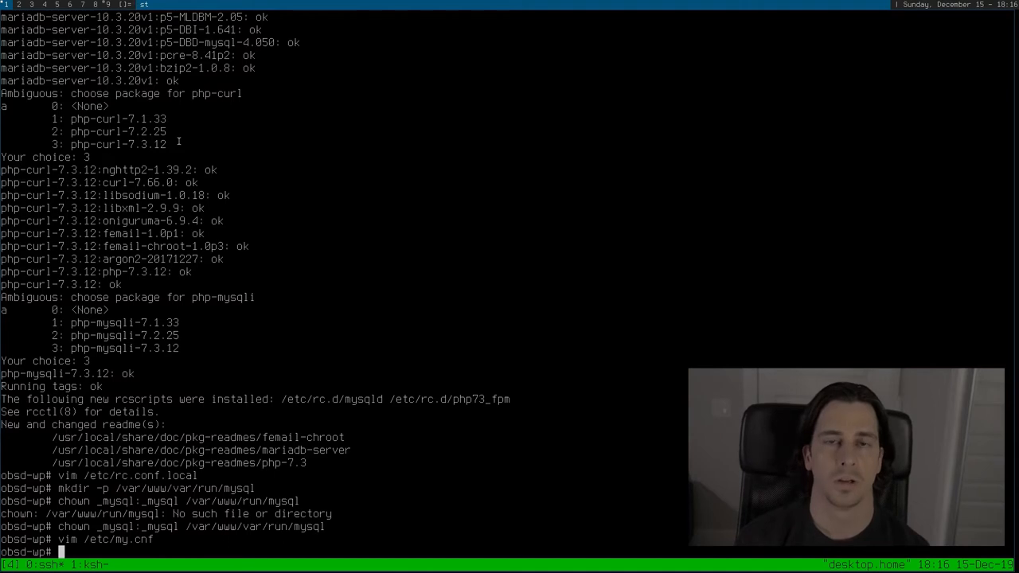
Initialize the MariaDB system tables with mysql_install_db and start mysqld.
{"action": "type", "text": "m"}
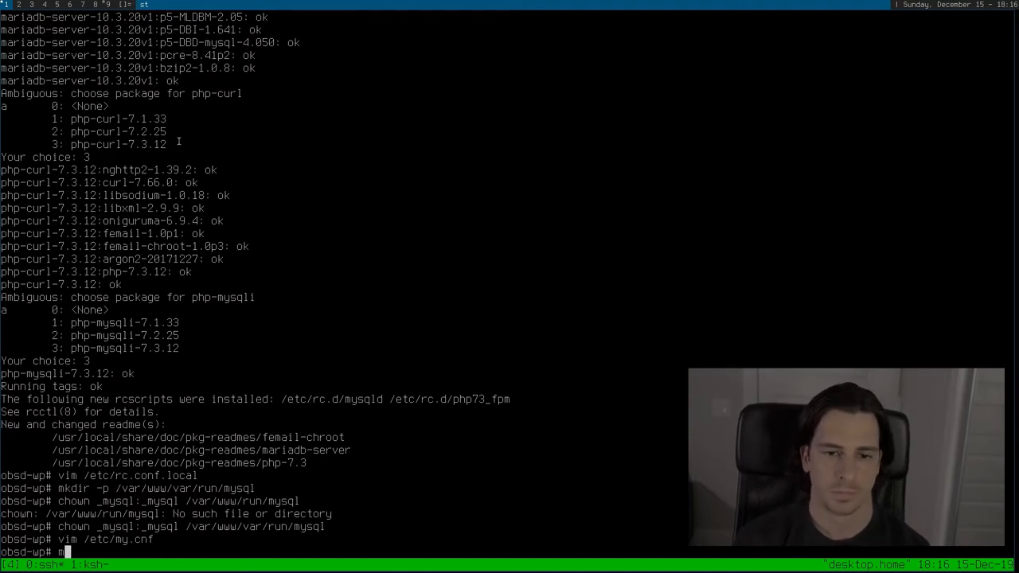
{"action": "type", "text": "ysql_install_d"}
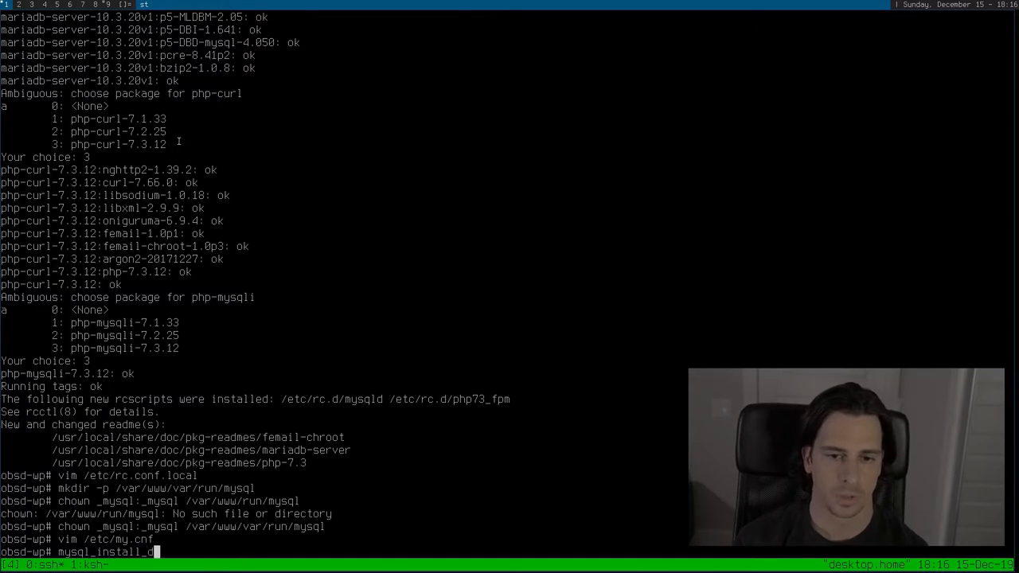
{"action": "key", "text": "Return"}
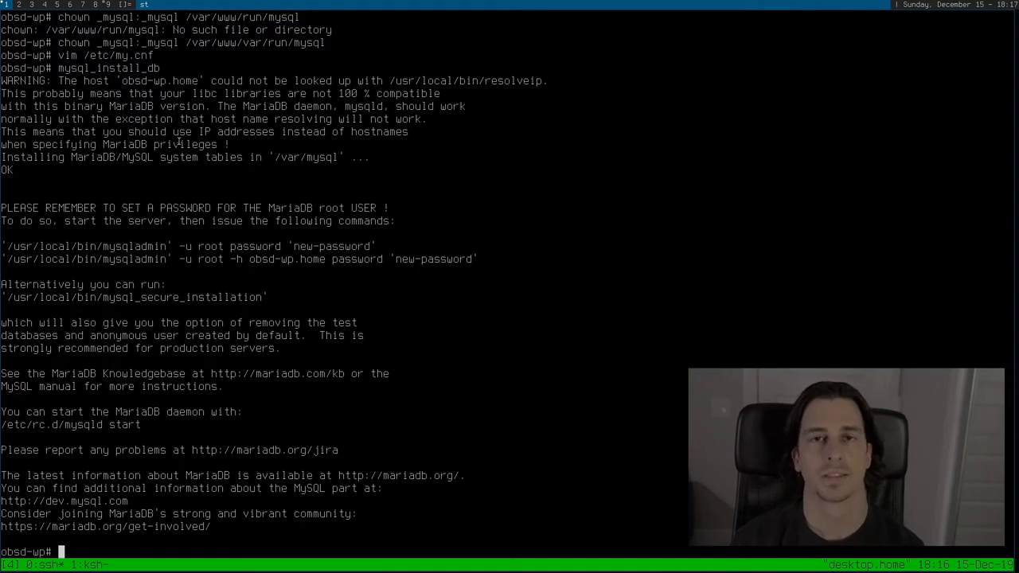
{"action": "type", "text": "rcctl"}
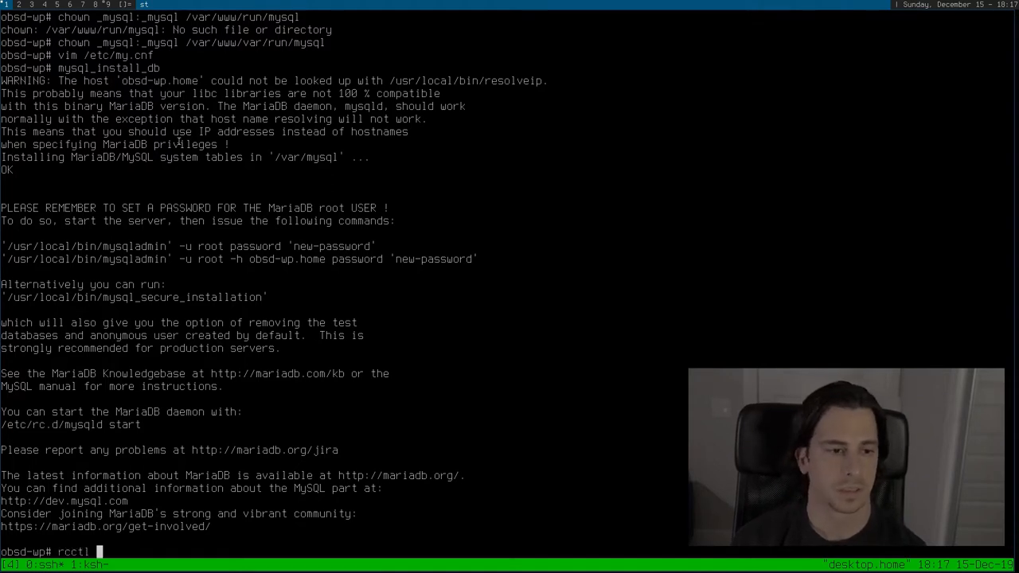
{"action": "type", "text": "start mysqld"}
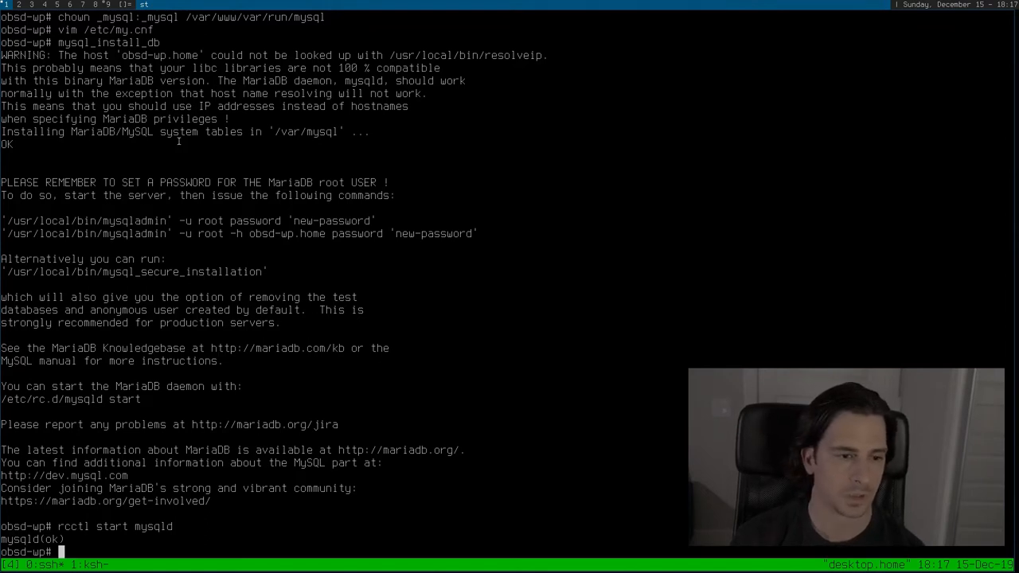
{"action": "type", "text": "mysqladmin"}
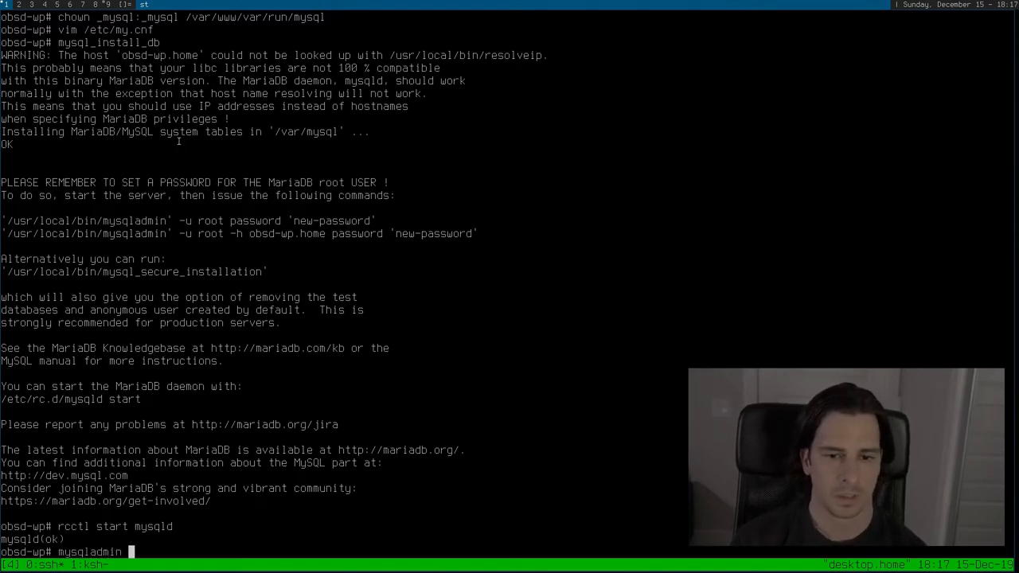
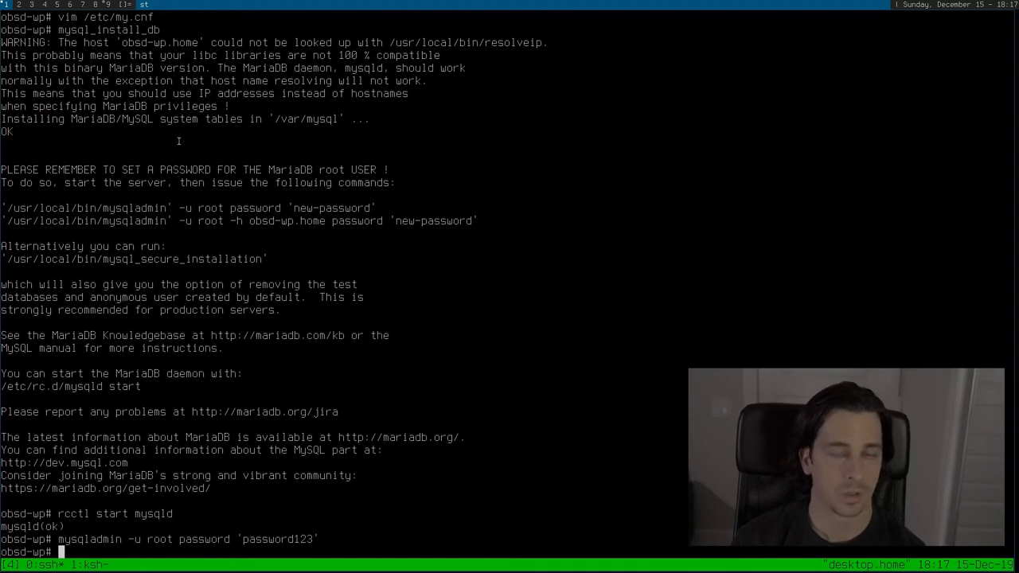
{"action": "type", "text": "mysql -u root -p"}
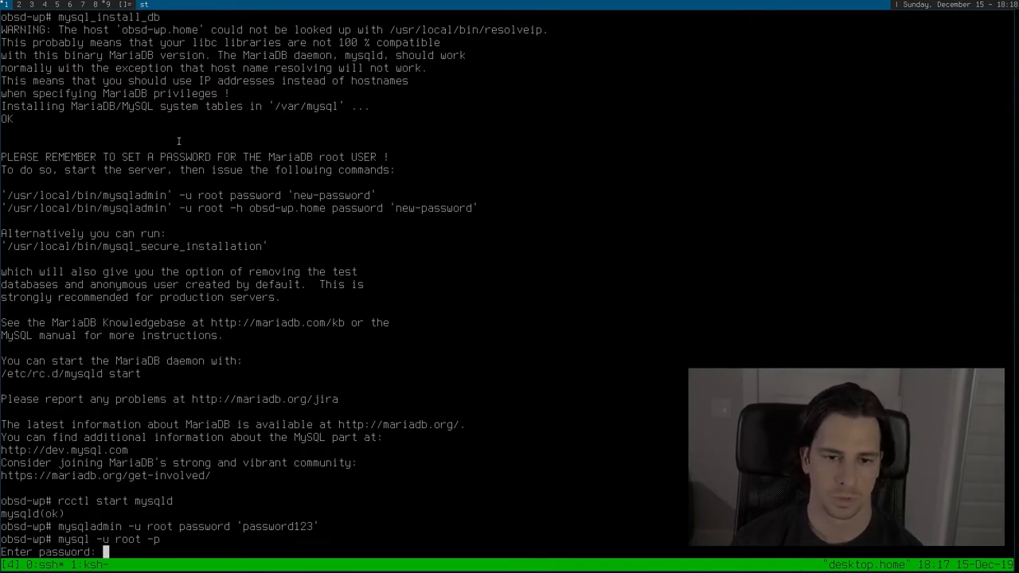
Log in as root and create the wpdb database.
{"action": "key", "text": "Return"}
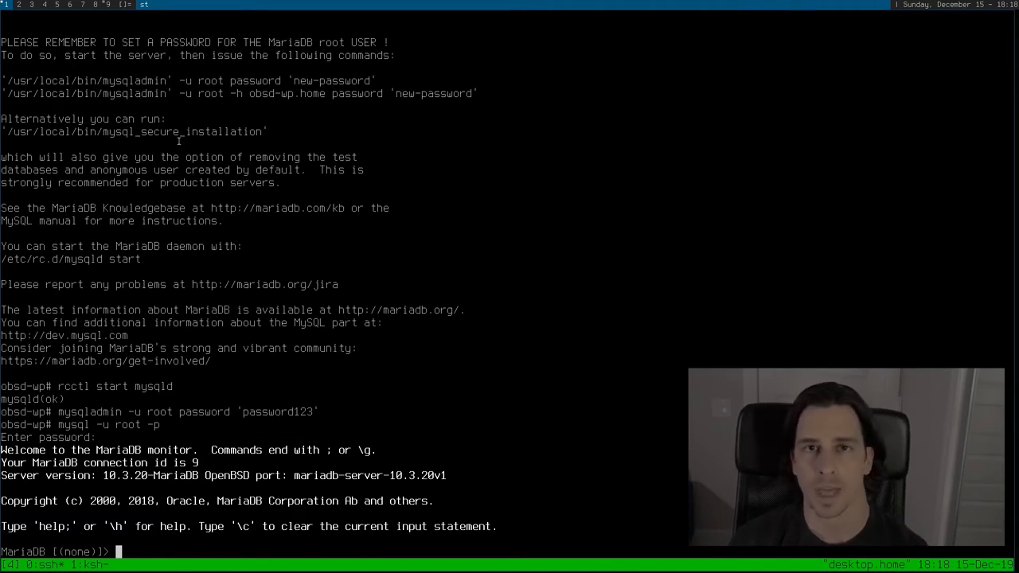
{"action": "type", "text": "create database wp"}
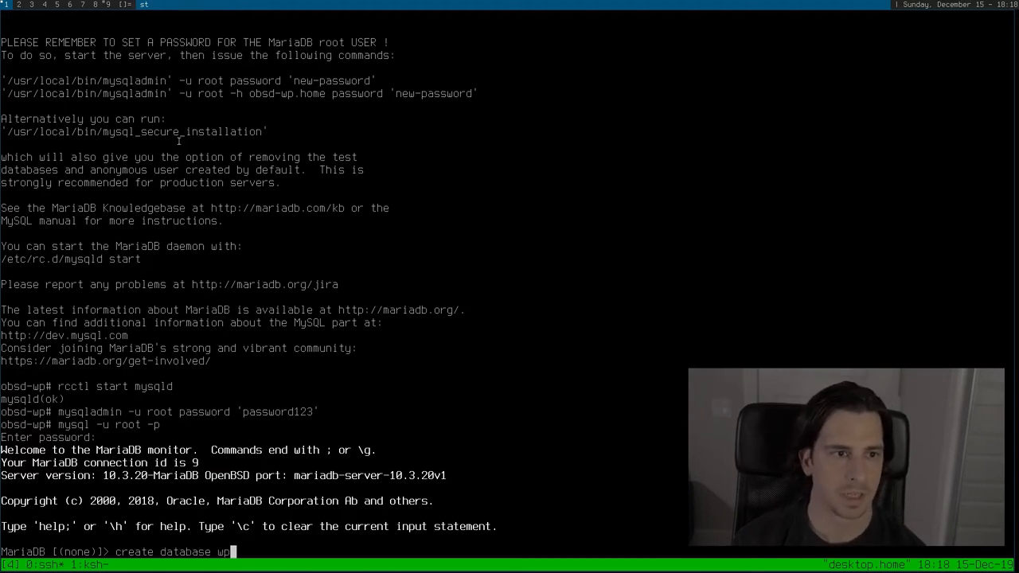
{"action": "type", "text": "db;"}
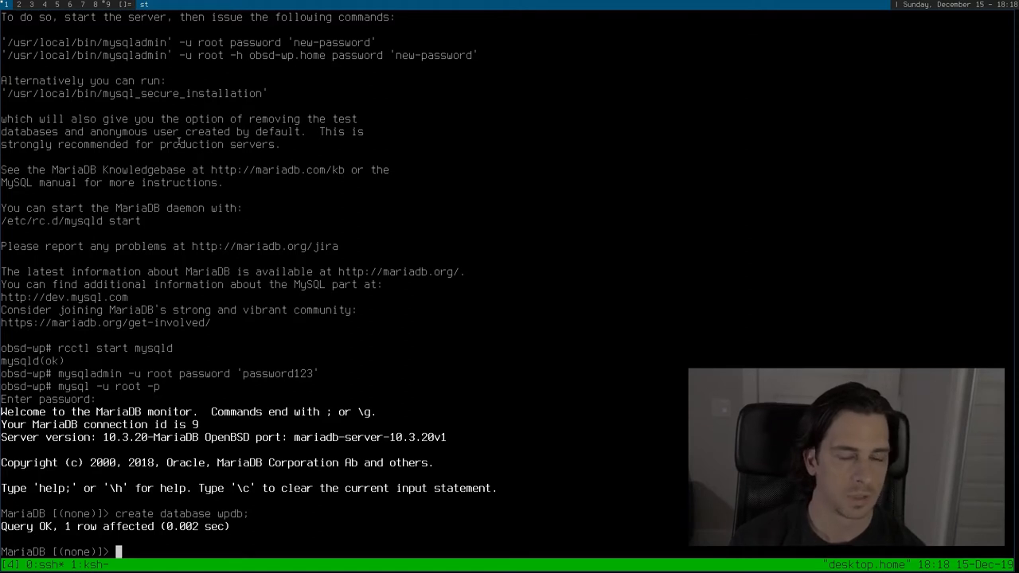
{"action": "type", "text": "grant all"}
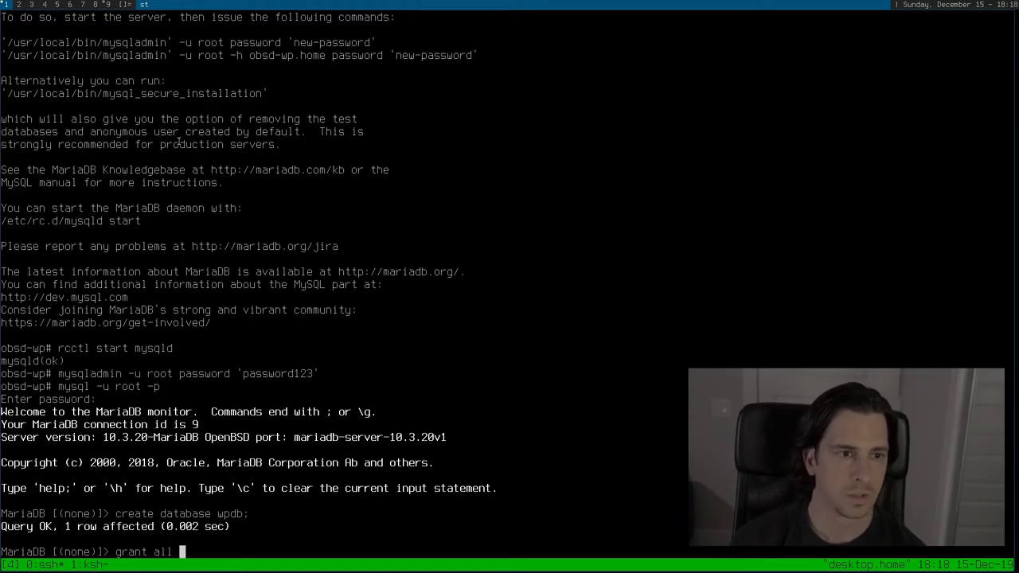
{"action": "type", "text": "privileges on wp"}
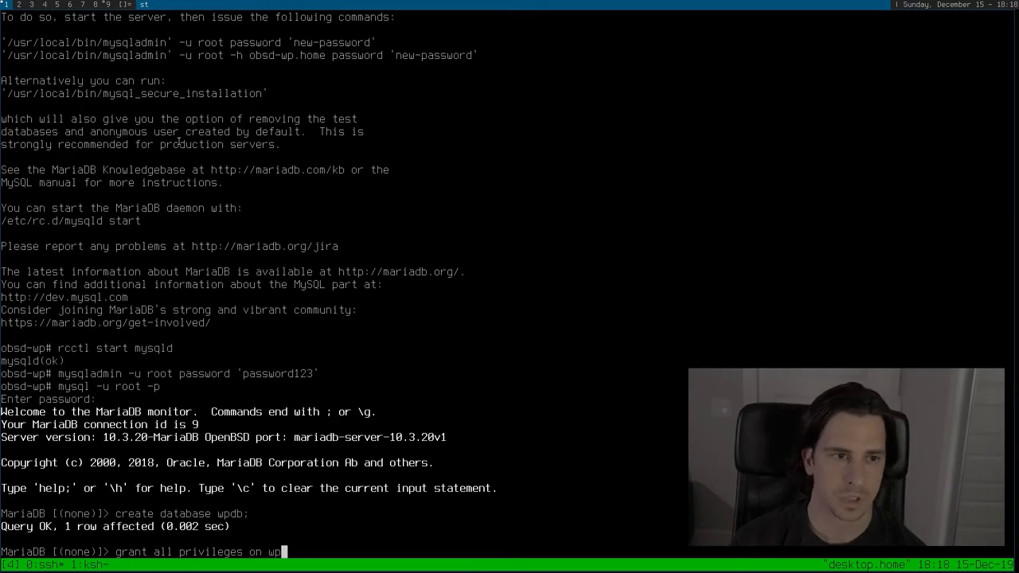
{"action": "type", "text": "db"}
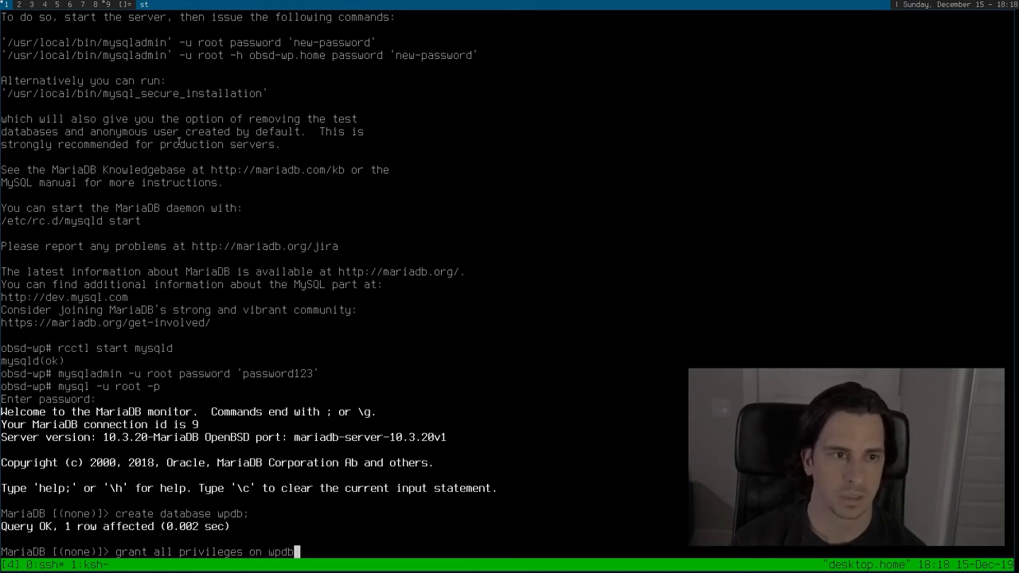
{"action": "type", "text": ".* to '"}
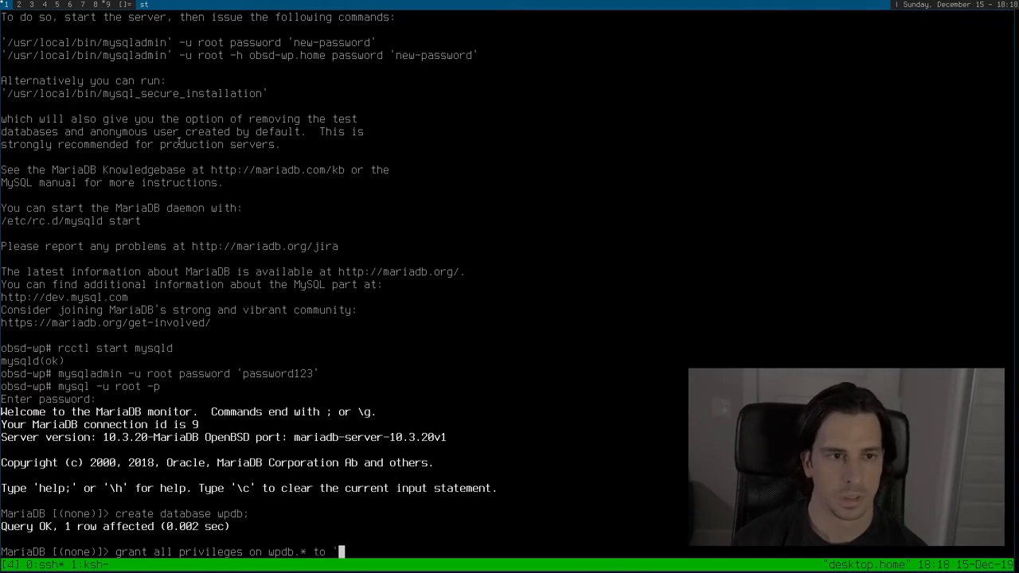
{"action": "type", "text": "wpuser'"}
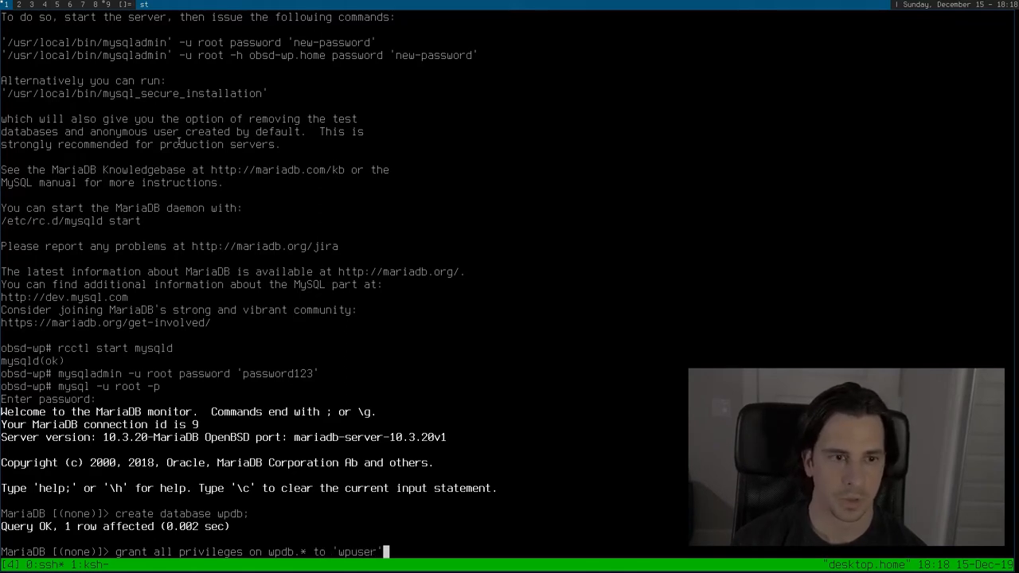
{"action": "type", "text": "@"}
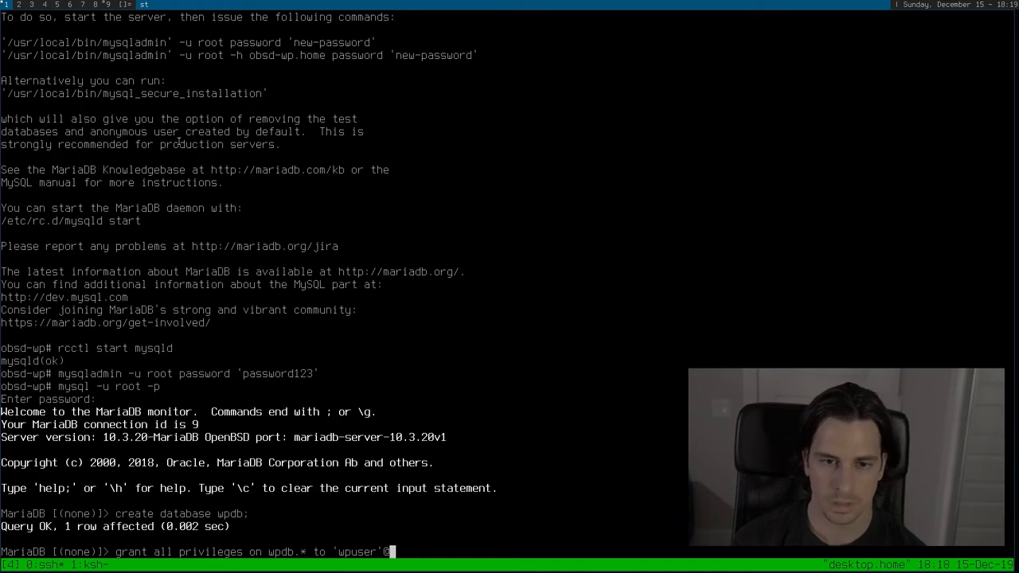
{"action": "type", "text": "local"}
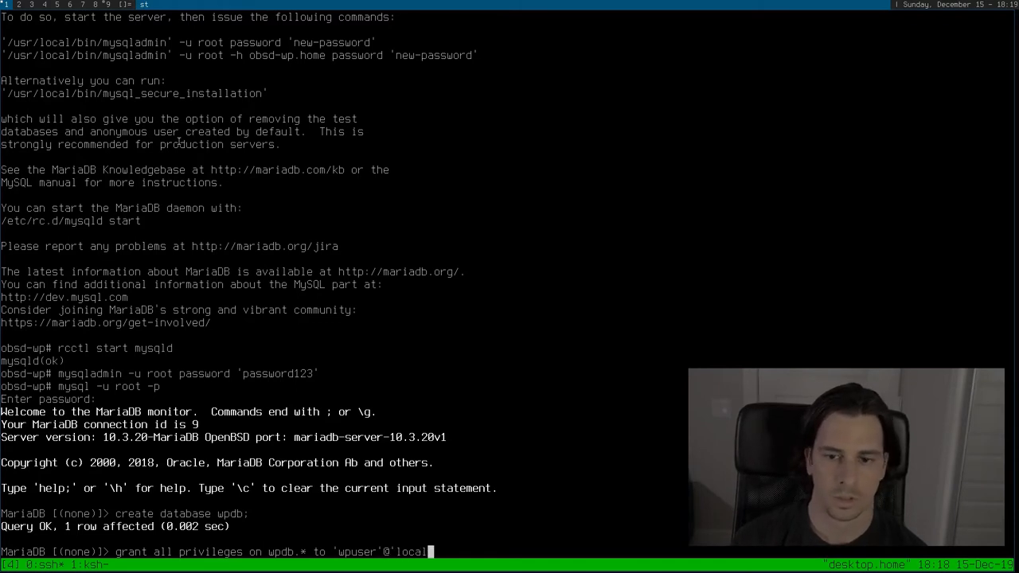
{"action": "type", "text": "host'"}
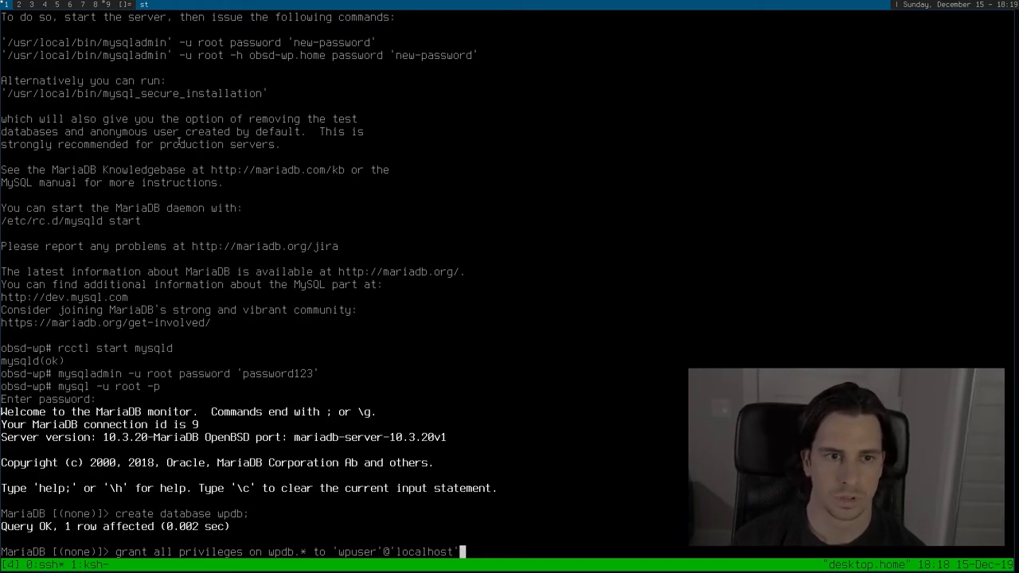
{"action": "type", "text": "identified"}
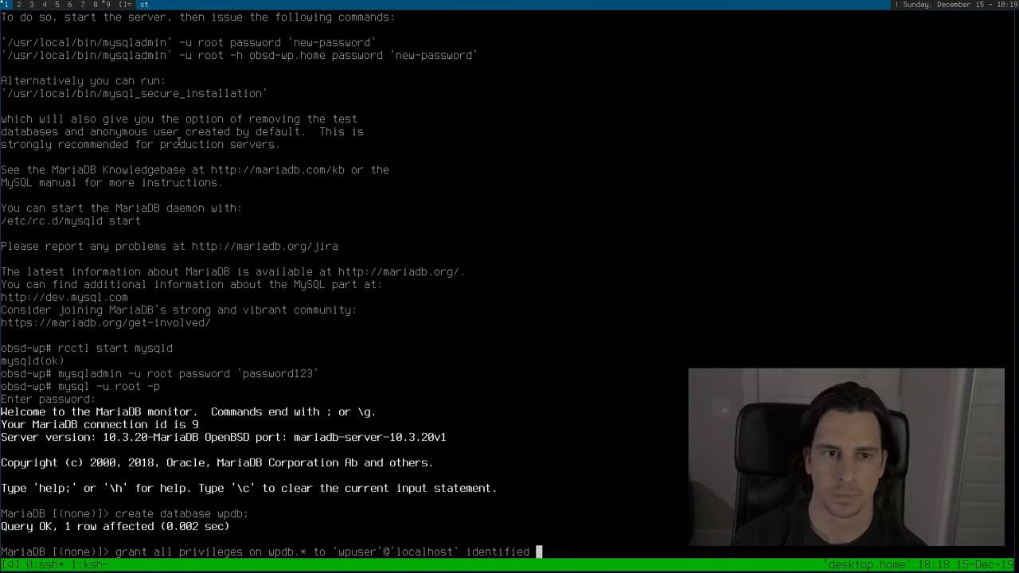
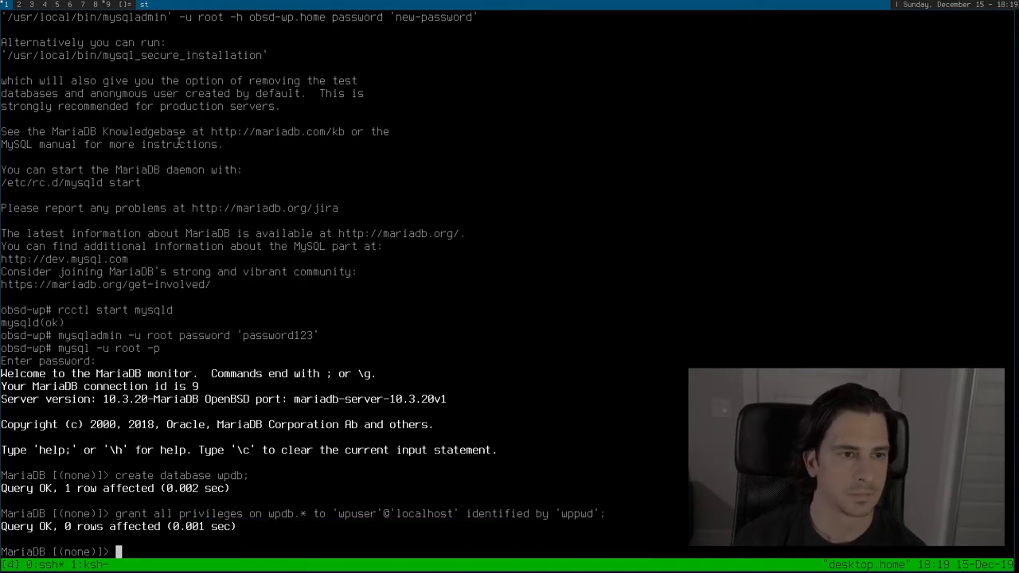
{"action": "type", "text": "f"}
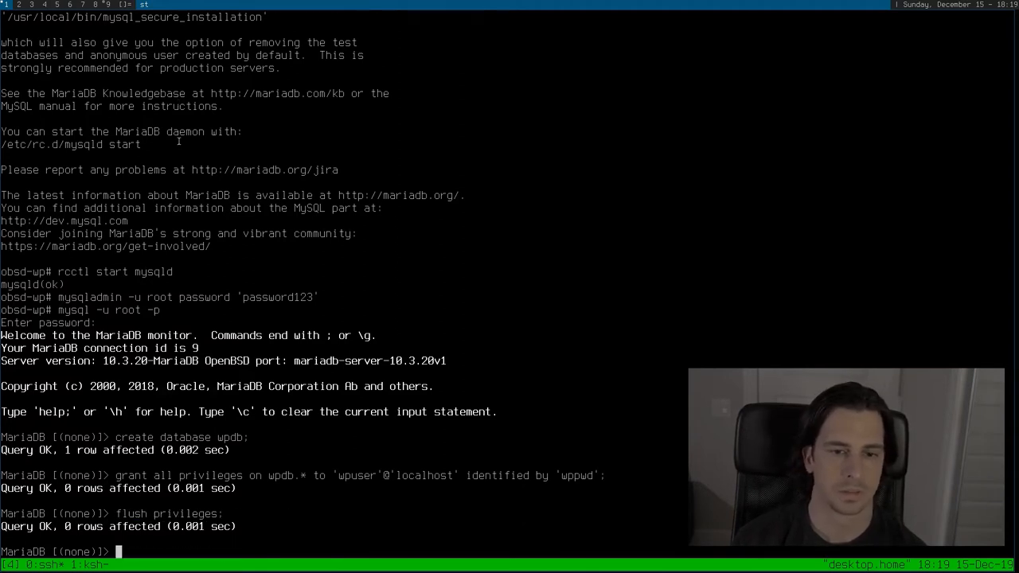
{"action": "type", "text": "quit"}
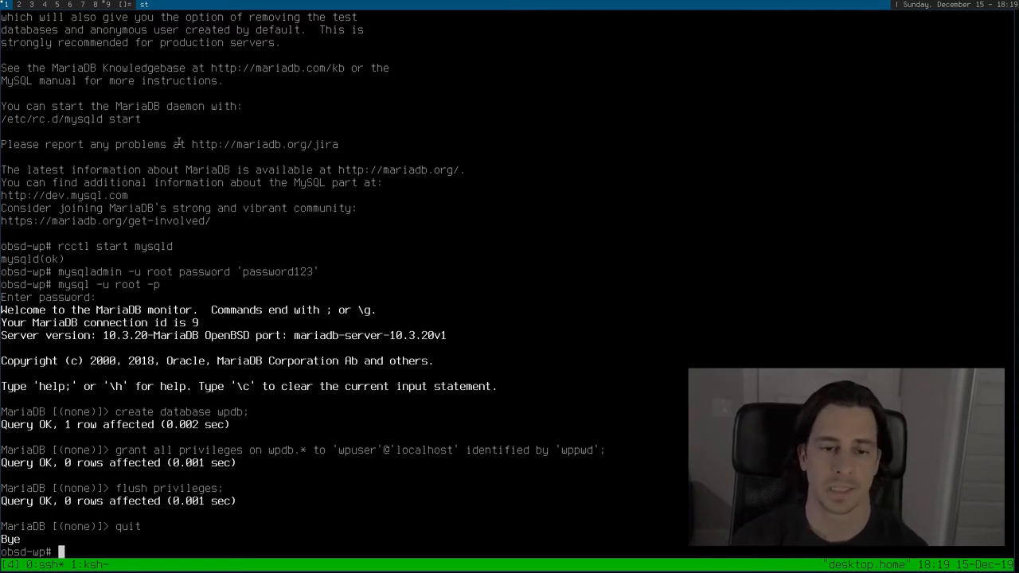
Copy the PHP 7.3 sample configuration files into /etc/php-7.3.
{"action": "type", "text": "cd /"}
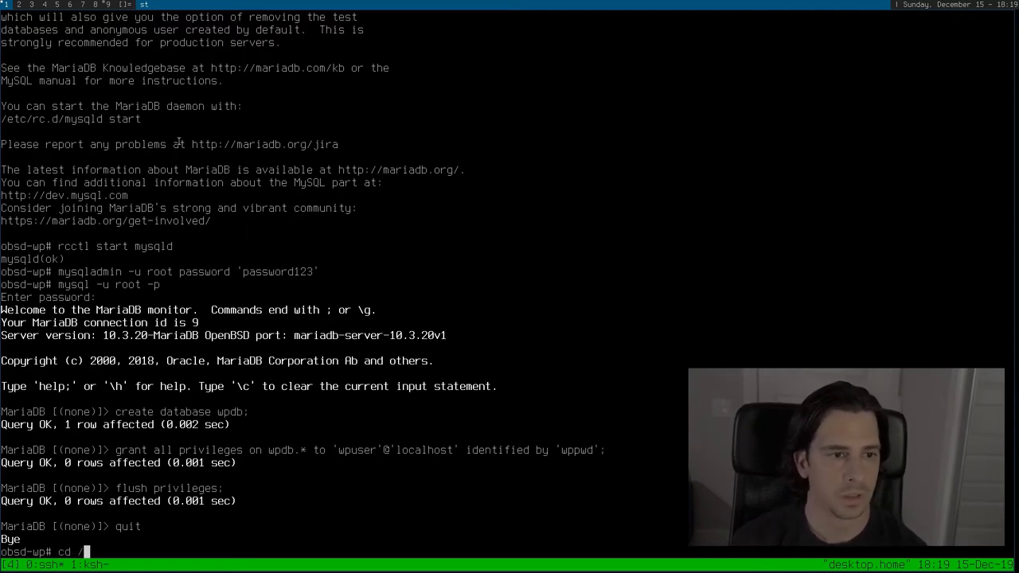
{"action": "type", "text": "etc/php-"}
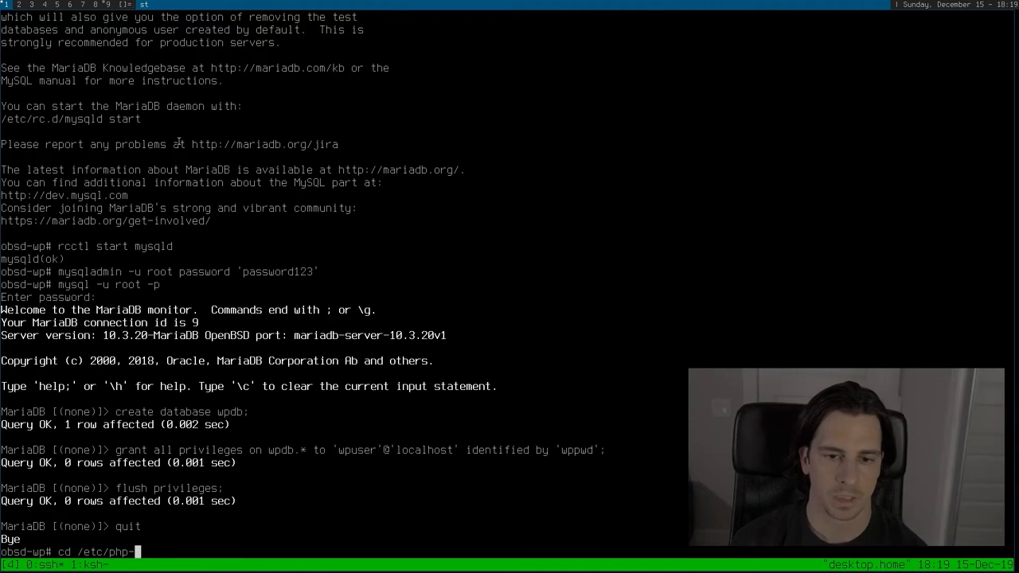
{"action": "key", "text": "Tab"}
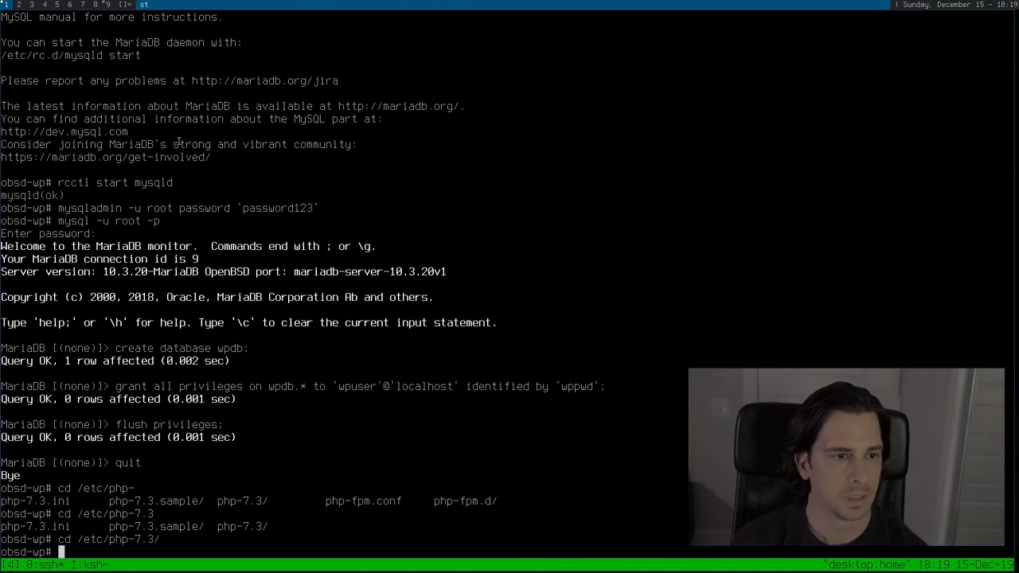
{"action": "type", "text": "cp"}
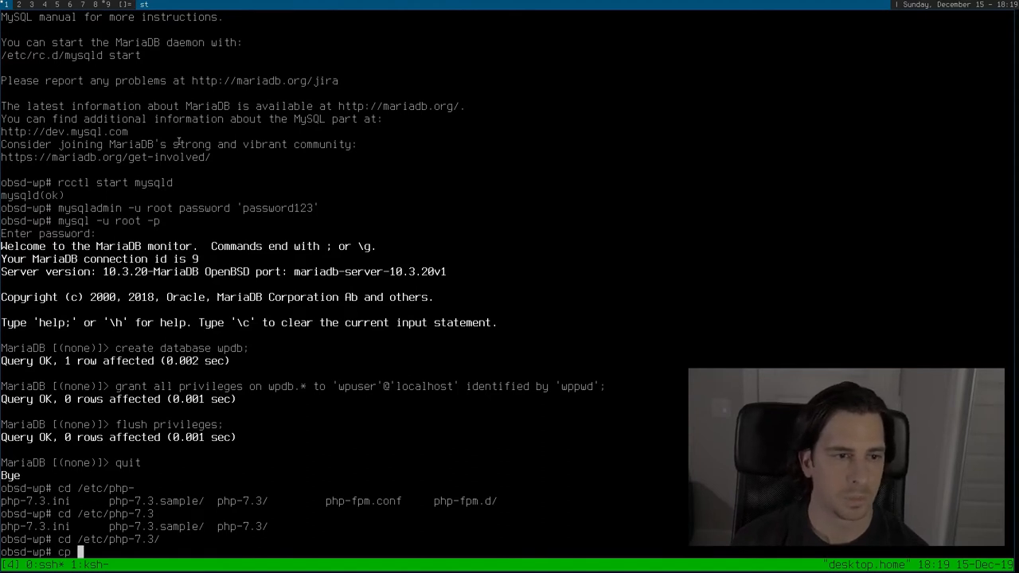
{"action": "type", "text": "../php-7.3.sample/* ."}
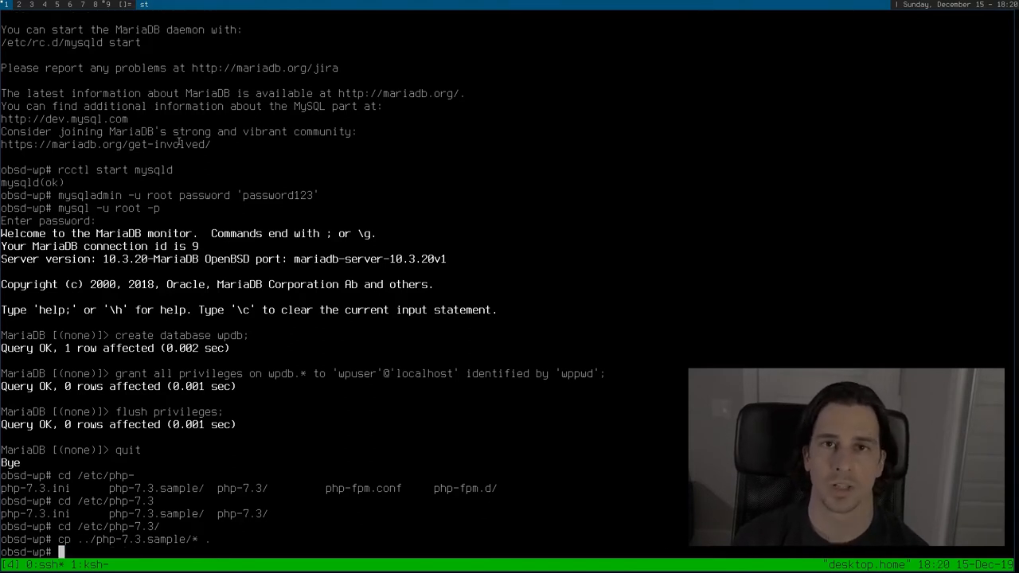
Start the php73_fpm service with rcctl.
{"action": "type", "text": "rcctl start"}
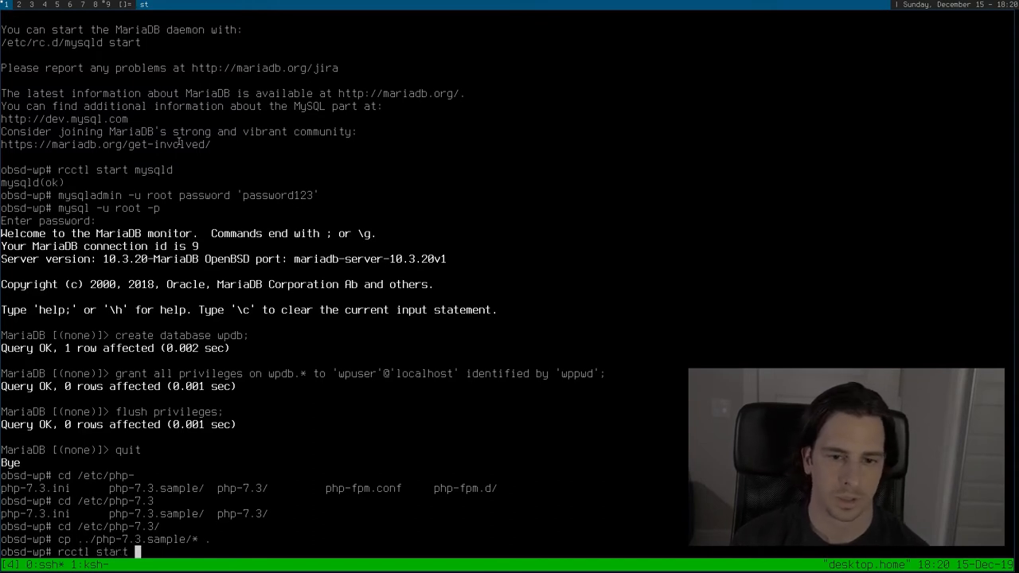
{"action": "type", "text": "php7"}
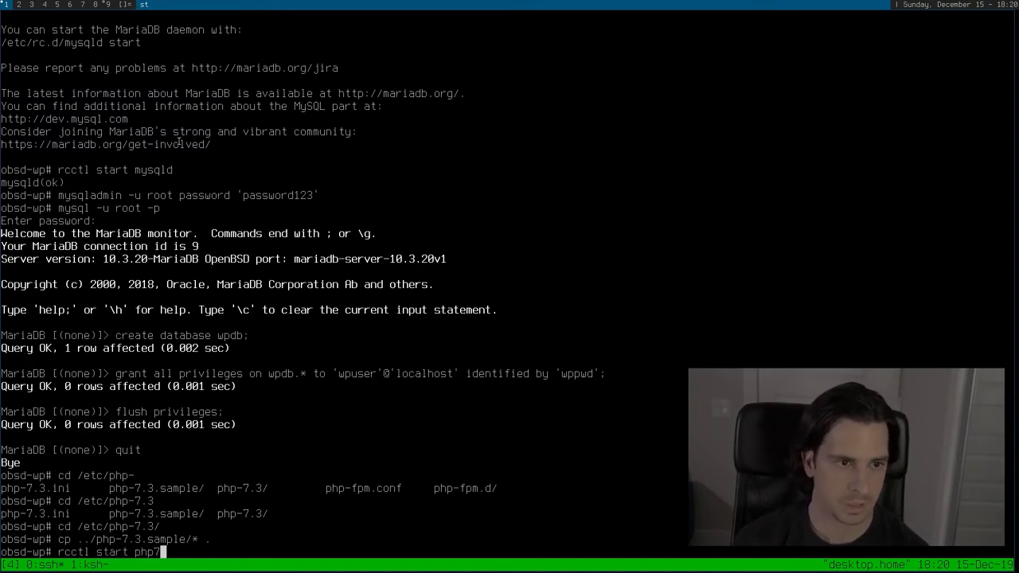
{"action": "type", "text": "2"}
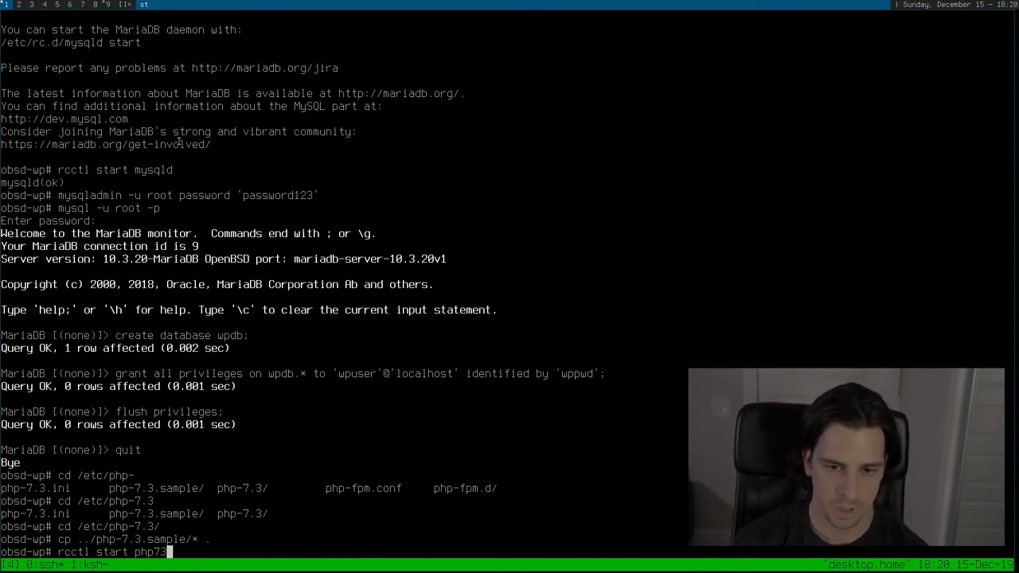
{"action": "type", "text": "_fpm"}
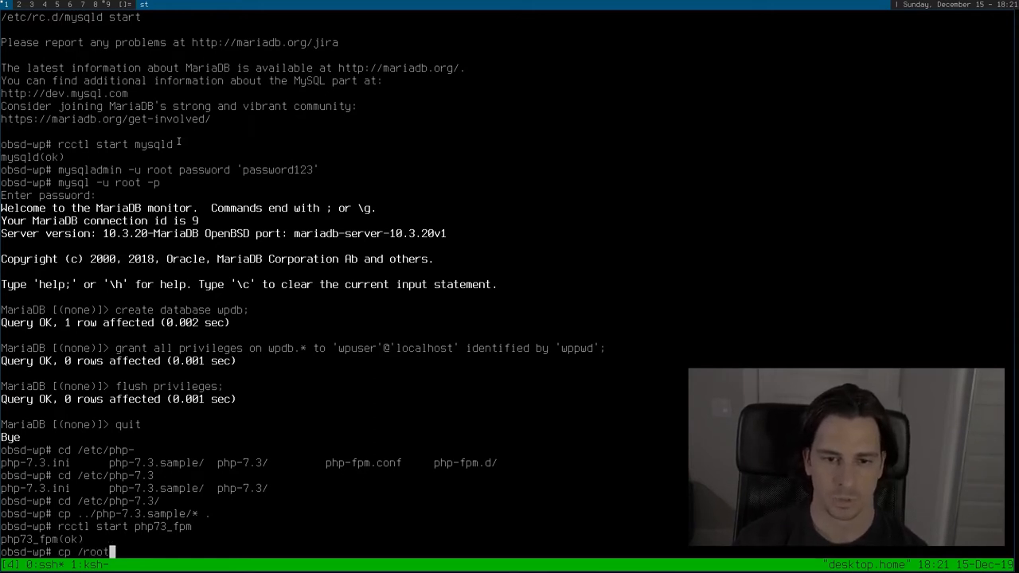
Copy /root/obsd-wp.conf to /etc/httpd.conf.
{"action": "type", "text": "/obsd-wp.conf"}
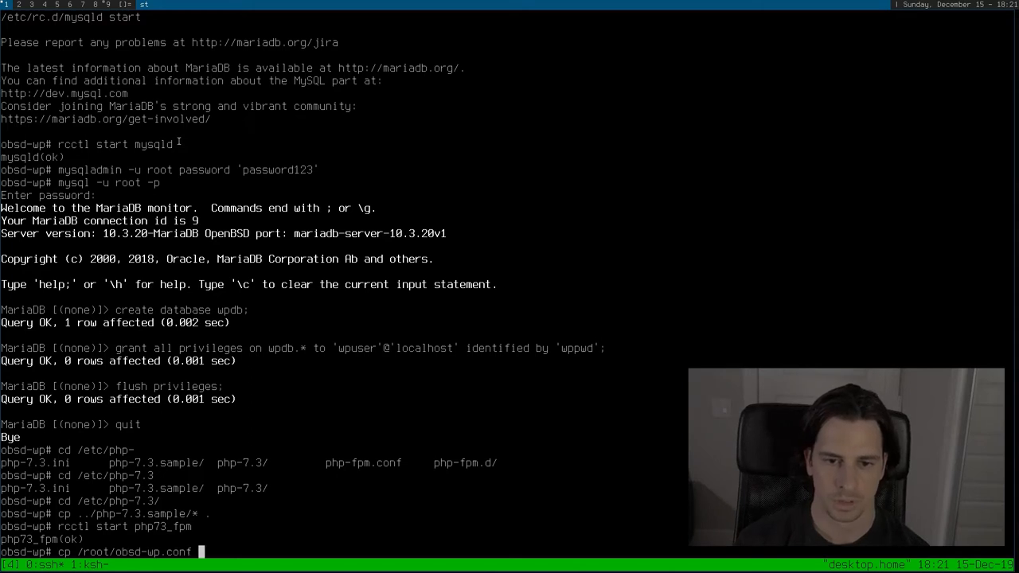
{"action": "type", "text": "/etc"}
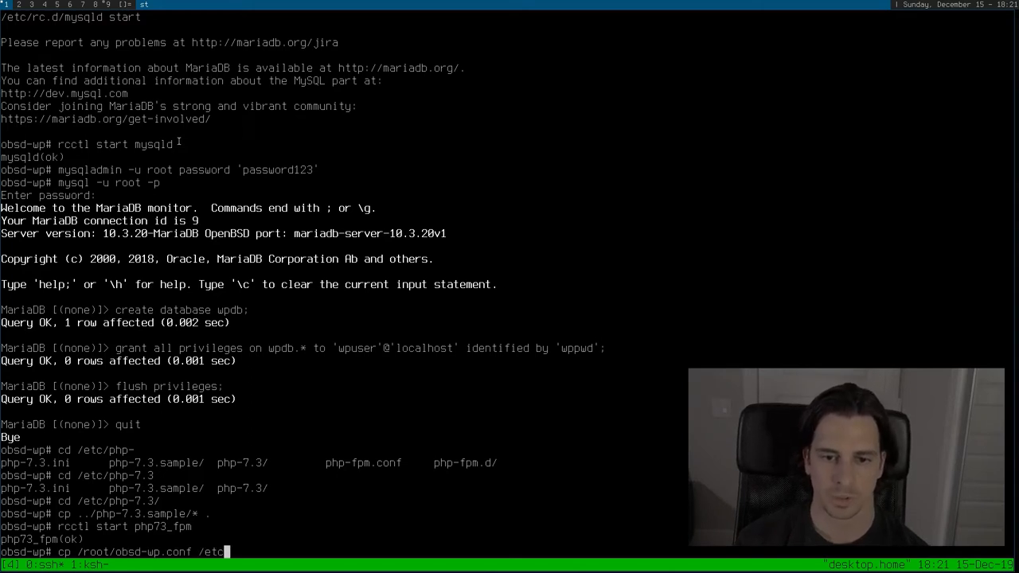
{"action": "type", "text": "httpd"}
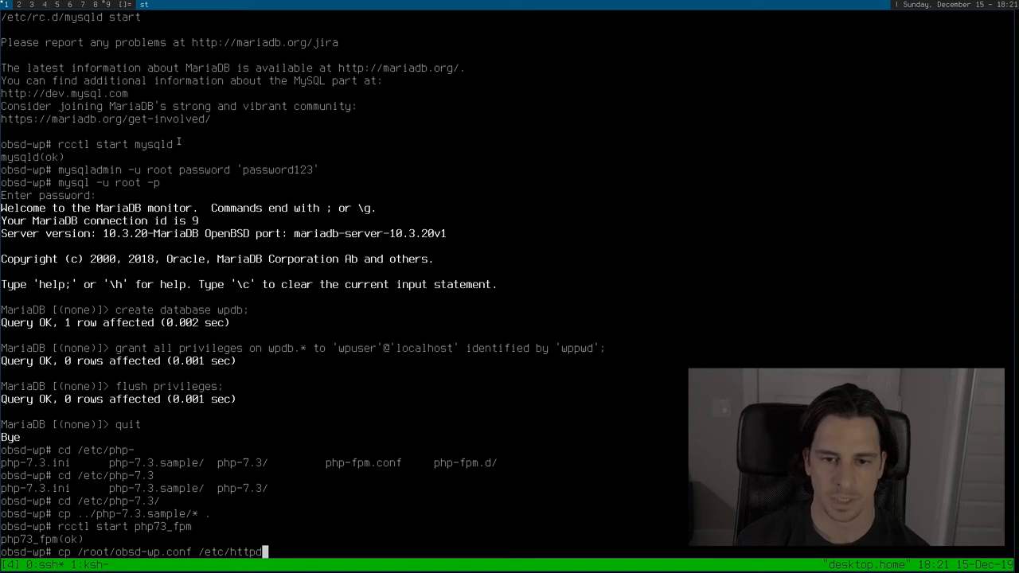
{"action": "key", "text": "Return"}
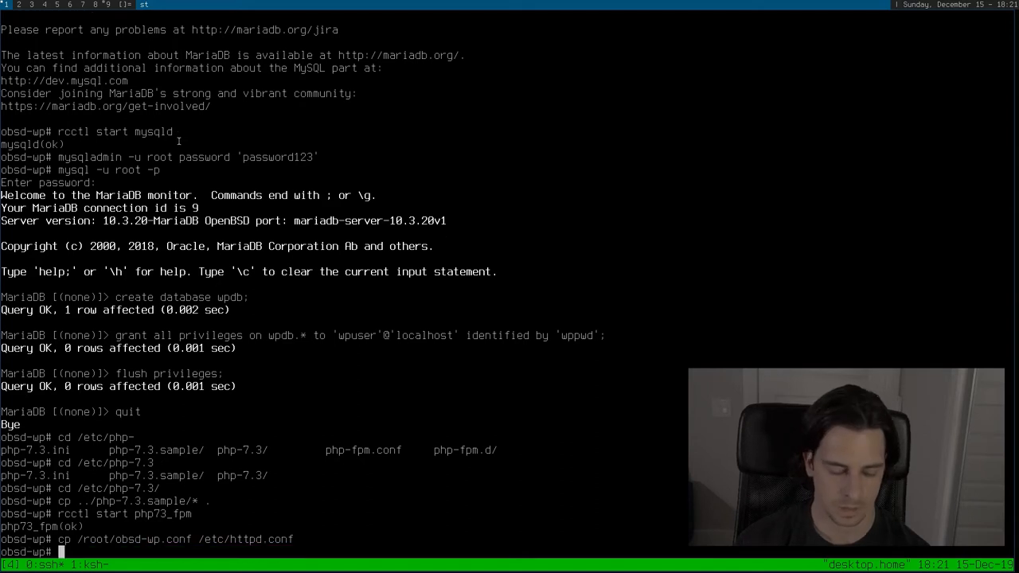
Review the blog.example.com server block in /etc/httpd.conf with vim, then quit.
{"action": "type", "text": "vim"}
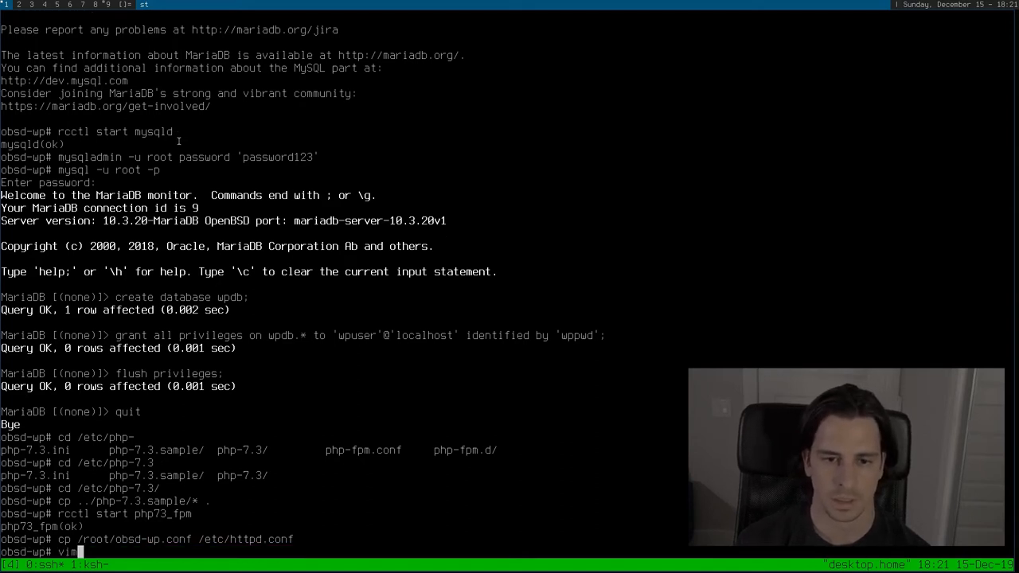
{"action": "type", "text": "/etc/"}
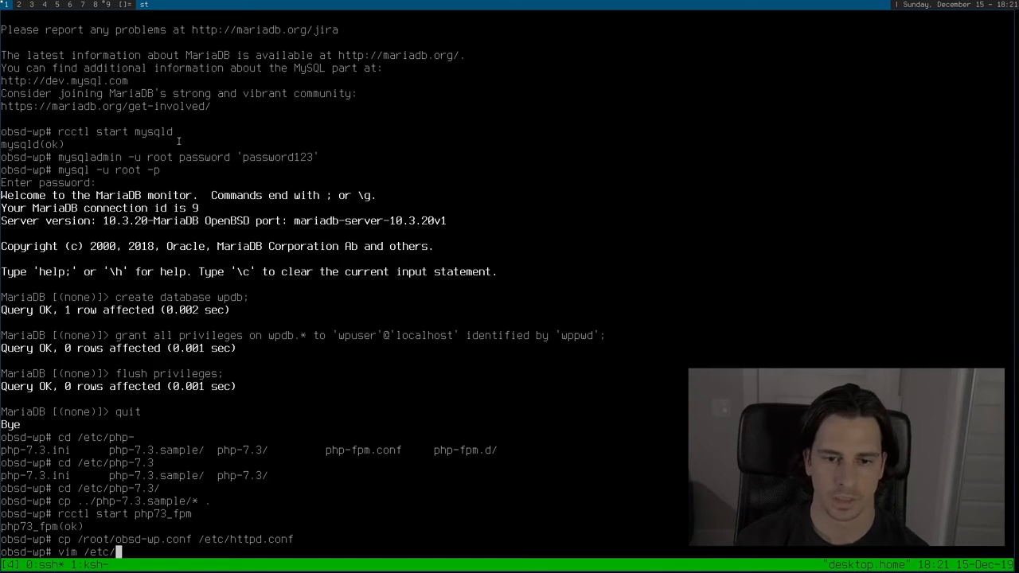
{"action": "type", "text": "httpd.conf"}
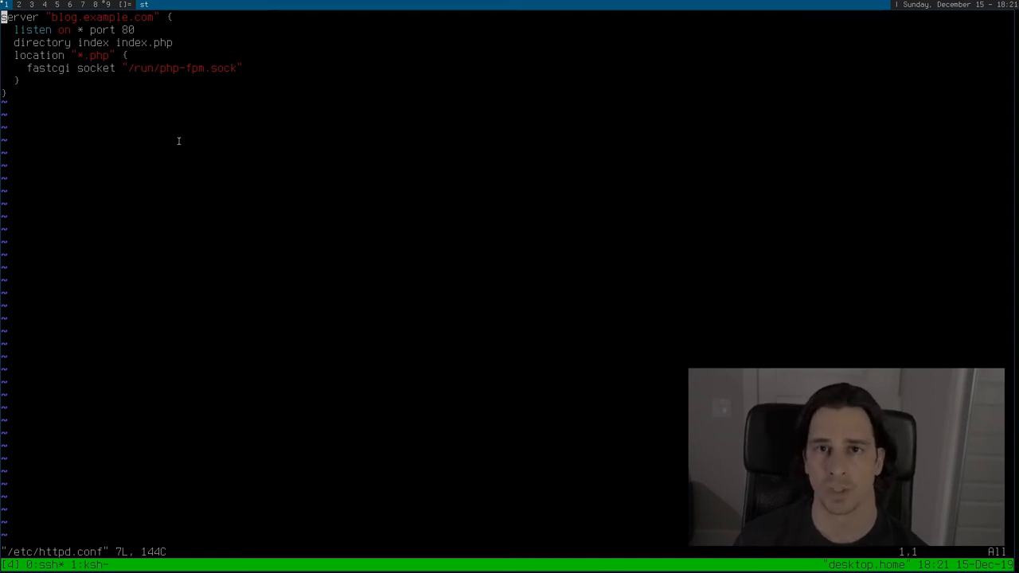
{"action": "key", "text": "Escape"}
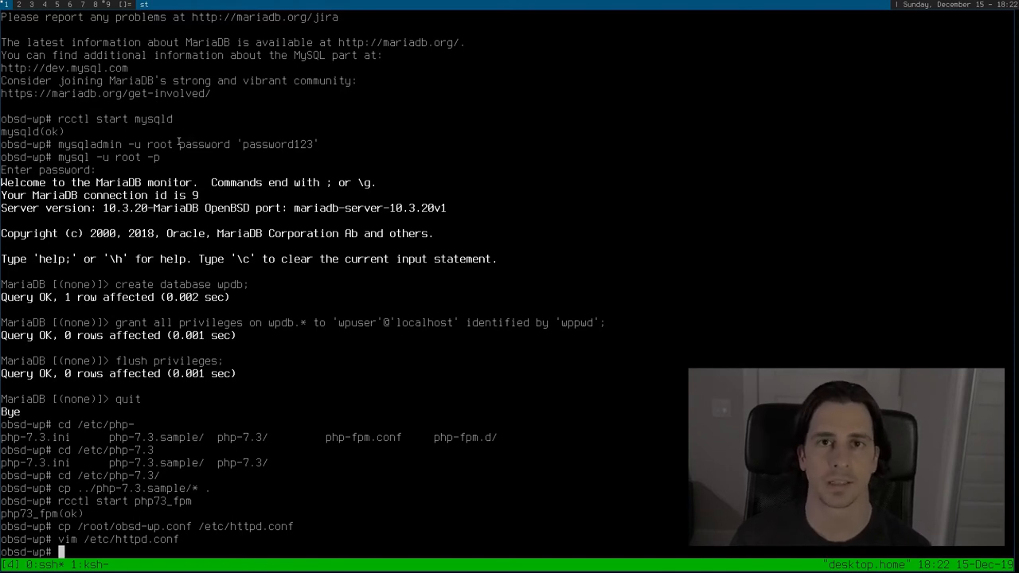
Create /var/www/etc and copy /etc/hosts into it.
{"action": "type", "text": "mkd"}
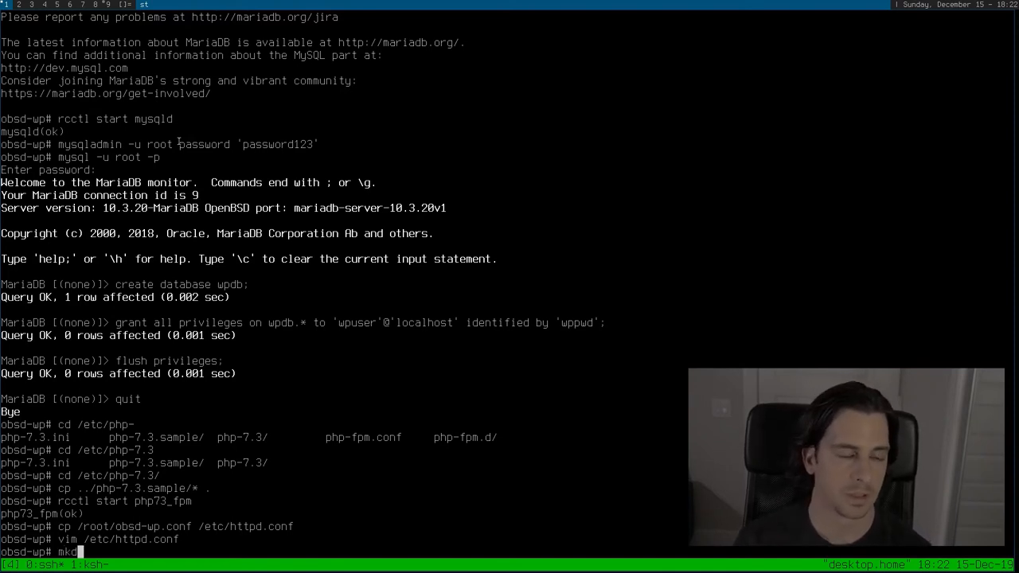
{"action": "type", "text": "ir"}
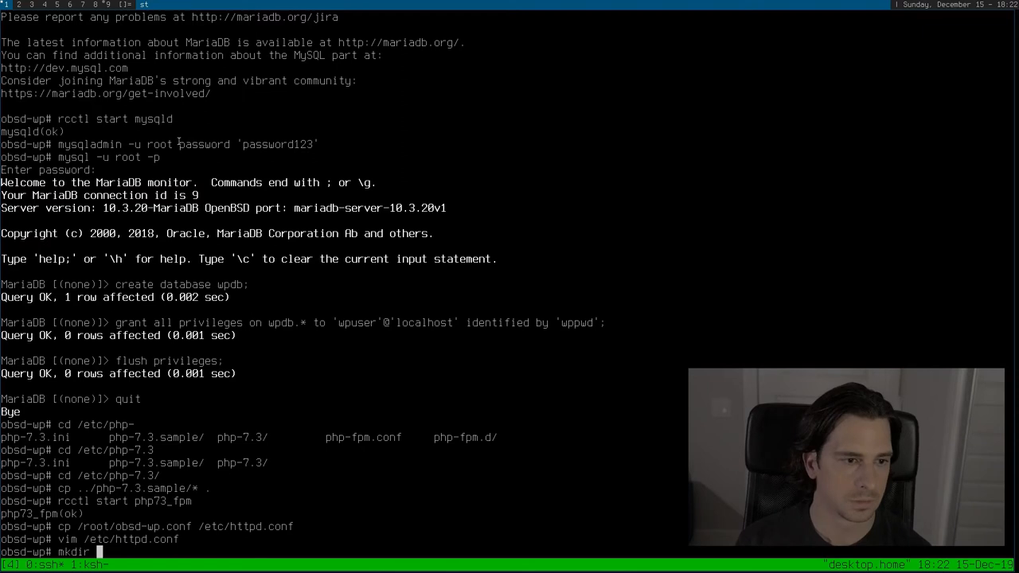
{"action": "type", "text": "/va"}
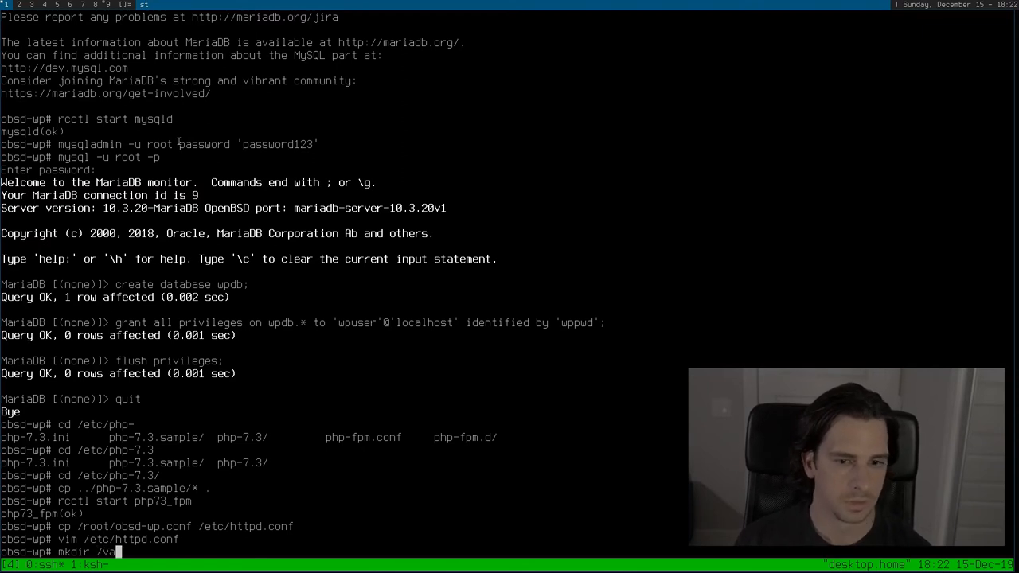
{"action": "type", "text": "r/www/etc"}
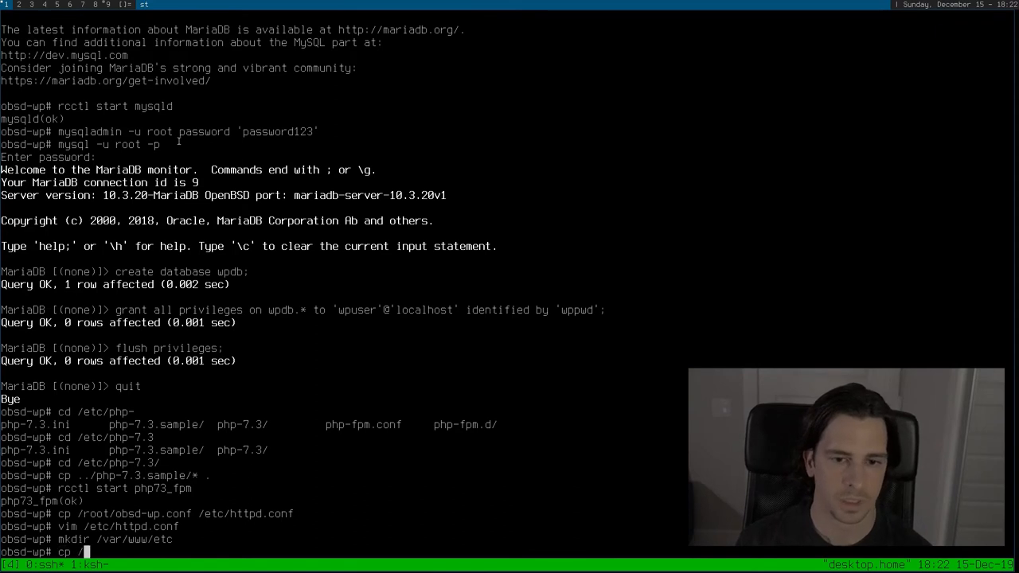
{"action": "type", "text": "etc/hosts /var/"}
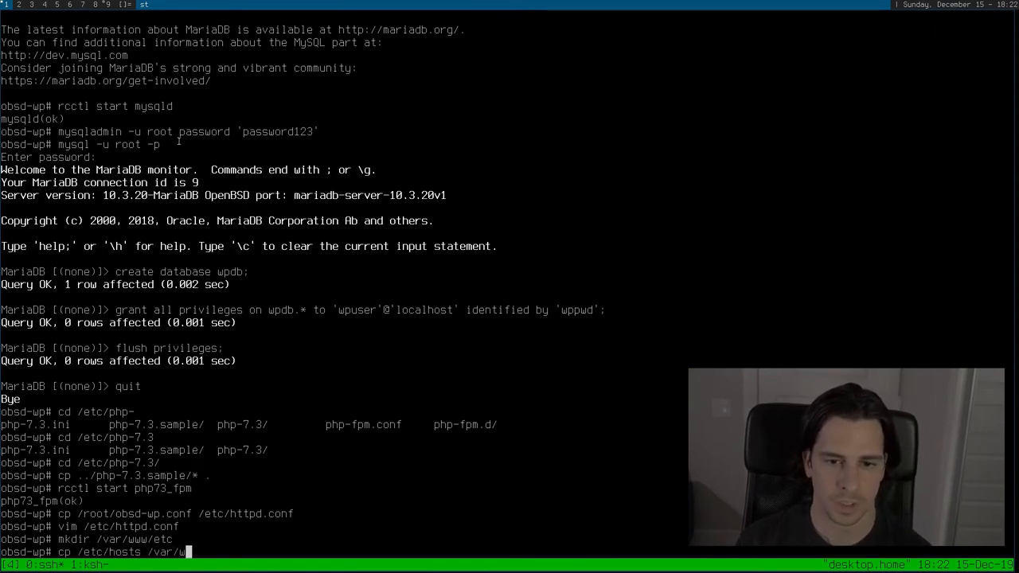
{"action": "type", "text": "ww/etc/"}
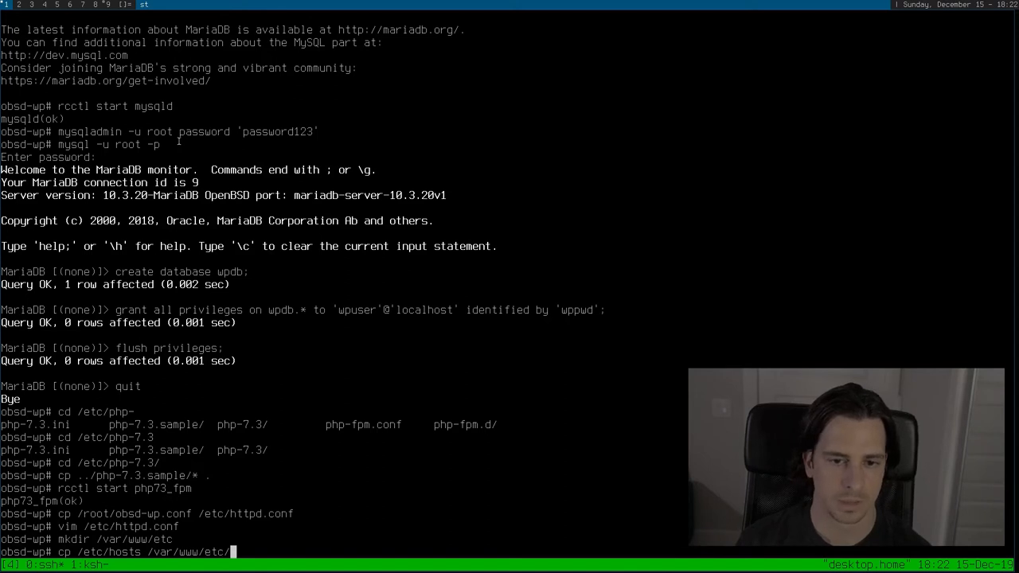
{"action": "key", "text": "Return"}
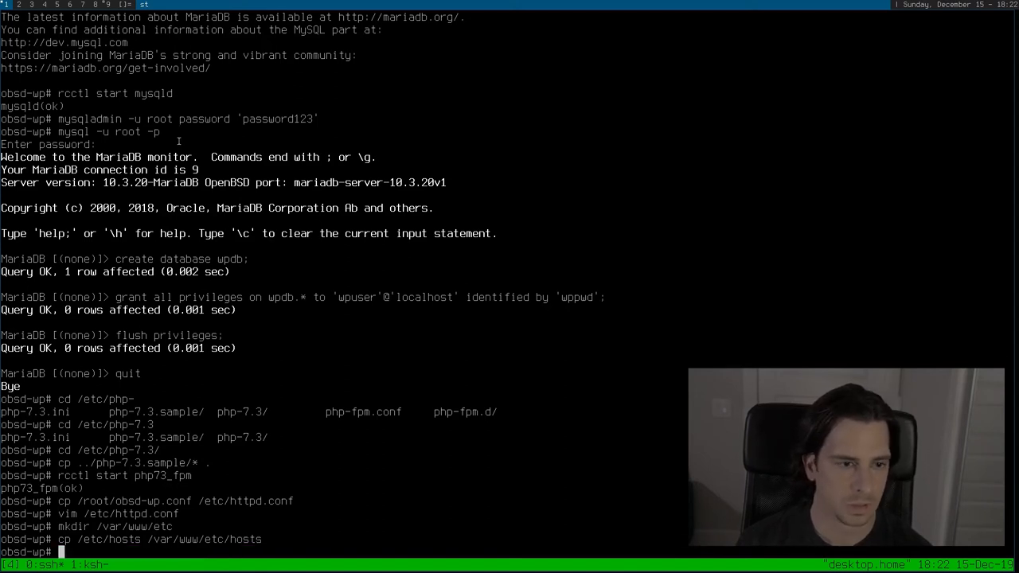
Copy /etc/resolv.conf and /etc/localtime into /var/www/etc.
{"action": "type", "text": "cp /etc/resolv.conf /var/www/etc/"}
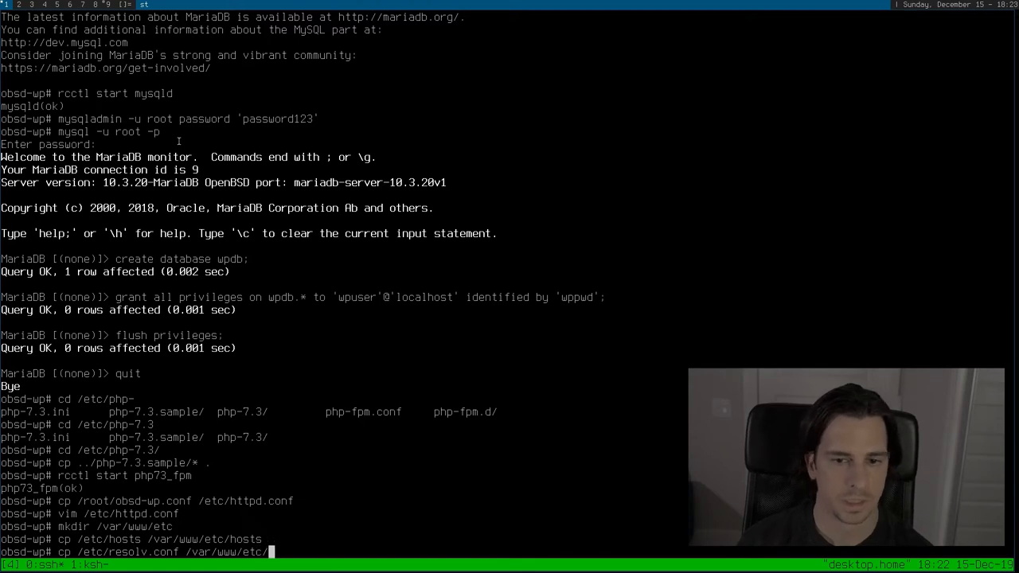
{"action": "type", "text": "resolv.conf"}
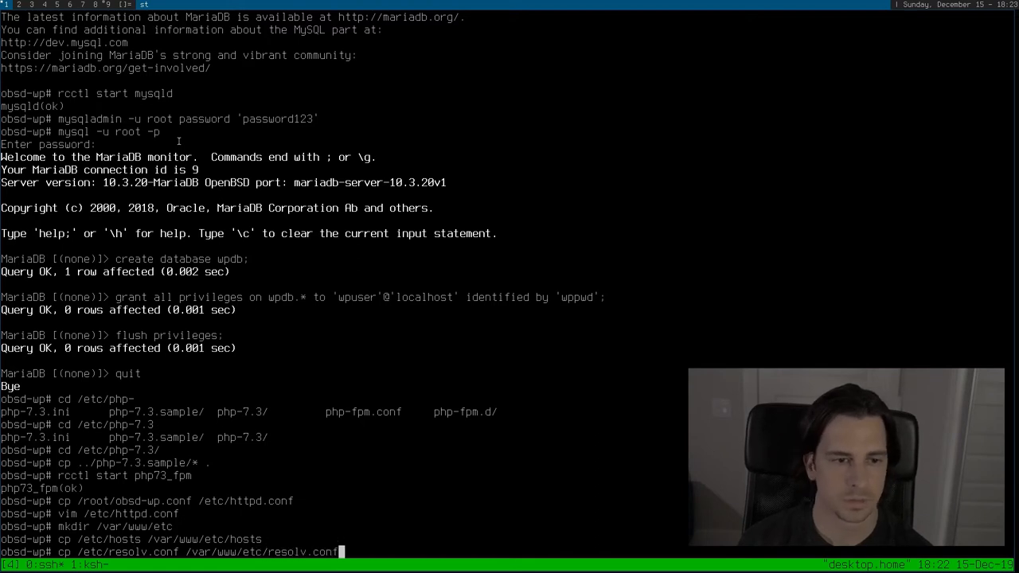
{"action": "key", "text": "Return"}
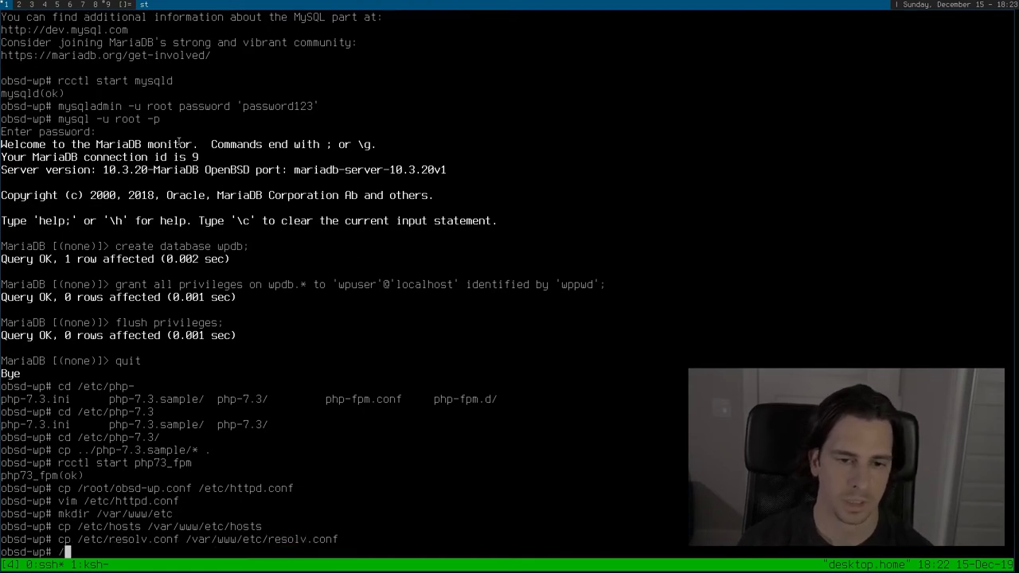
{"action": "type", "text": "p /etc/localtime /var/www/et"}
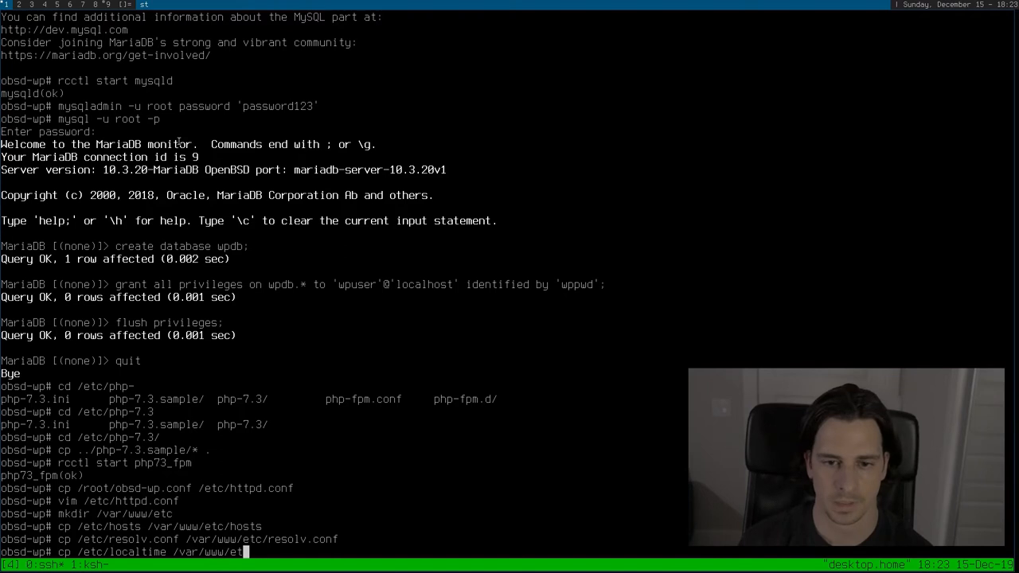
{"action": "type", "text": "/localtime"}
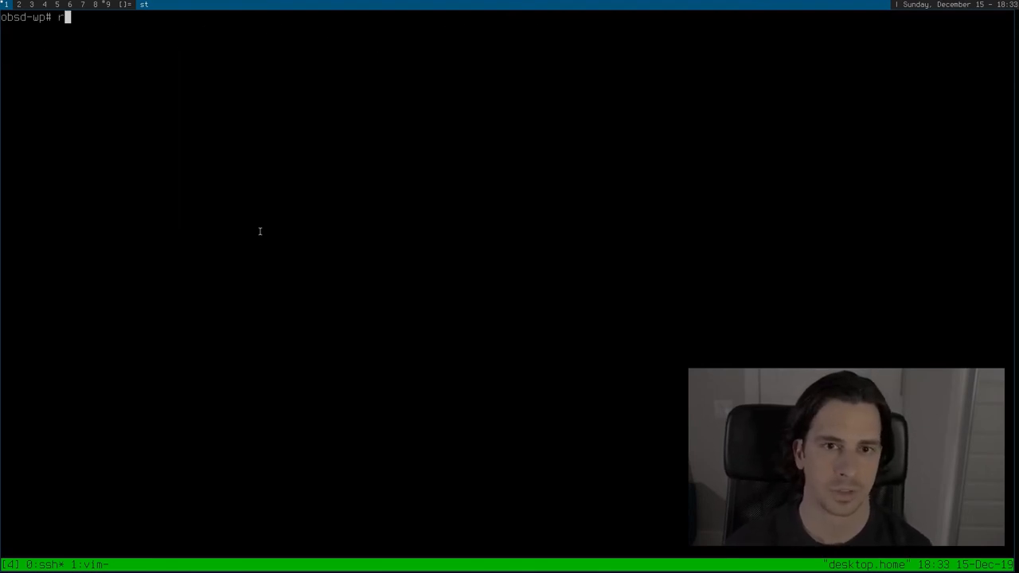
{"action": "type", "text": "m -R /va"}
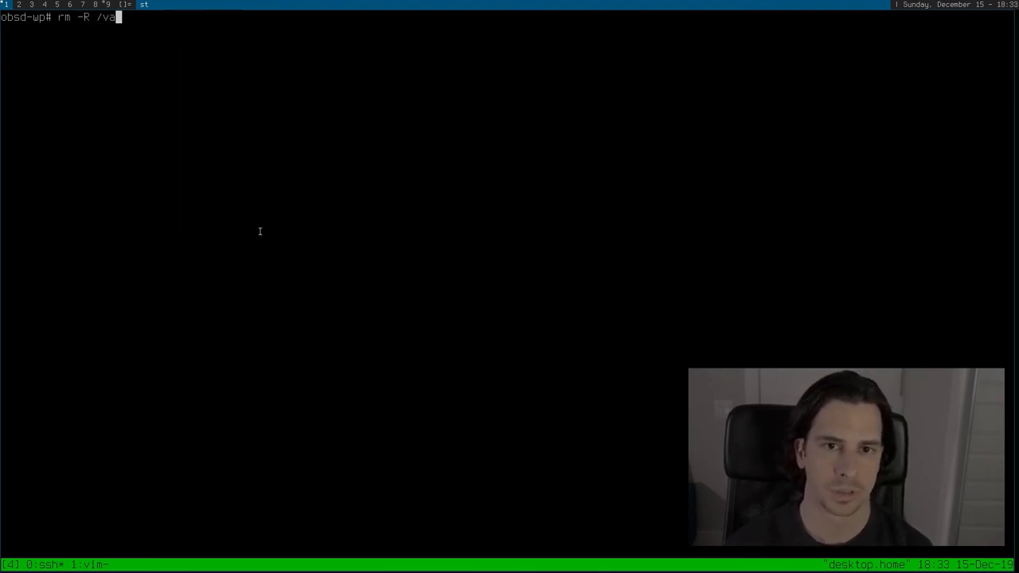
{"action": "type", "text": "r/www/"}
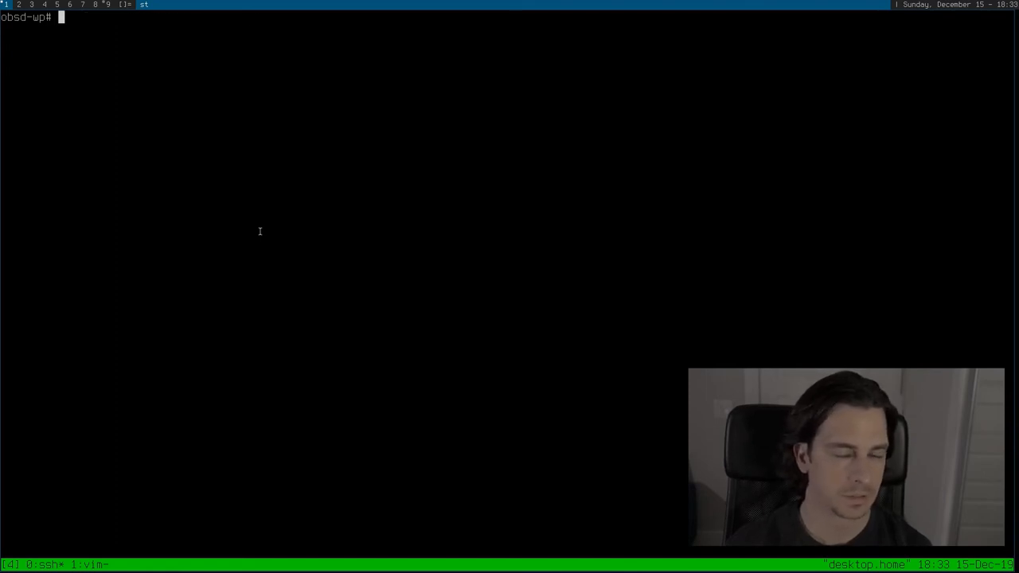
{"action": "type", "text": "cd /var/www"}
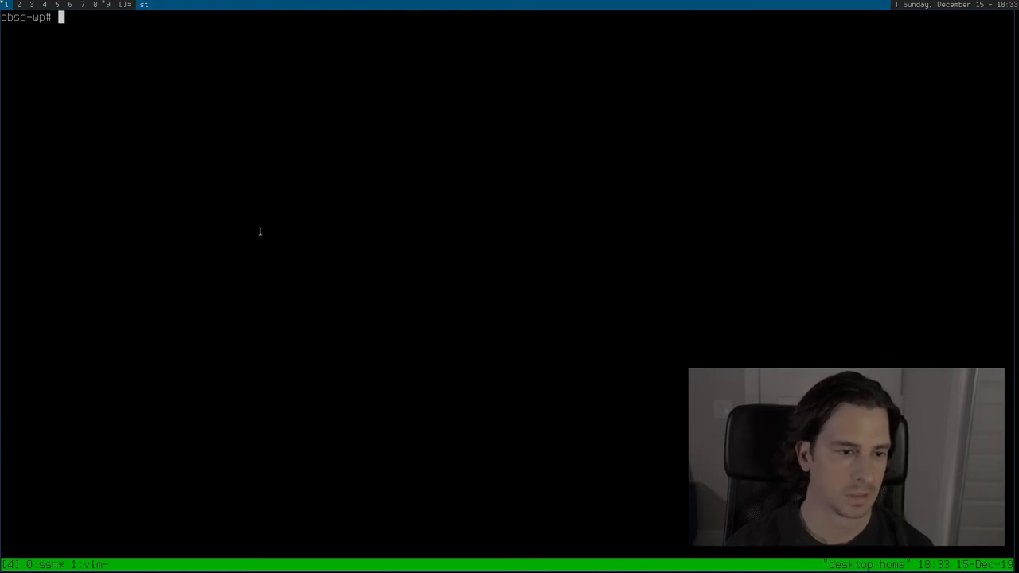
{"action": "type", "text": "ftp"}
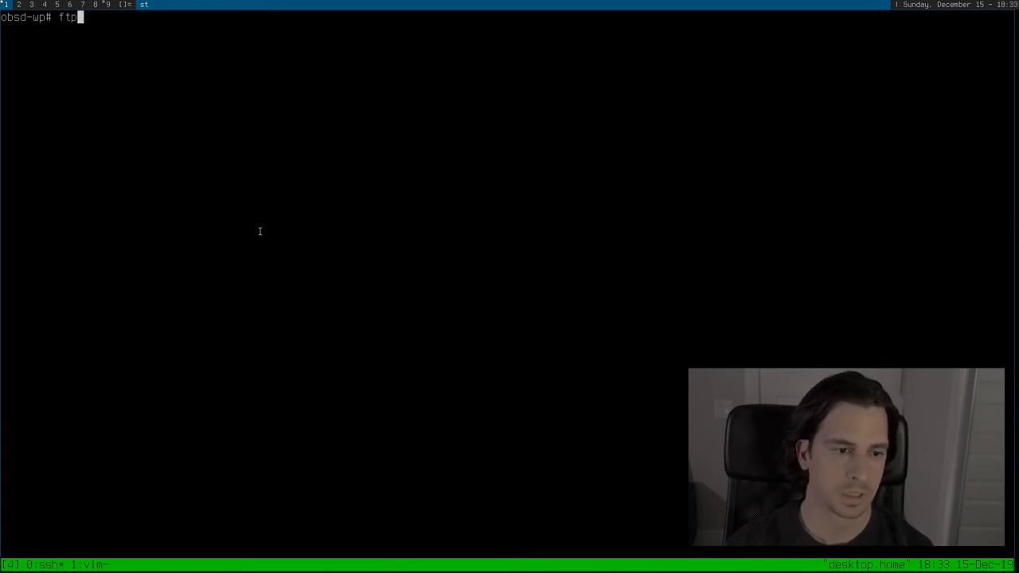
{"action": "type", "text": "https"}
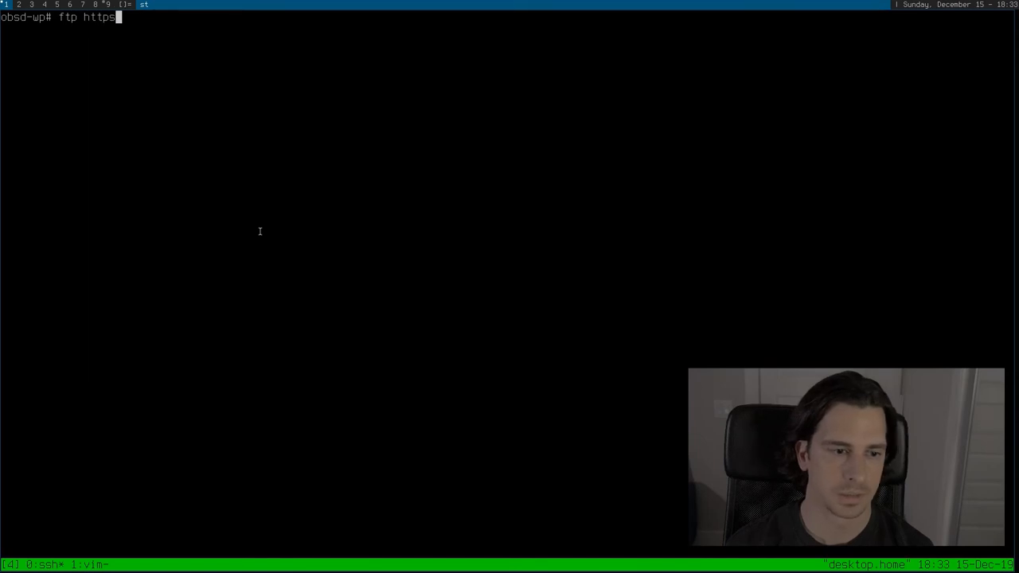
{"action": "type", "text": "://word"}
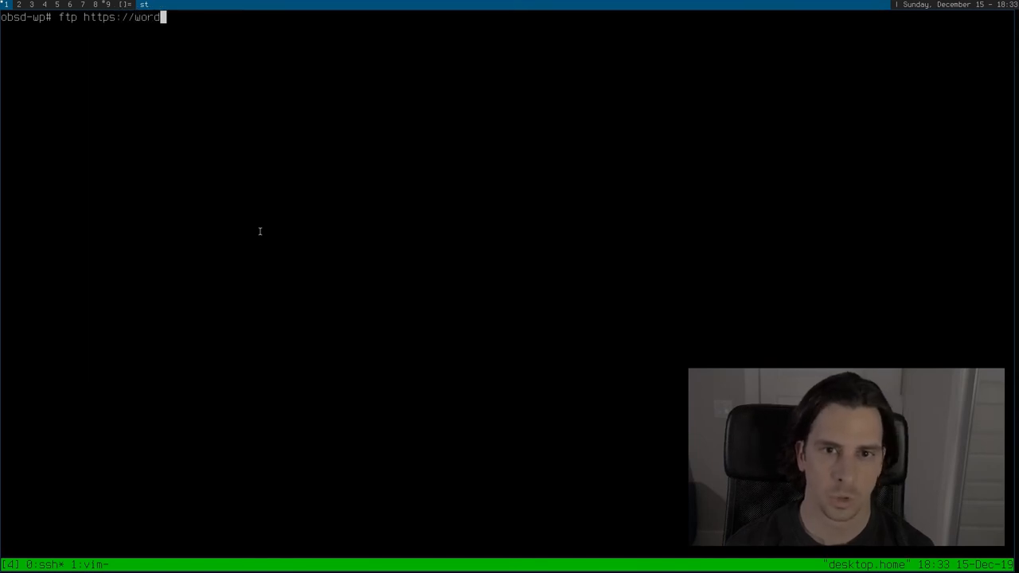
{"action": "type", "text": "press."}
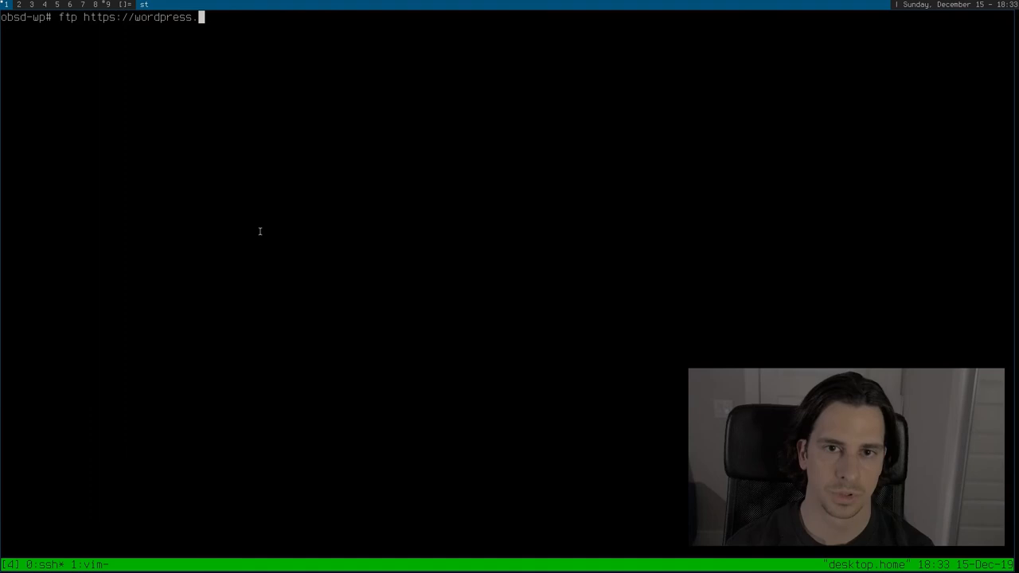
{"action": "type", "text": "org/late"}
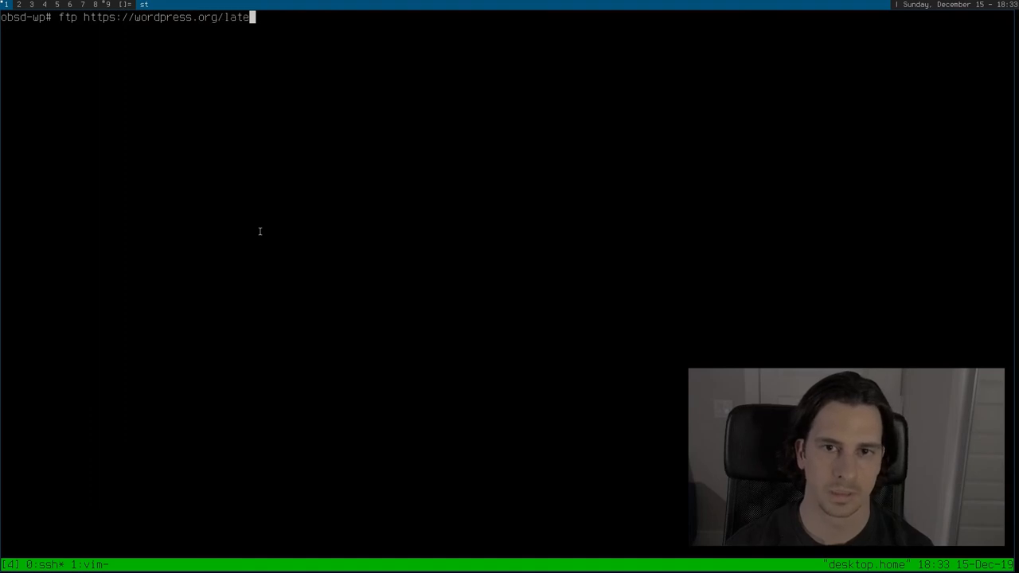
{"action": "type", "text": "st.tar.gz"}
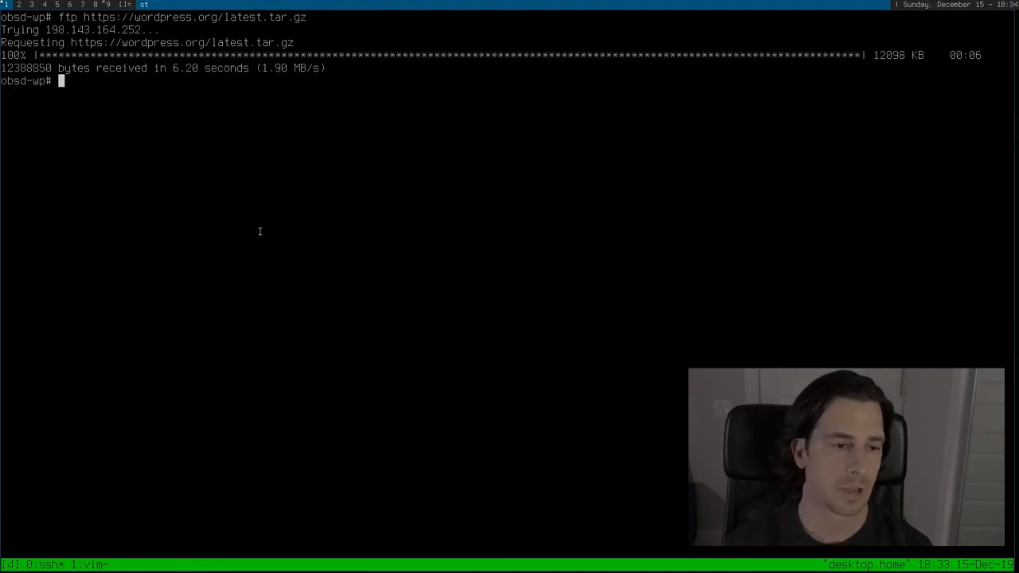
Extract latest.tar.gz and rename the wordpress directory to htdocs.
{"action": "type", "text": "tar -x"}
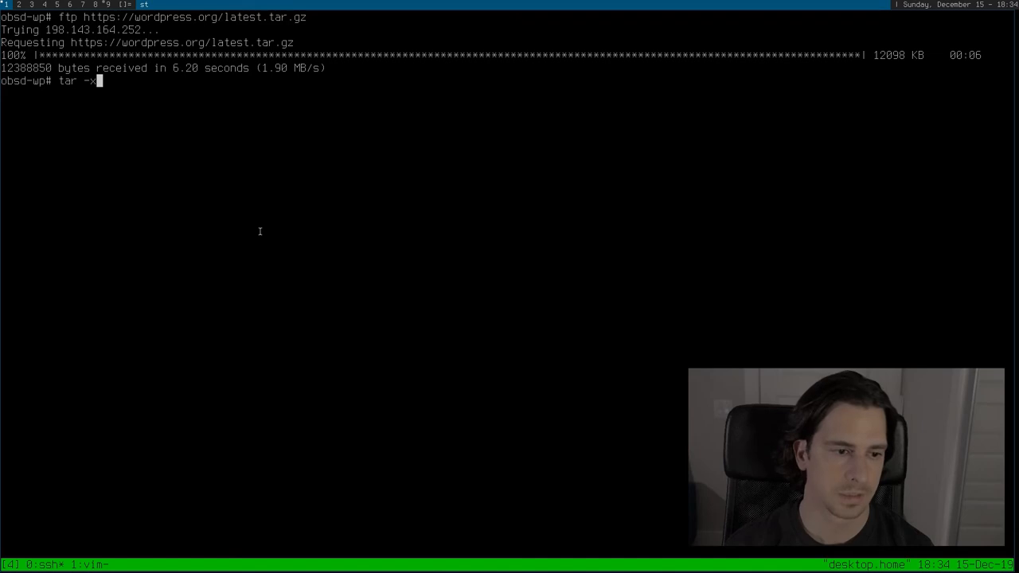
{"action": "type", "text": "zf"}
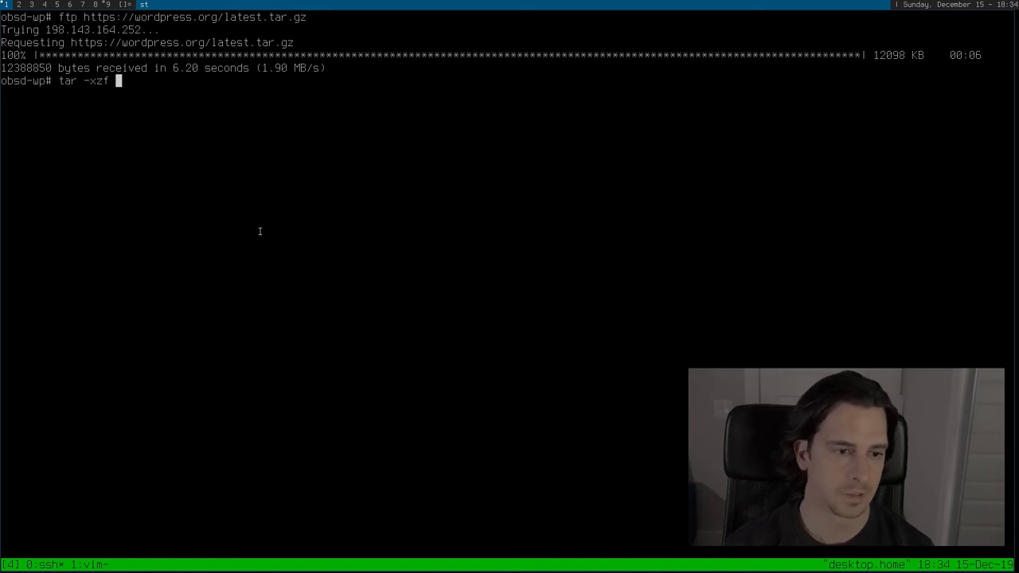
{"action": "type", "text": "latest."}
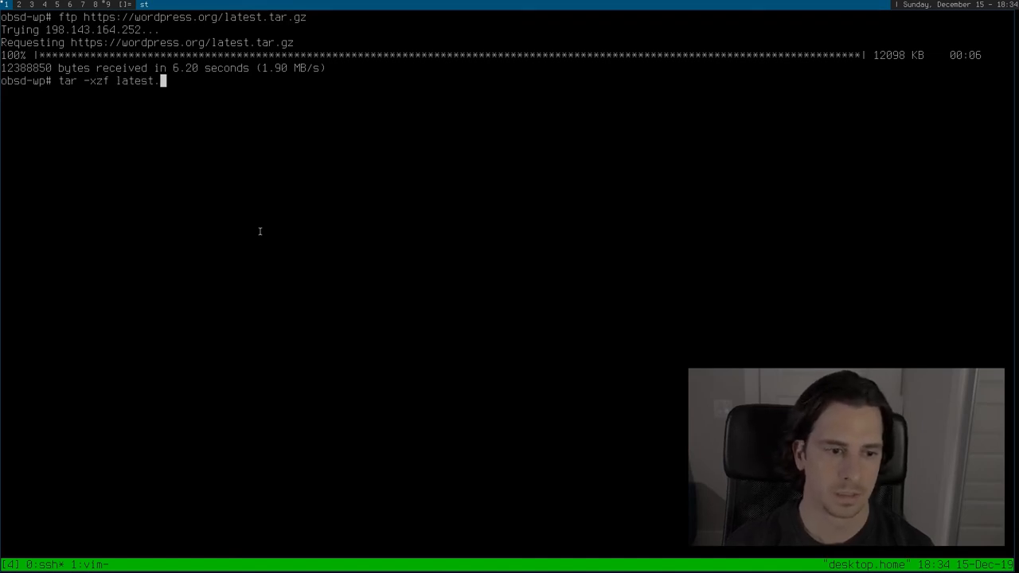
{"action": "type", "text": "tar.gz"}
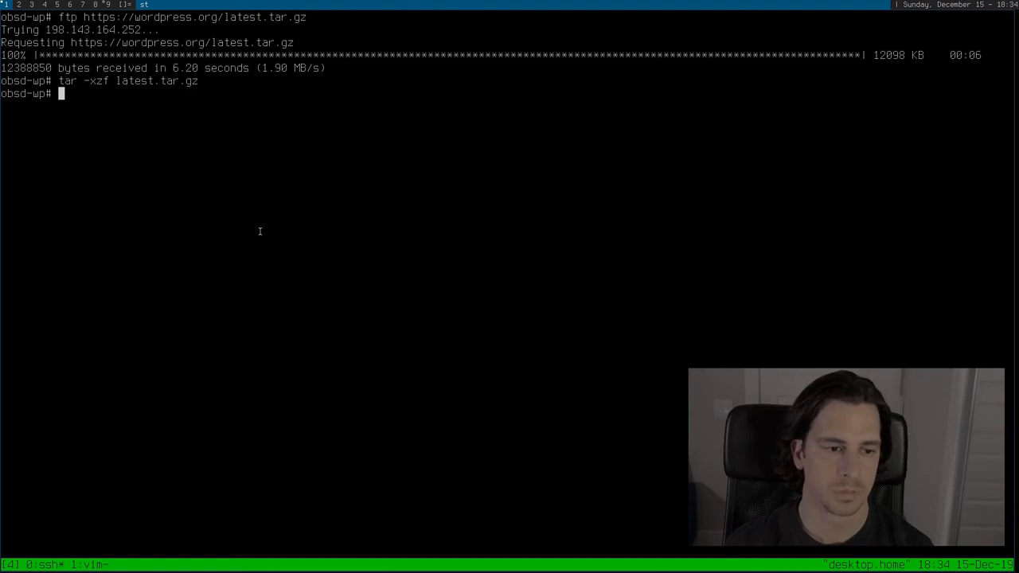
{"action": "type", "text": "mv wordpress htdocs"}
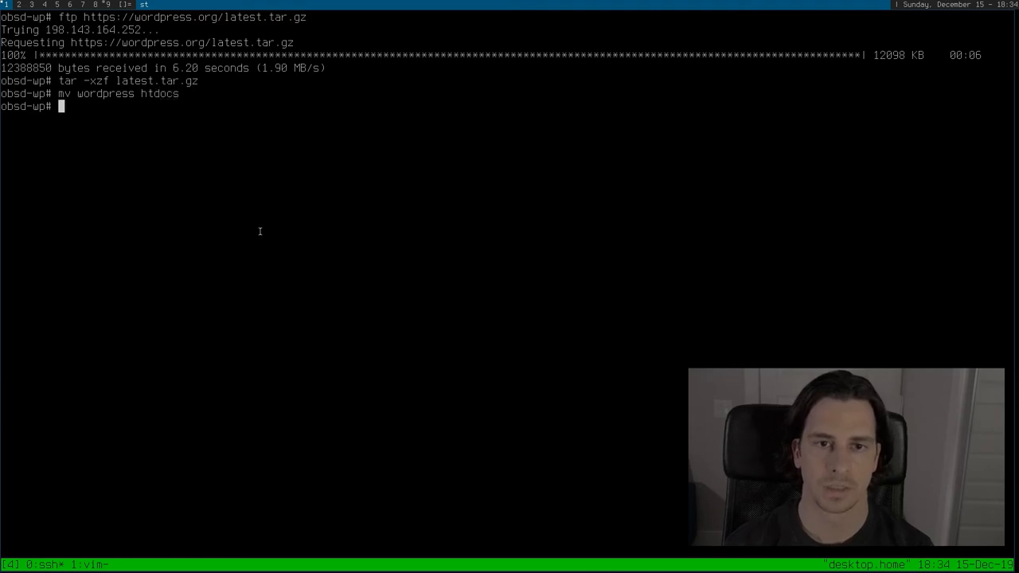
{"action": "type", "text": "c"}
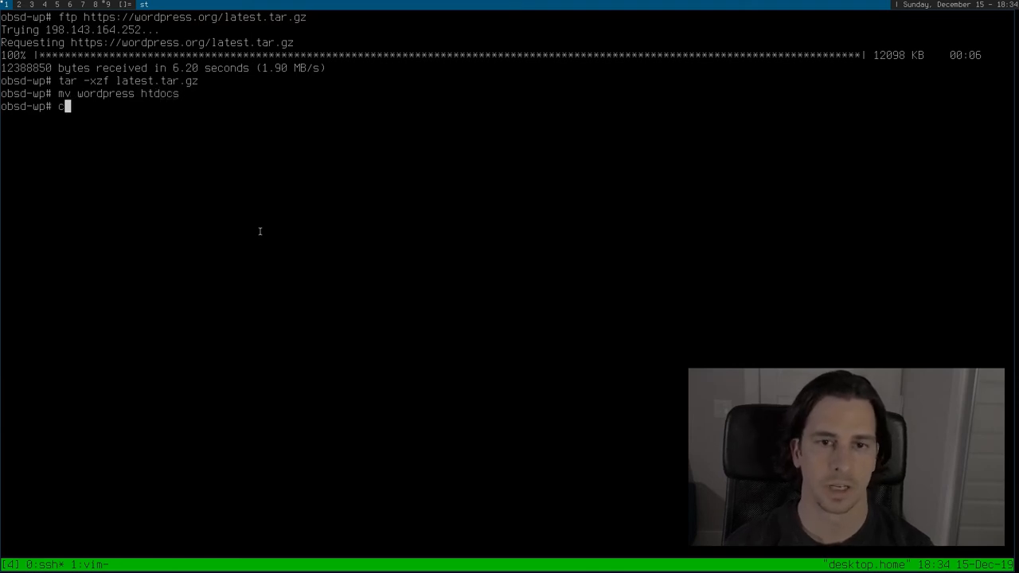
Recursively give www:www ownership of htdocs and start the httpd service with rcctl.
{"action": "type", "text": "hown -R"}
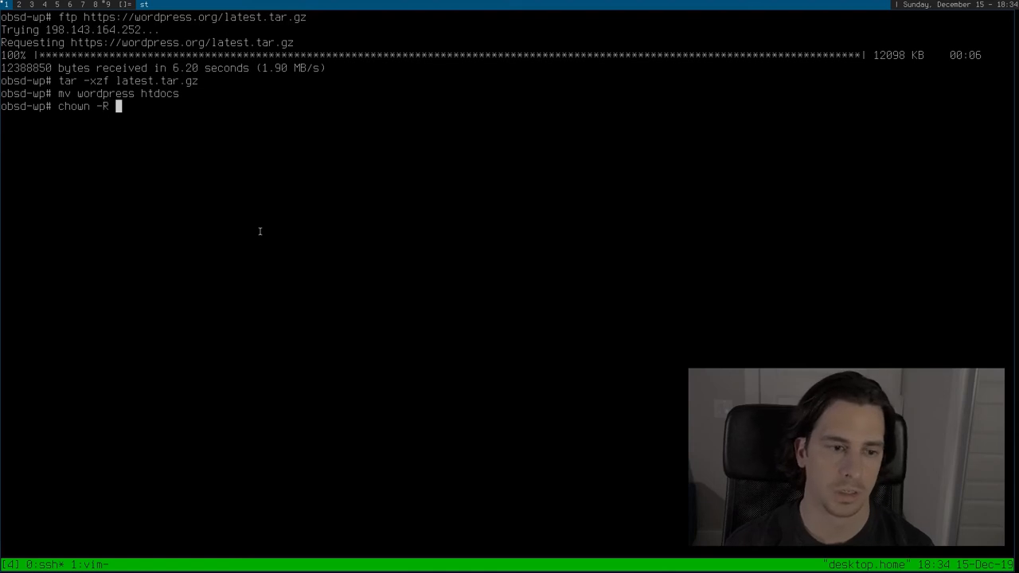
{"action": "type", "text": "www:"}
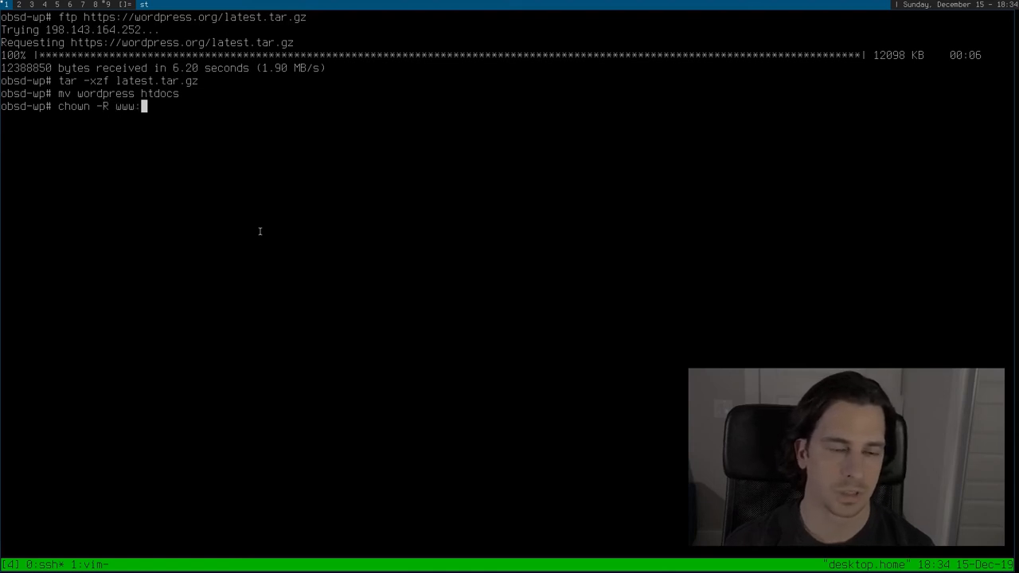
{"action": "type", "text": "www ht"}
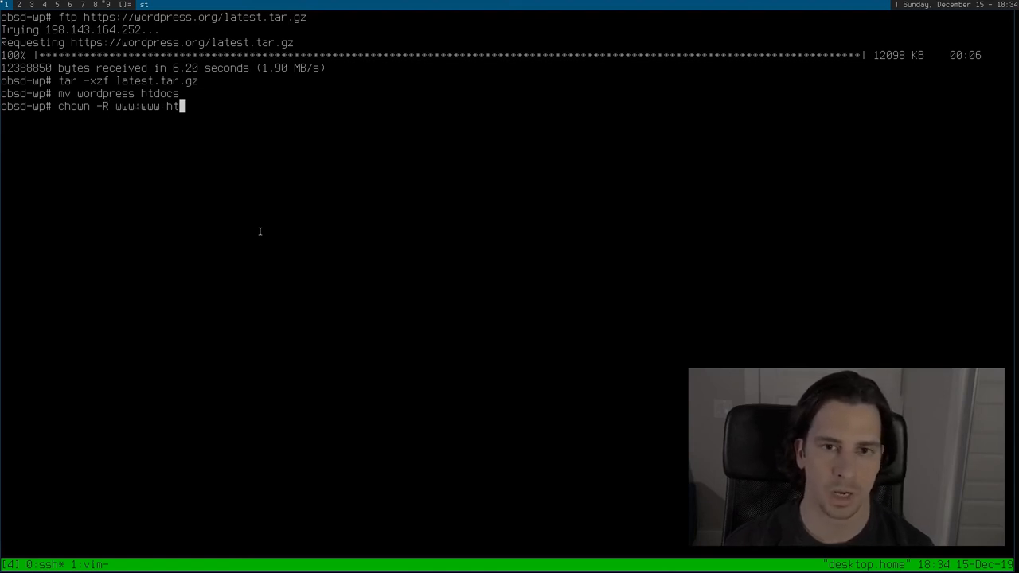
{"action": "type", "text": "ocs"}
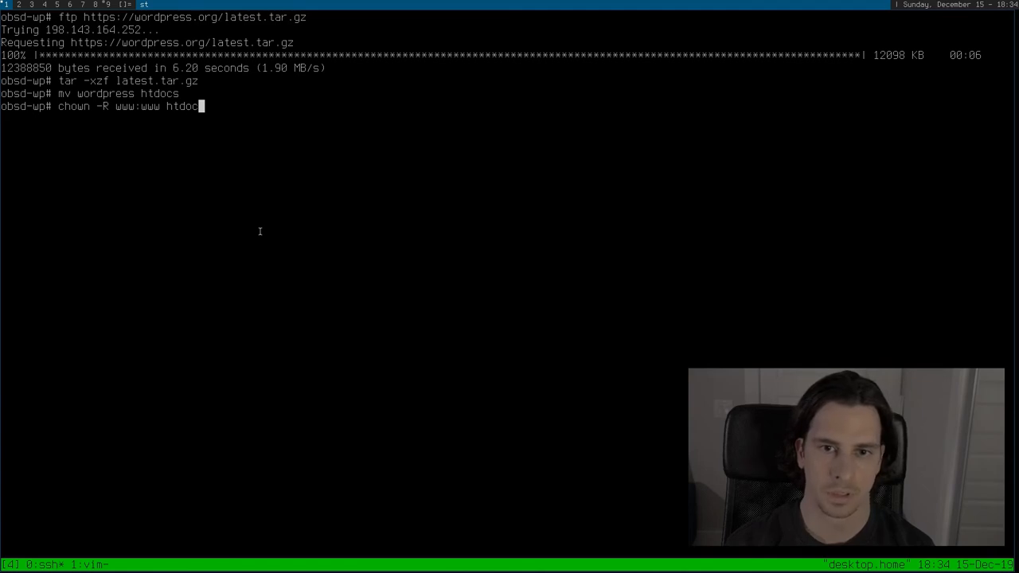
{"action": "type", "text": "s"}
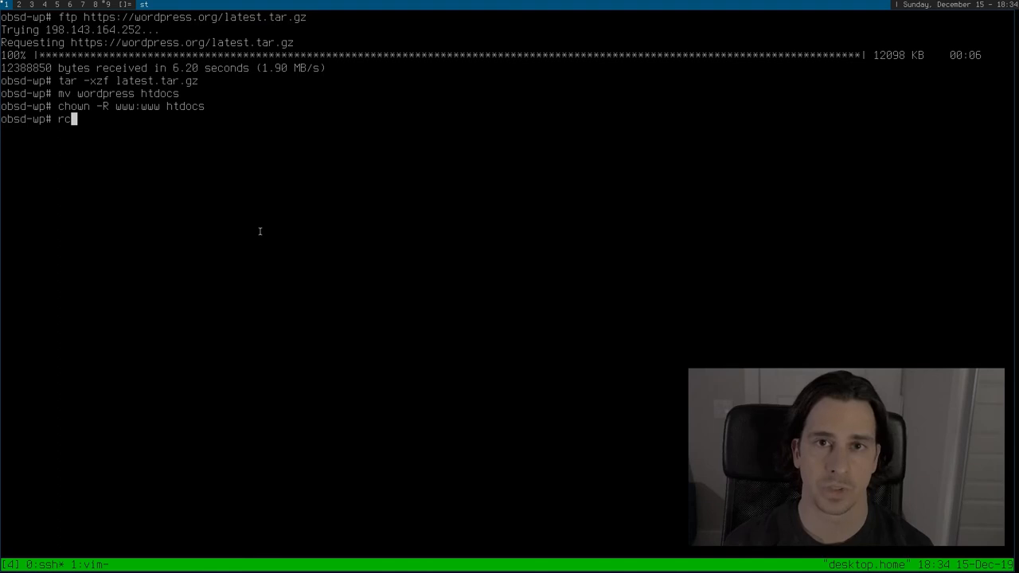
{"action": "type", "text": "ctl"}
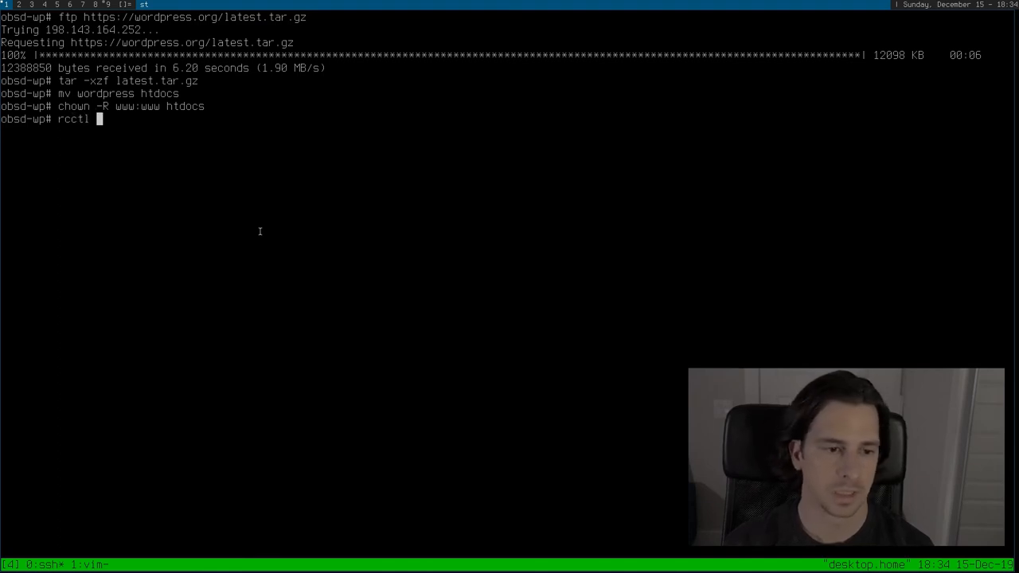
{"action": "type", "text": "start htt"}
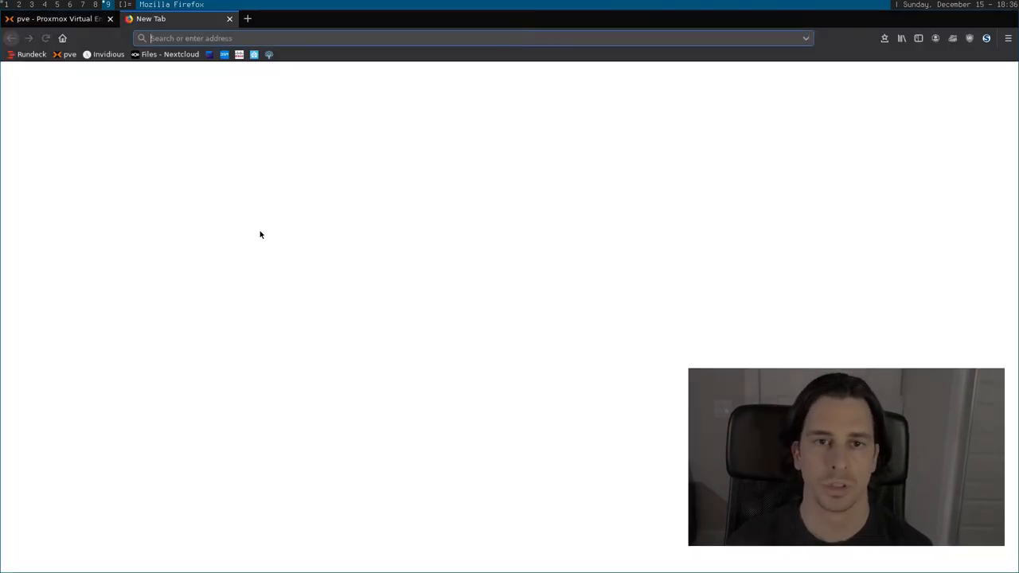
Load blog.example.com in a new Firefox tab to reach the WordPress language page.
{"action": "type", "text": "blog.example.com/wp-admin/setup-config.php"}
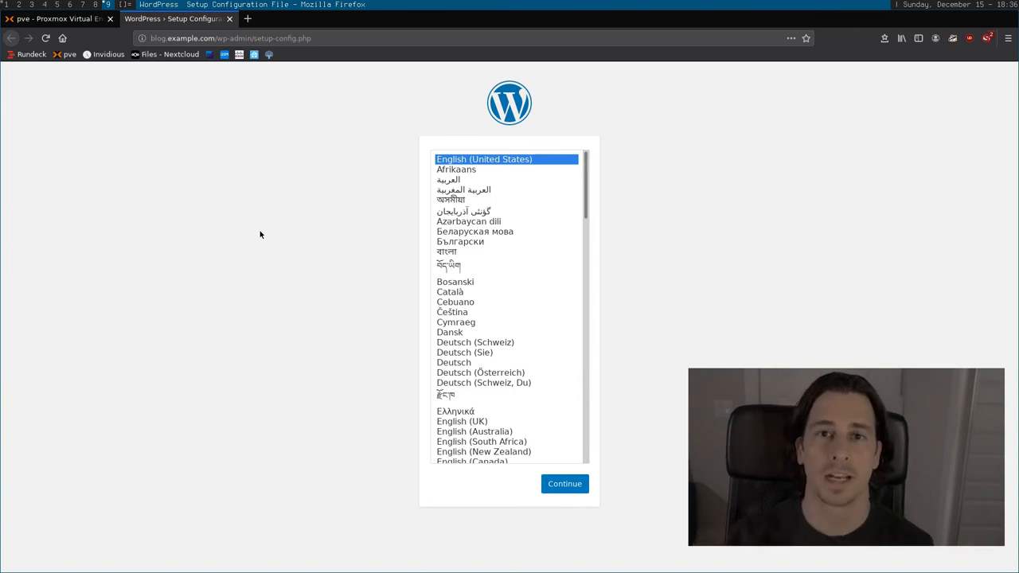
{"action": "mouse_move", "coordinate": [335, 258]}
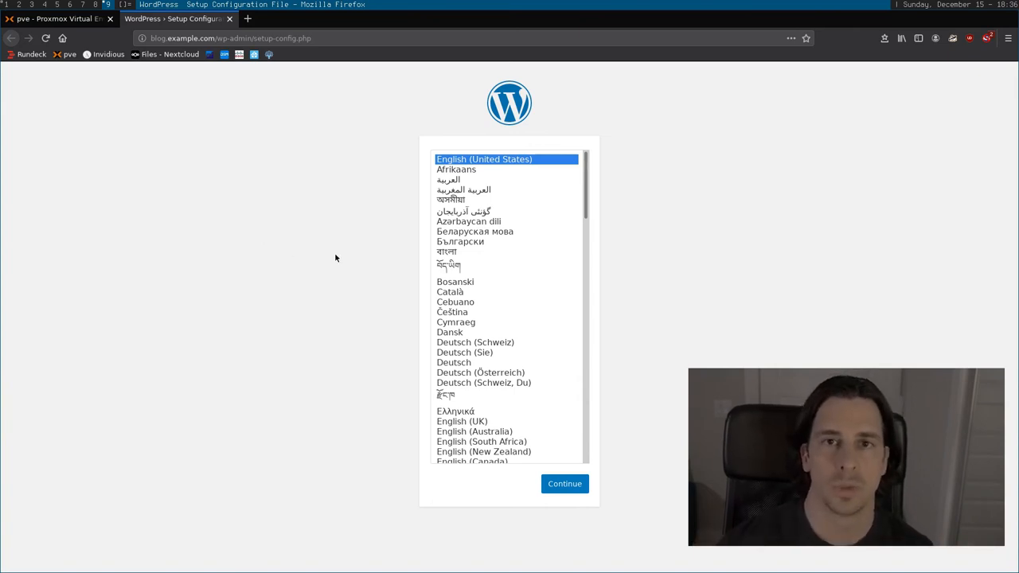
Choose English (United States) as the installer language and proceed to the database form.
{"action": "left_click", "coordinate": [565, 484]}
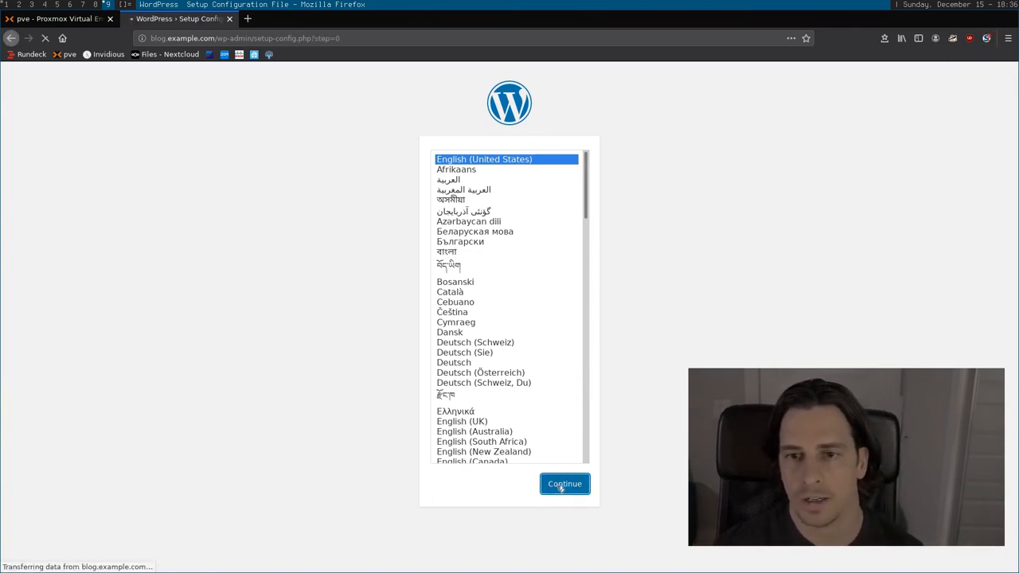
{"action": "left_click", "coordinate": [564, 484]}
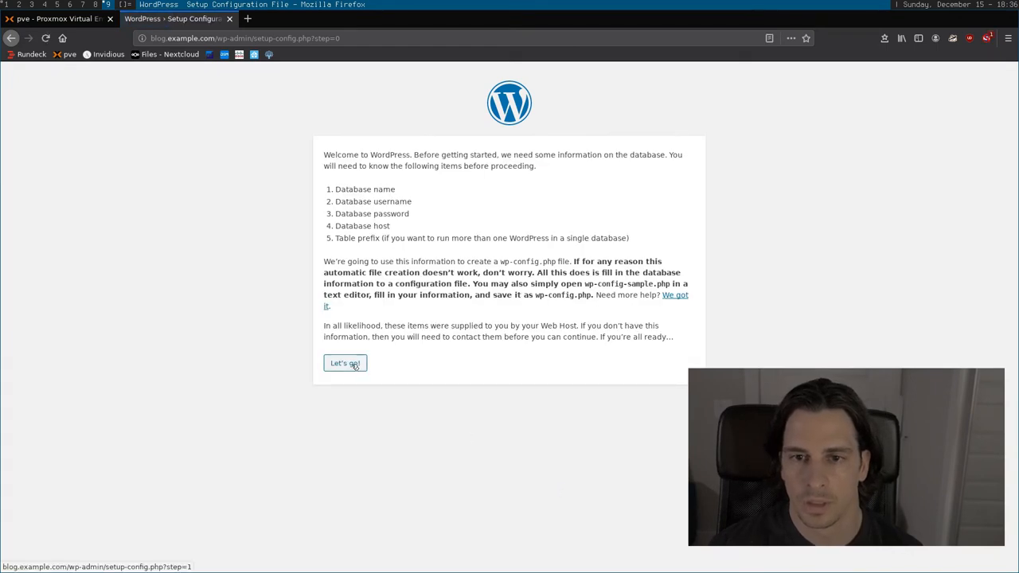
{"action": "left_click", "coordinate": [344, 363]}
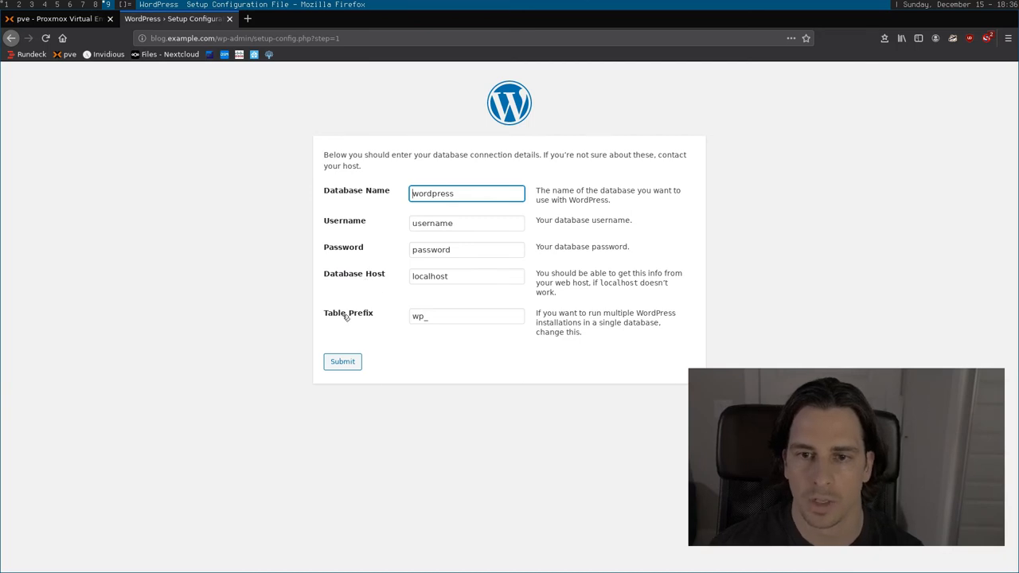
{"action": "double_click", "coordinate": [432, 194]}
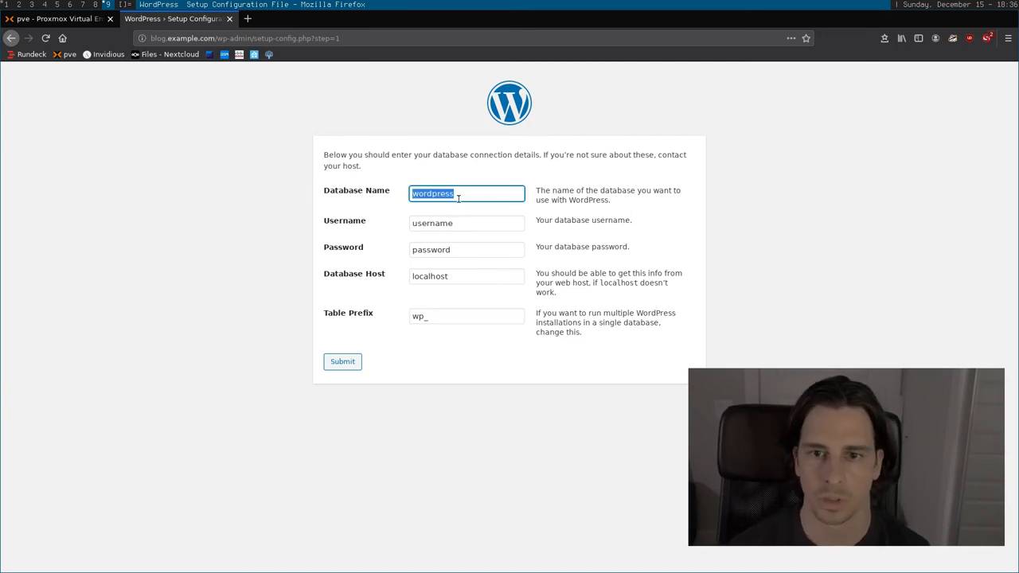
{"action": "type", "text": "wpdb"}
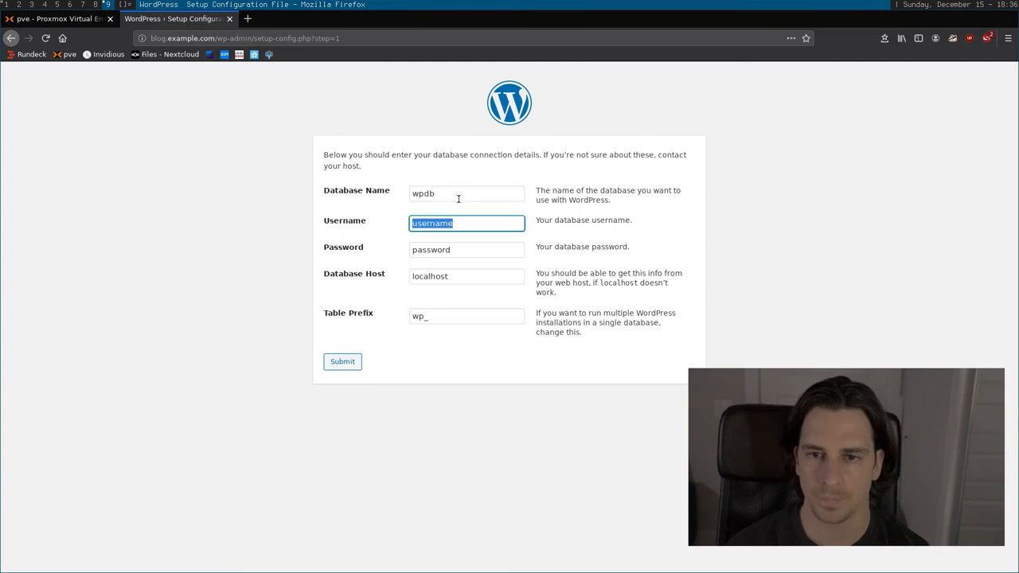
{"action": "type", "text": "wpuser"}
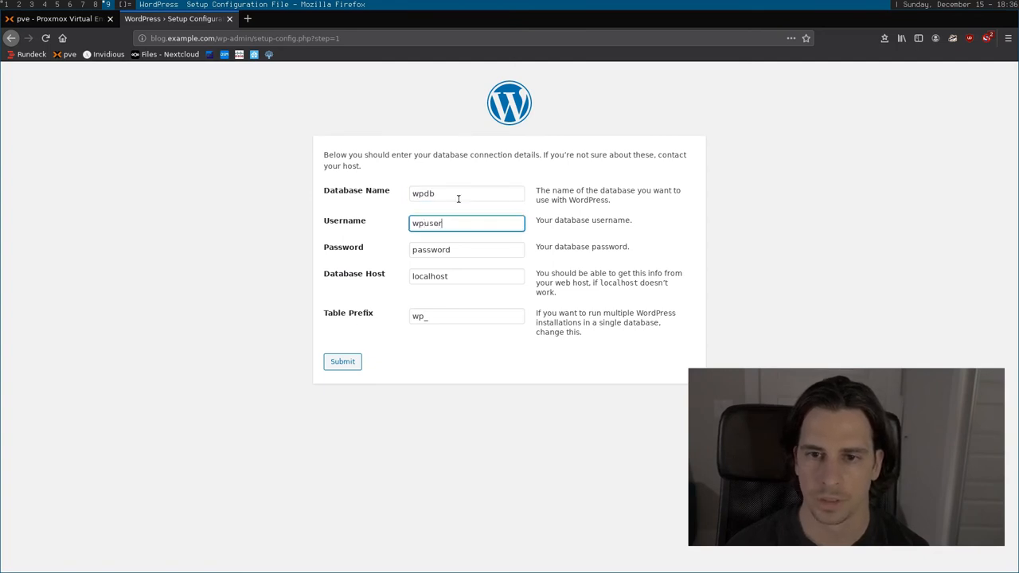
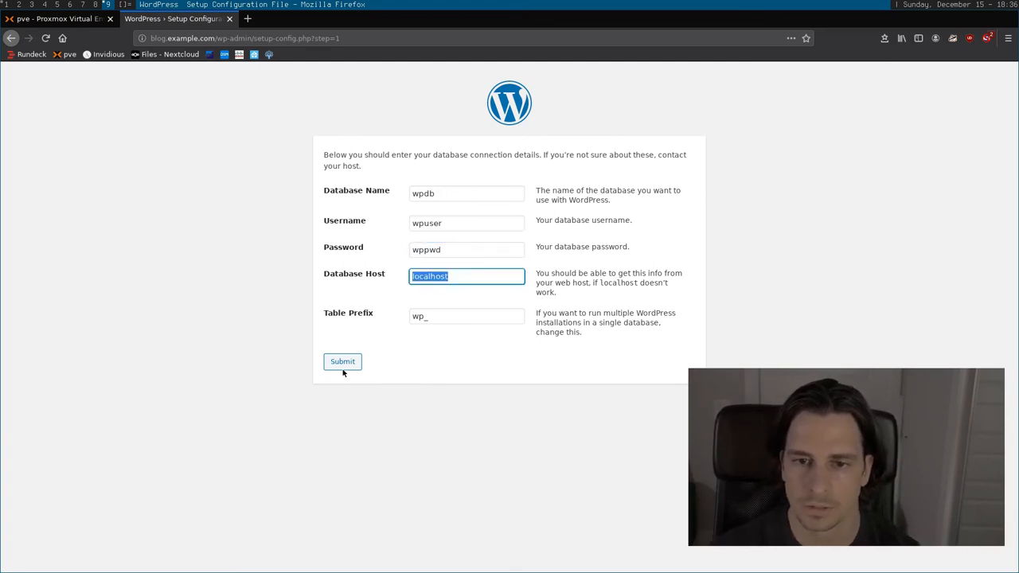
{"action": "left_click", "coordinate": [342, 361]}
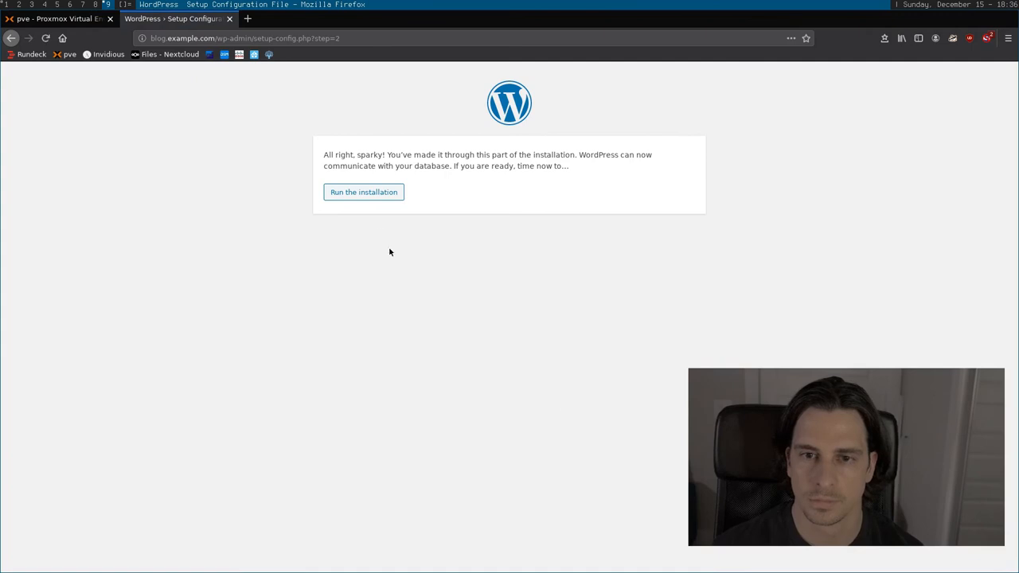
{"action": "left_click", "coordinate": [363, 192]}
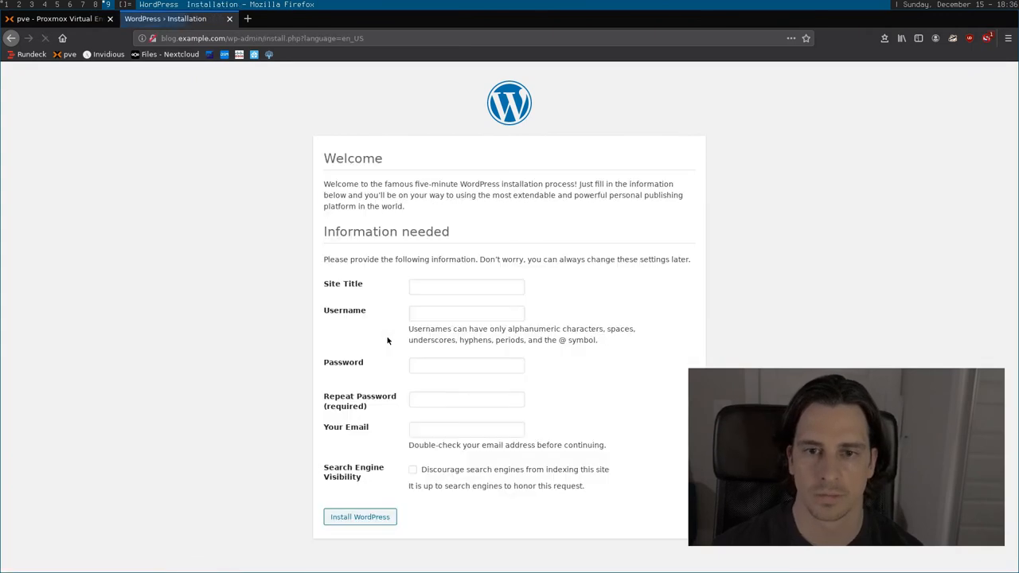
{"action": "left_click", "coordinate": [467, 286]}
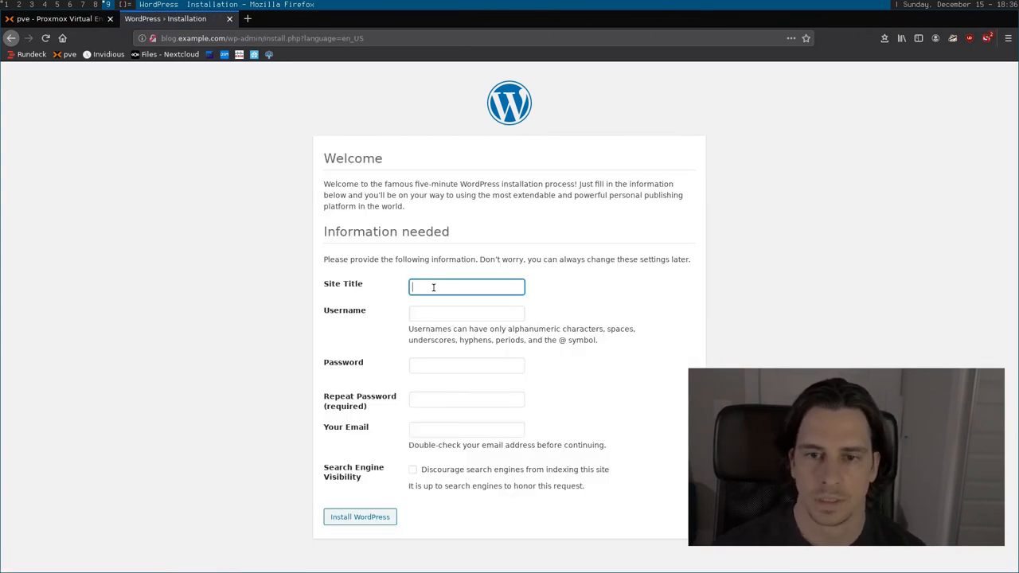
{"action": "type", "text": "Blo"}
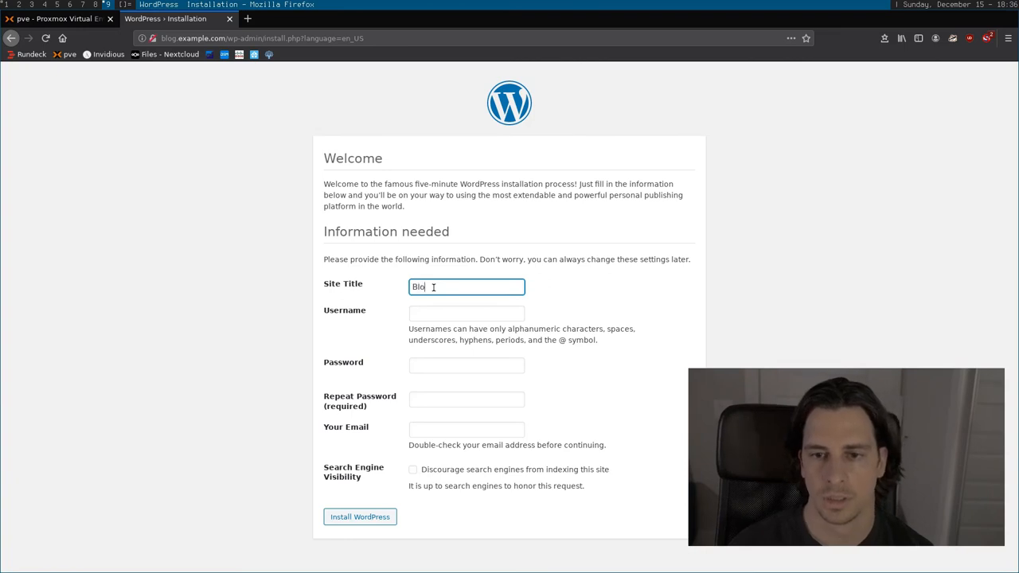
{"action": "type", "text": "gzzz"}
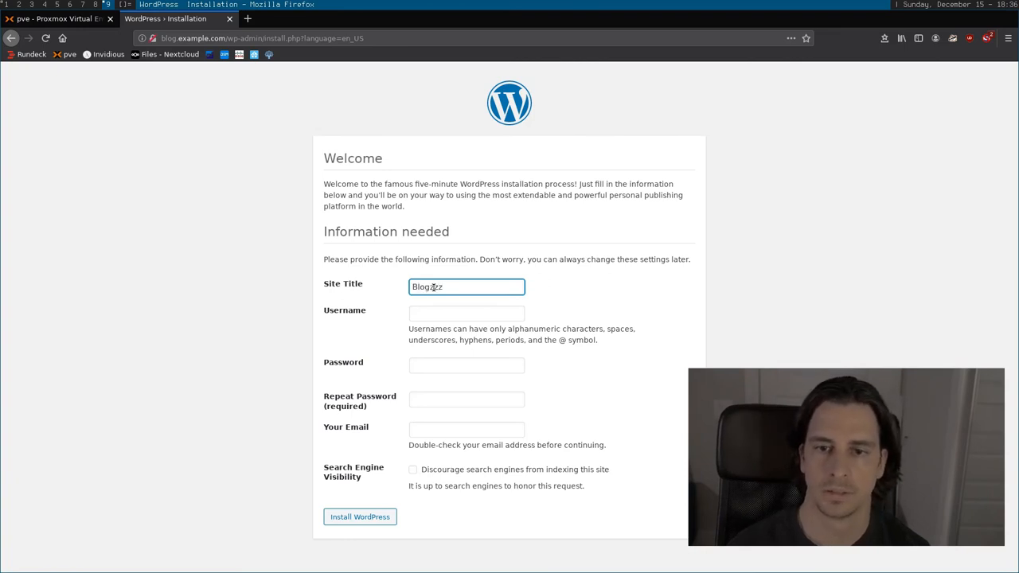
{"action": "type", "text": "wpuser1"}
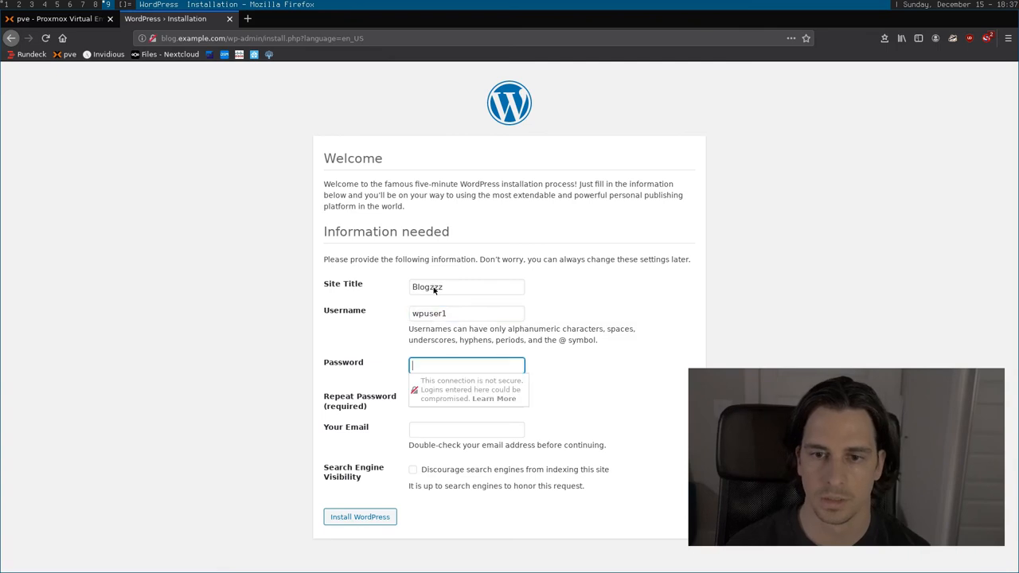
{"action": "type", "text": "•••••"}
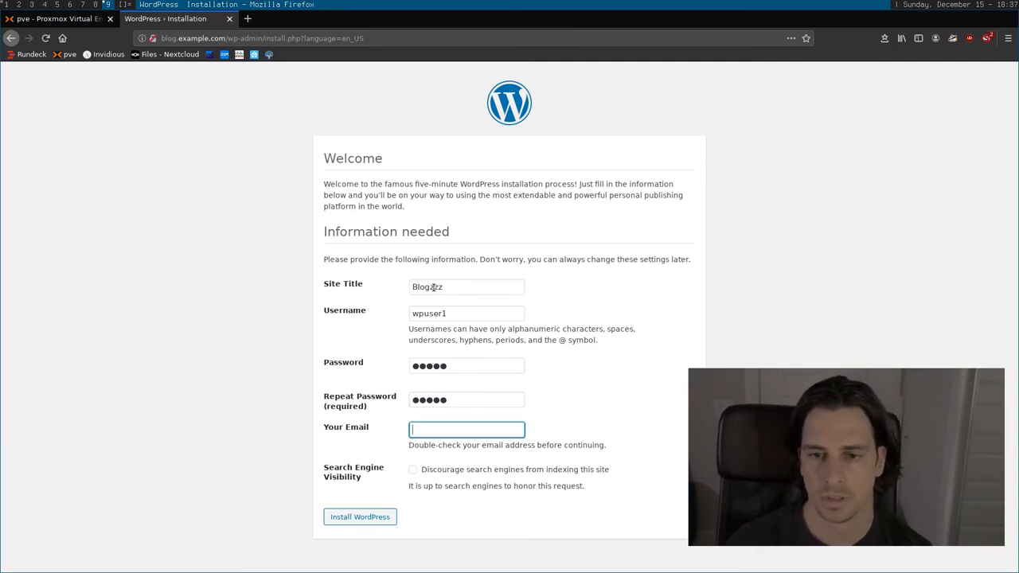
{"action": "type", "text": "user@e"}
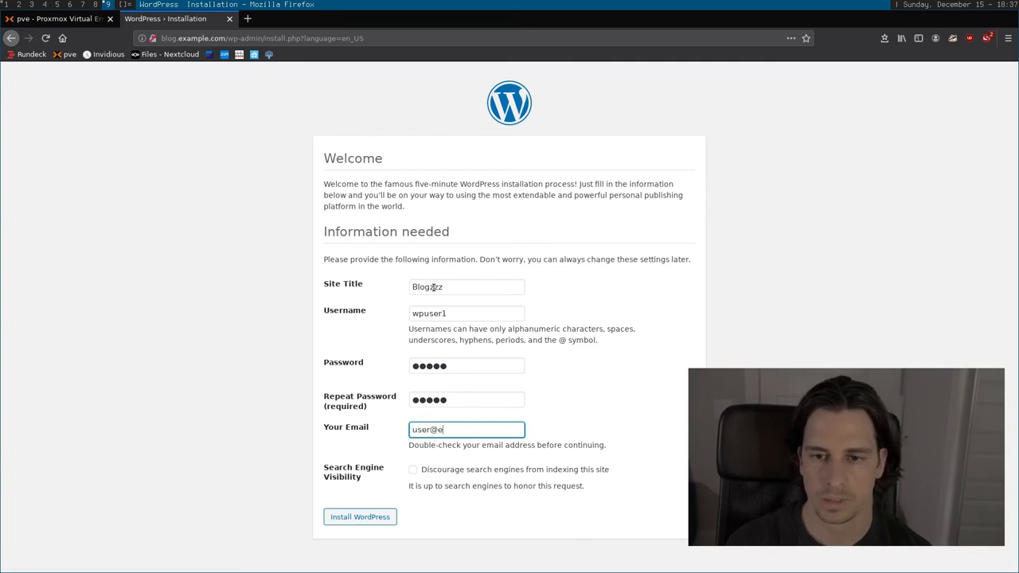
{"action": "type", "text": "xample.com"}
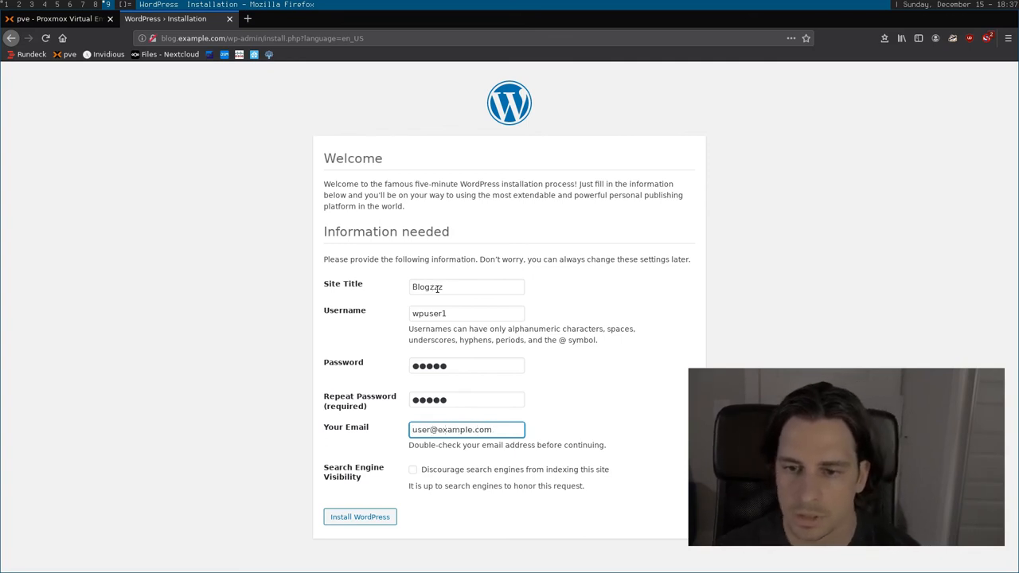
Discourage search engine indexing and install WordPress.
{"action": "left_click", "coordinate": [413, 469]}
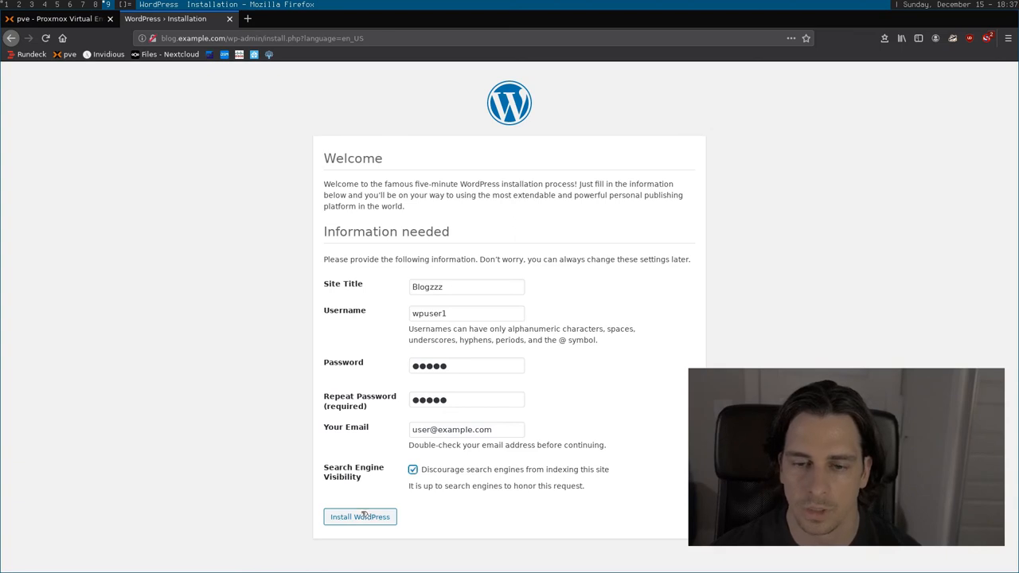
{"action": "left_click", "coordinate": [360, 517]}
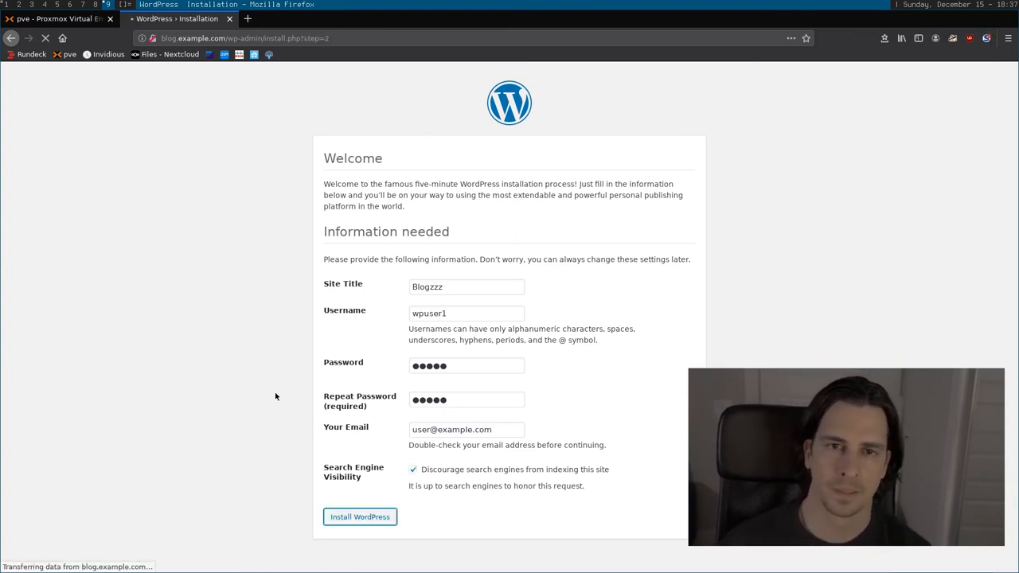
{"action": "left_click", "coordinate": [360, 517]}
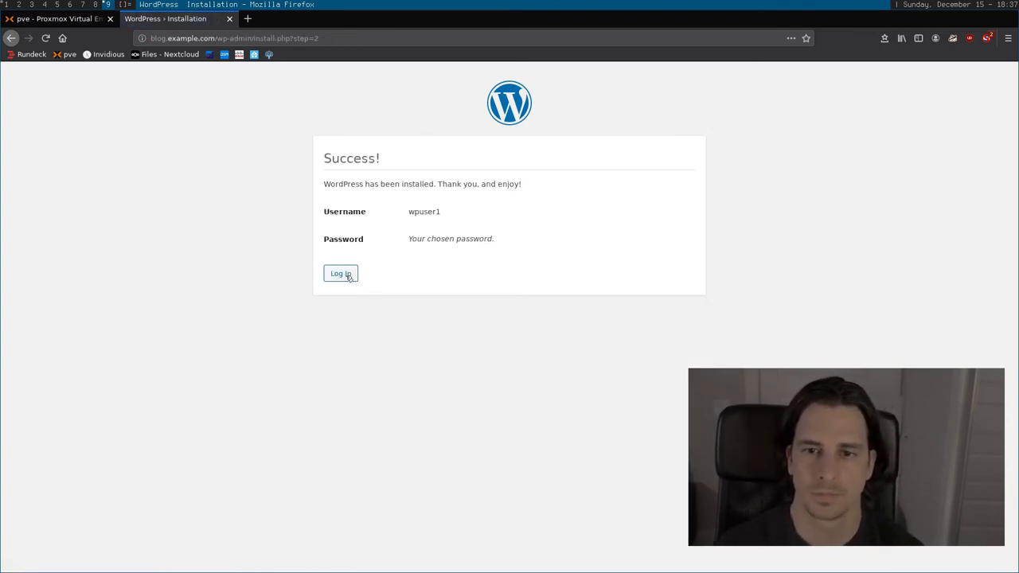
Log in as wpuser1 and view the Blogzzz front page's Hello world! post in a new tab.
{"action": "left_click", "coordinate": [340, 273]}
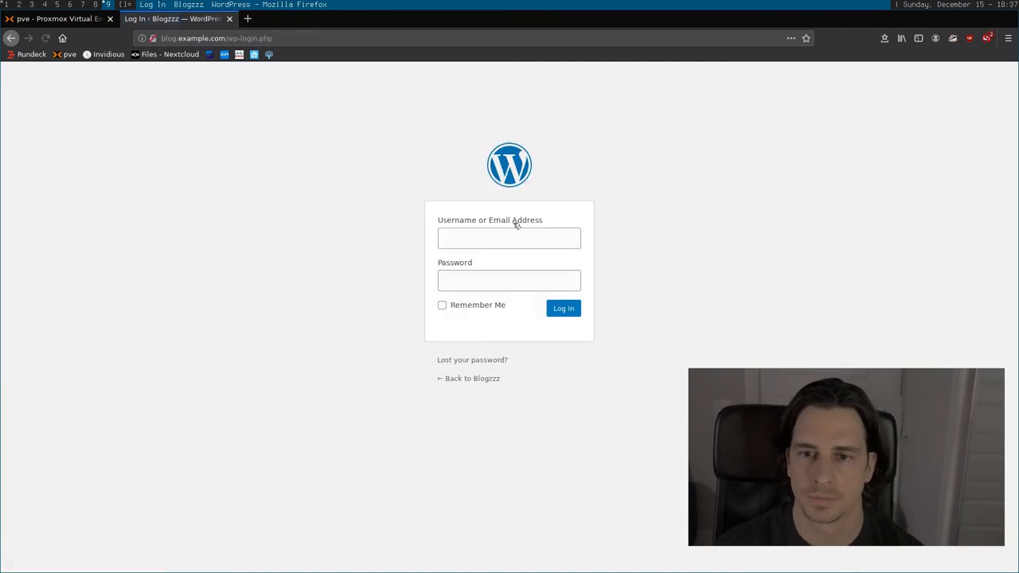
{"action": "type", "text": "wpuser1"}
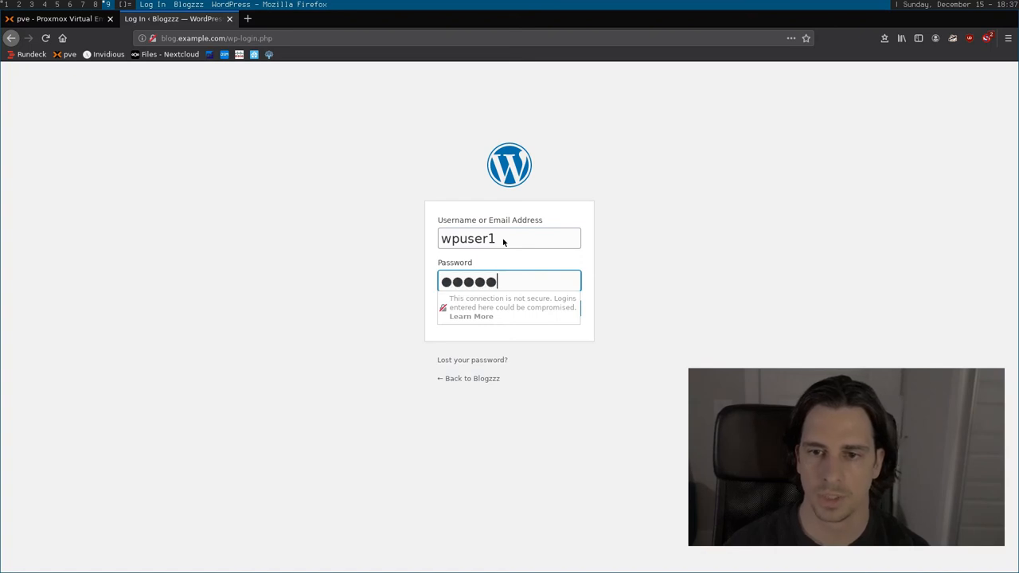
{"action": "left_click", "coordinate": [563, 308]}
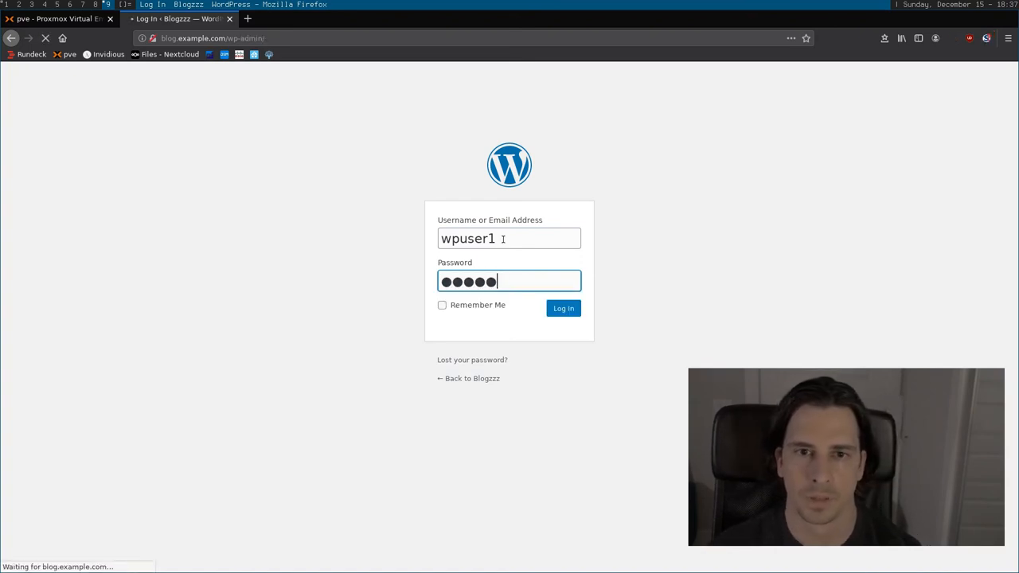
{"action": "left_click", "coordinate": [563, 308]}
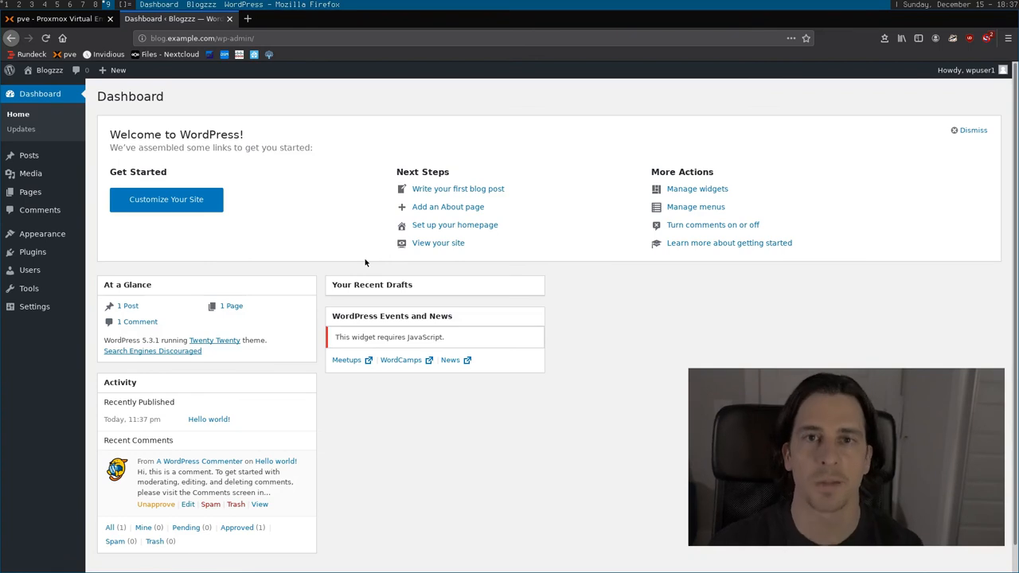
{"action": "mouse_move", "coordinate": [49, 71]}
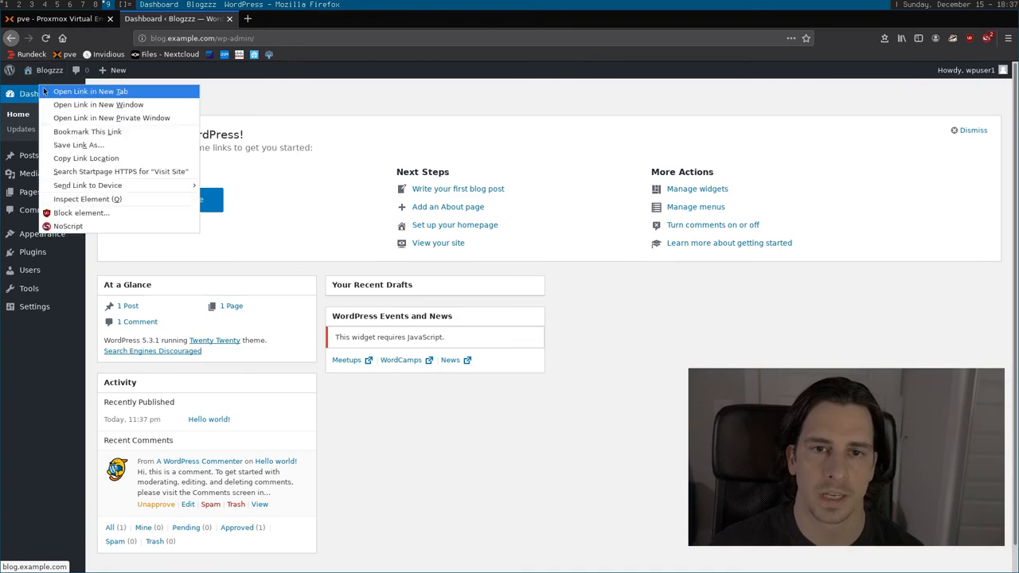
{"action": "left_click", "coordinate": [91, 91]}
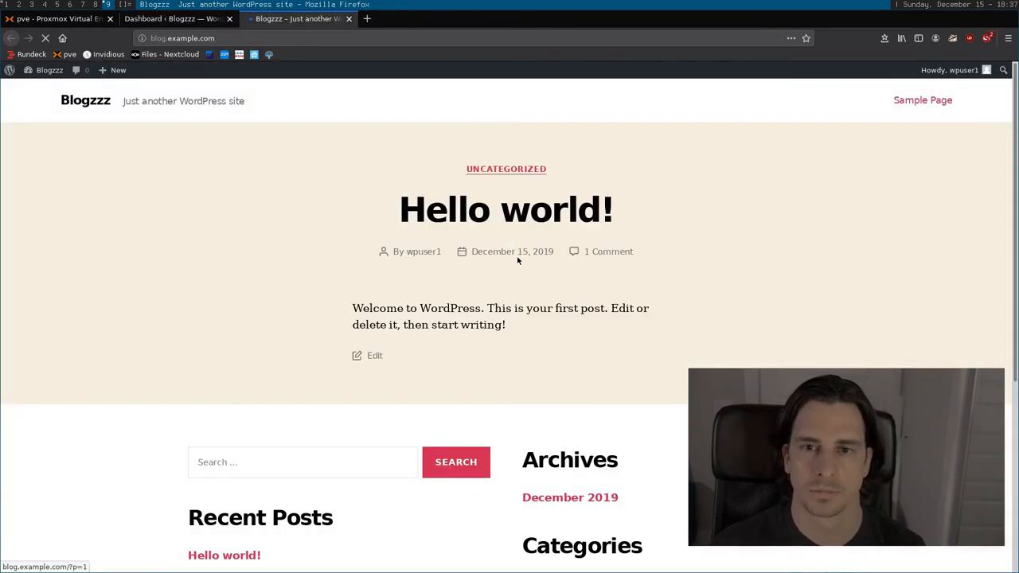
{"action": "scroll", "scroll_direction": "down", "scroll_amount": 3}
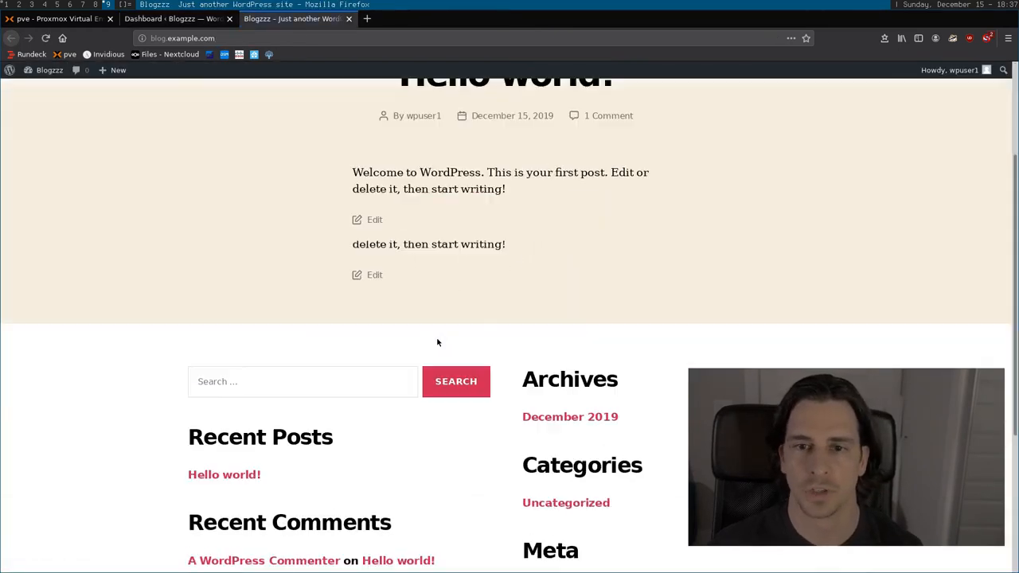